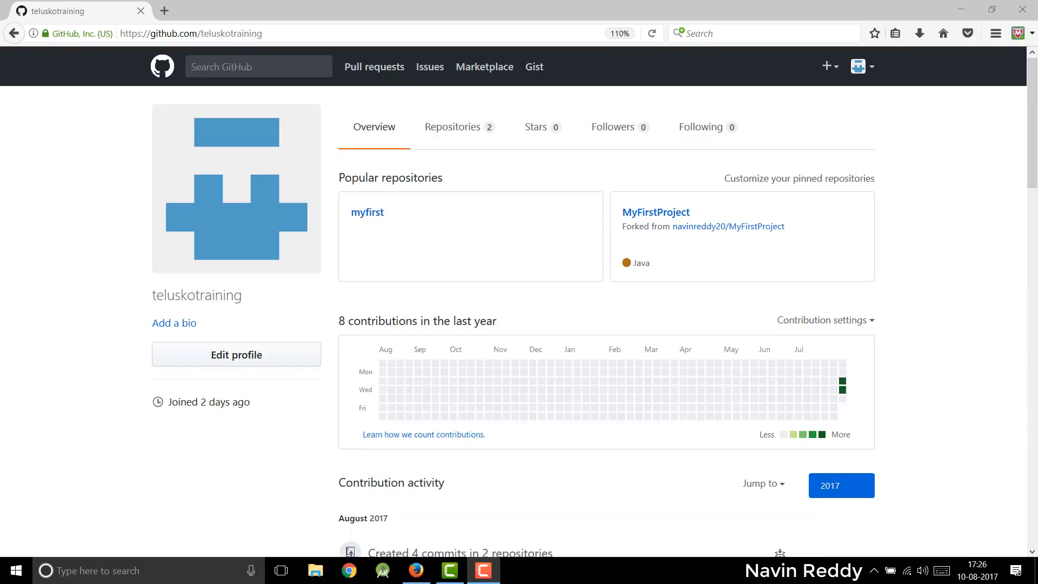
mouse_move(380, 176)
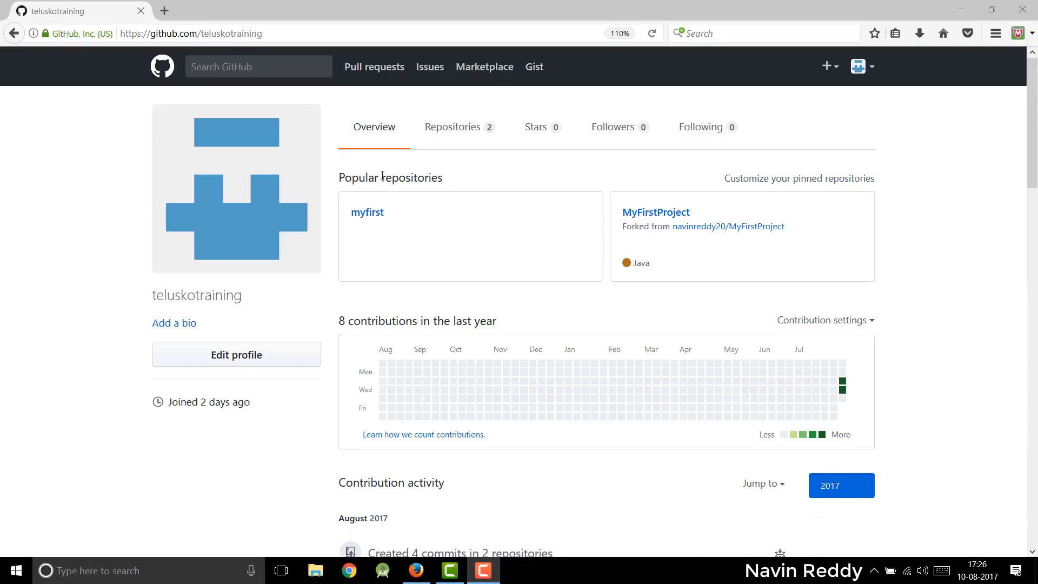
mouse_move(613, 245)
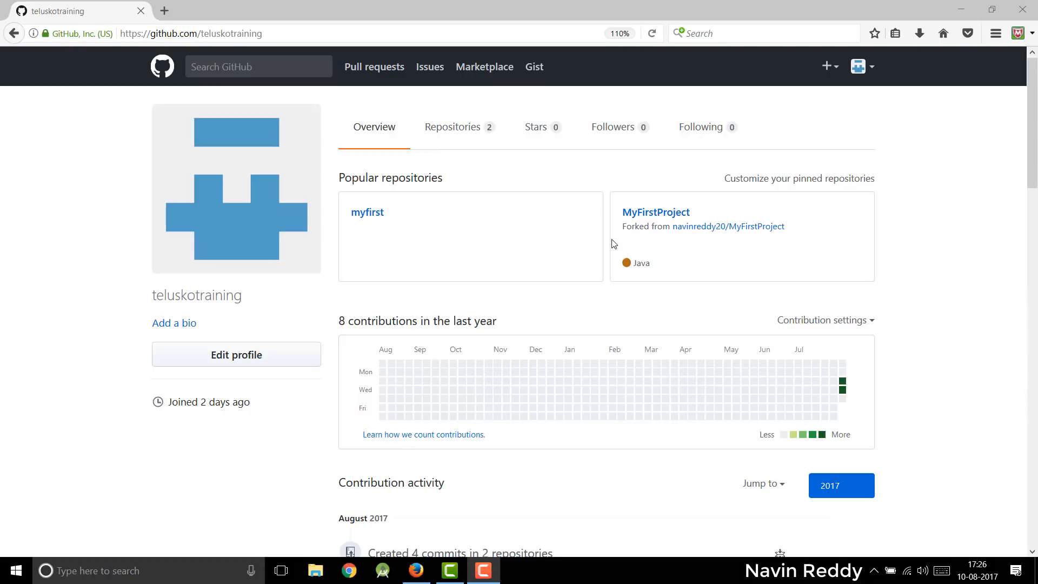
mouse_move(723, 243)
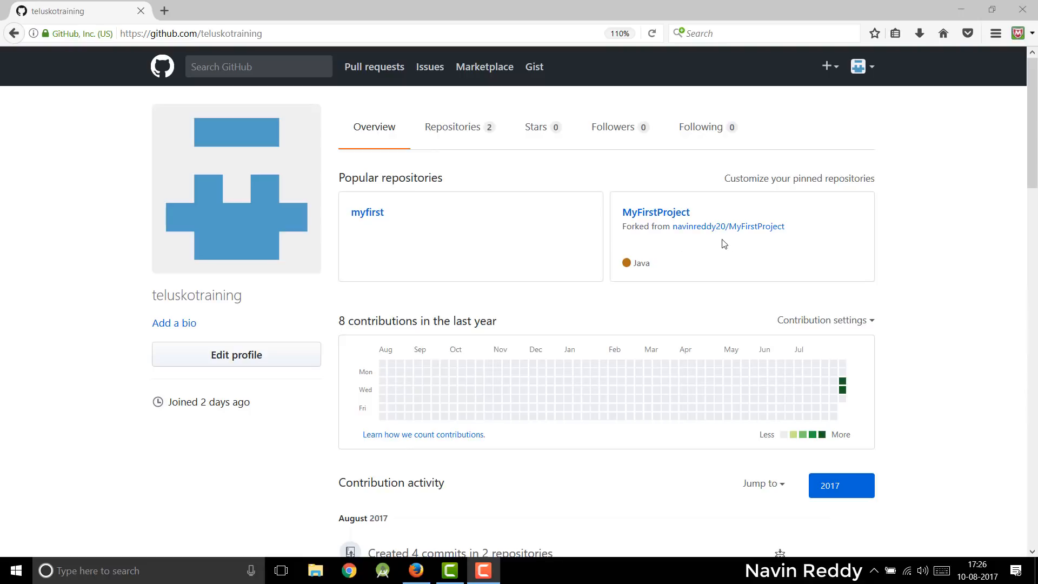
mouse_move(385, 240)
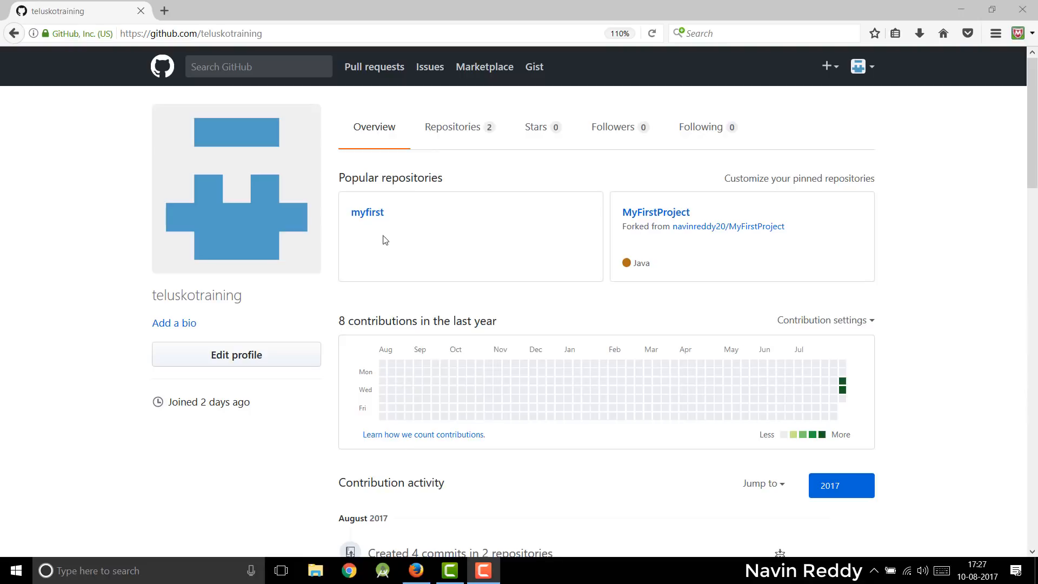
mouse_move(557, 245)
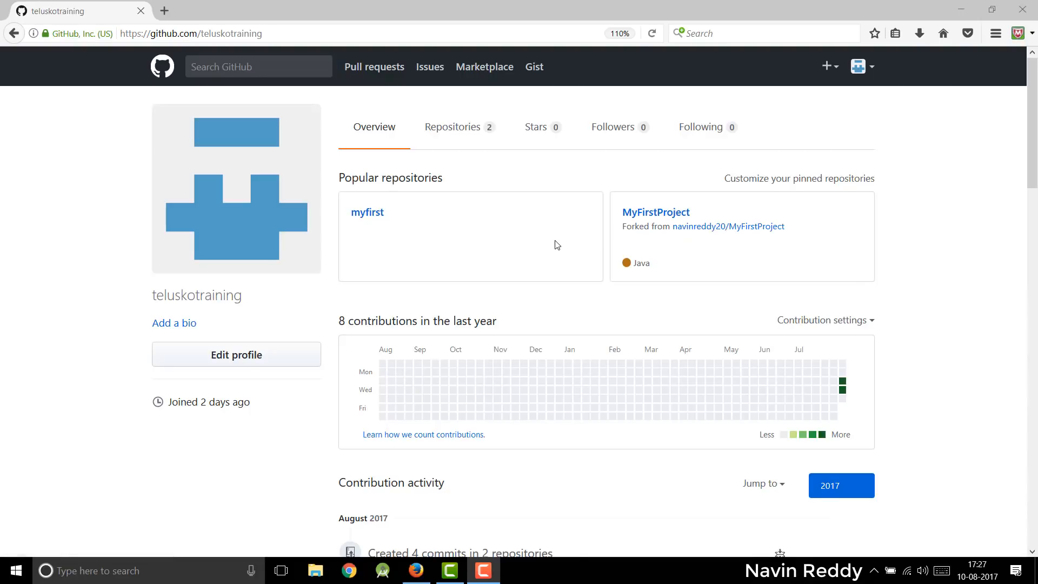
Show the account's repositories (myfirst, MyFirstProject) and start a new repository
scroll(down, 3)
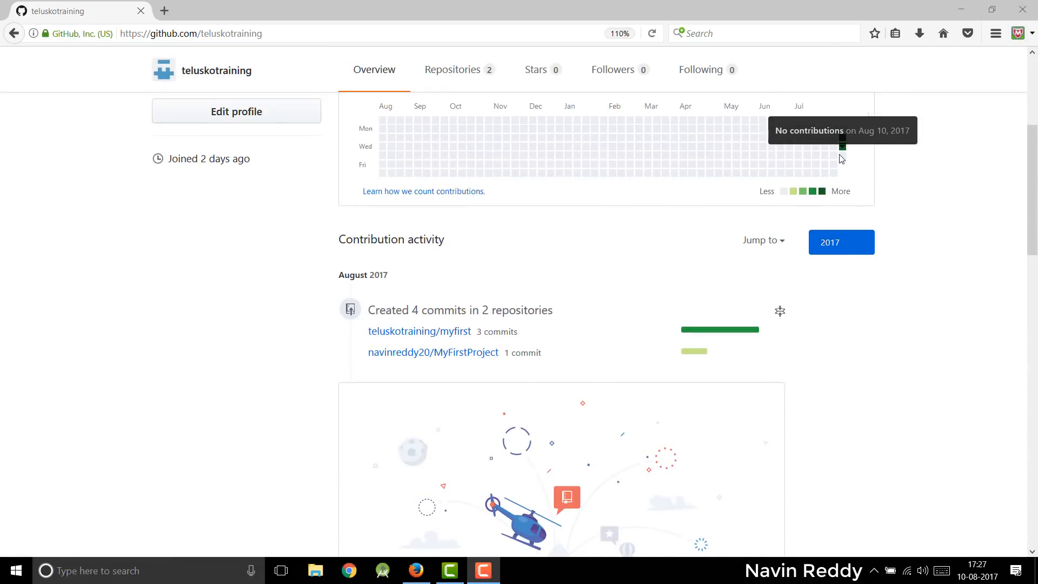
mouse_move(850, 145)
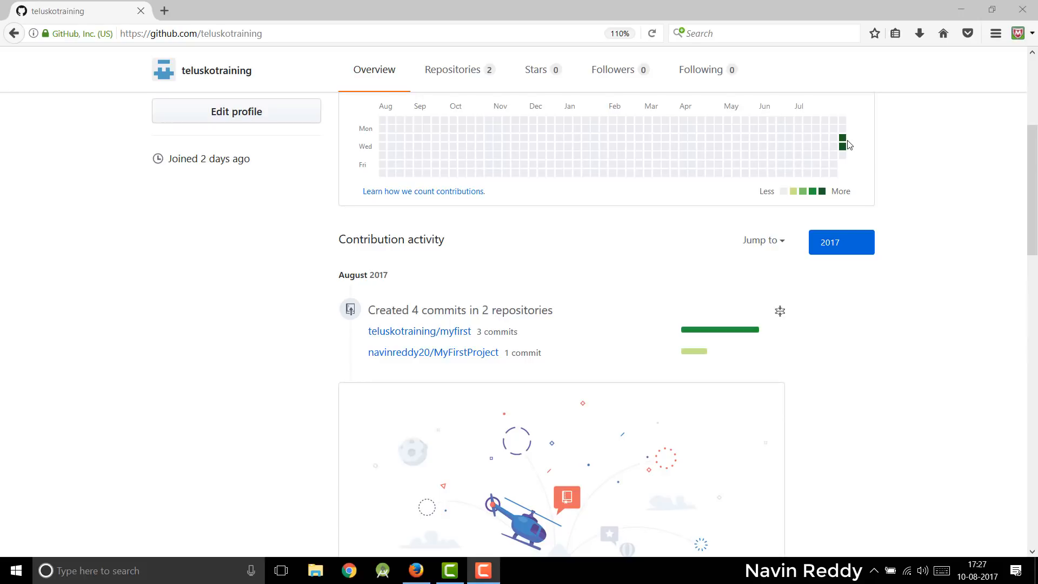
mouse_move(844, 142)
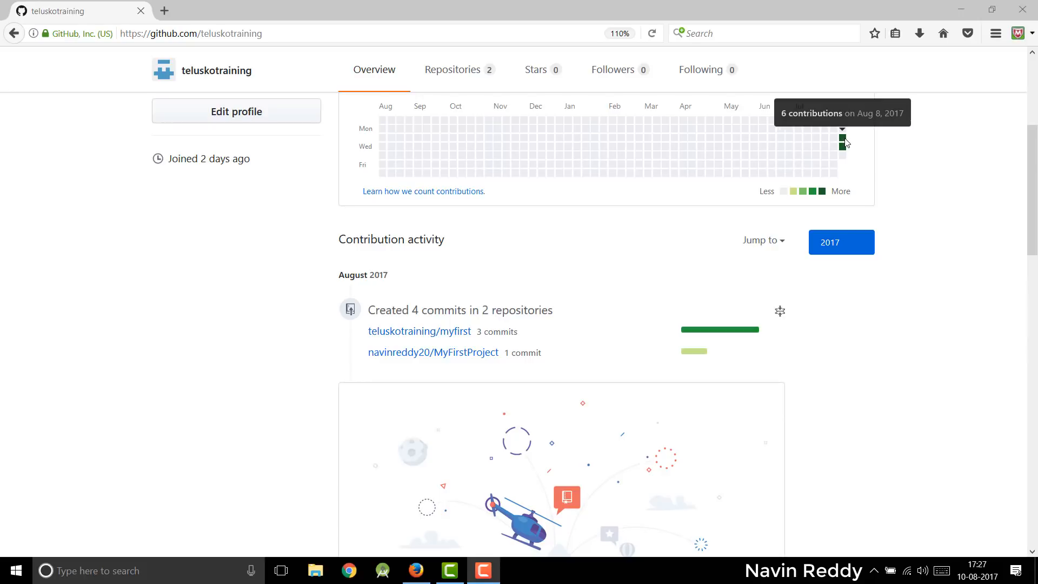
scroll(down, 3)
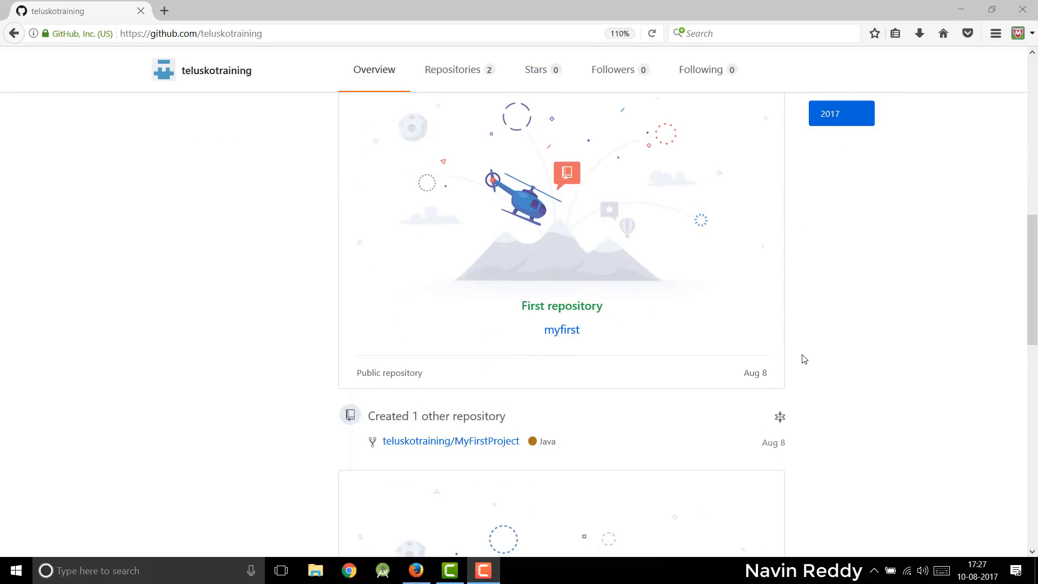
scroll(up, 3)
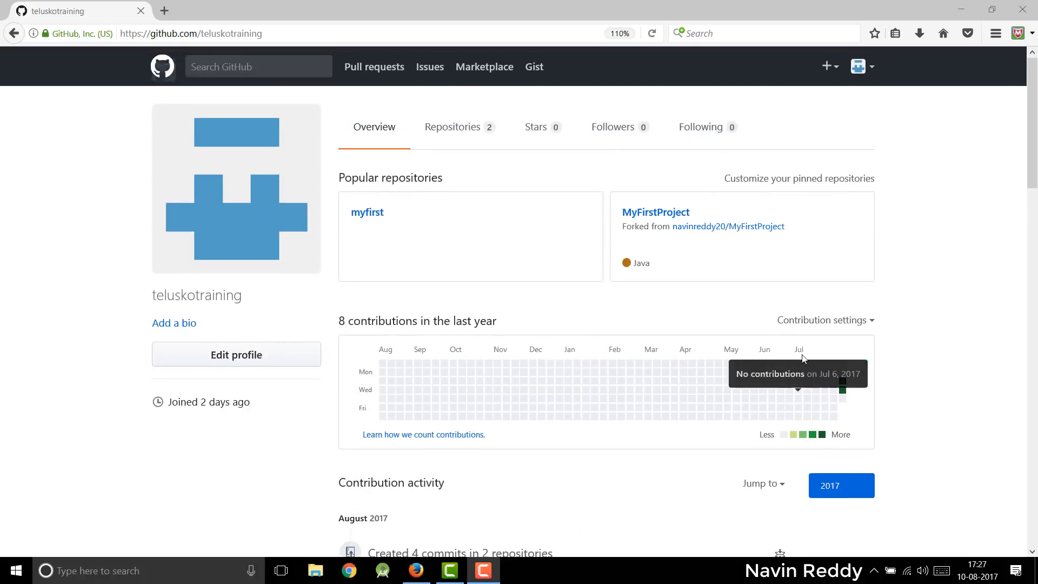
mouse_move(430, 254)
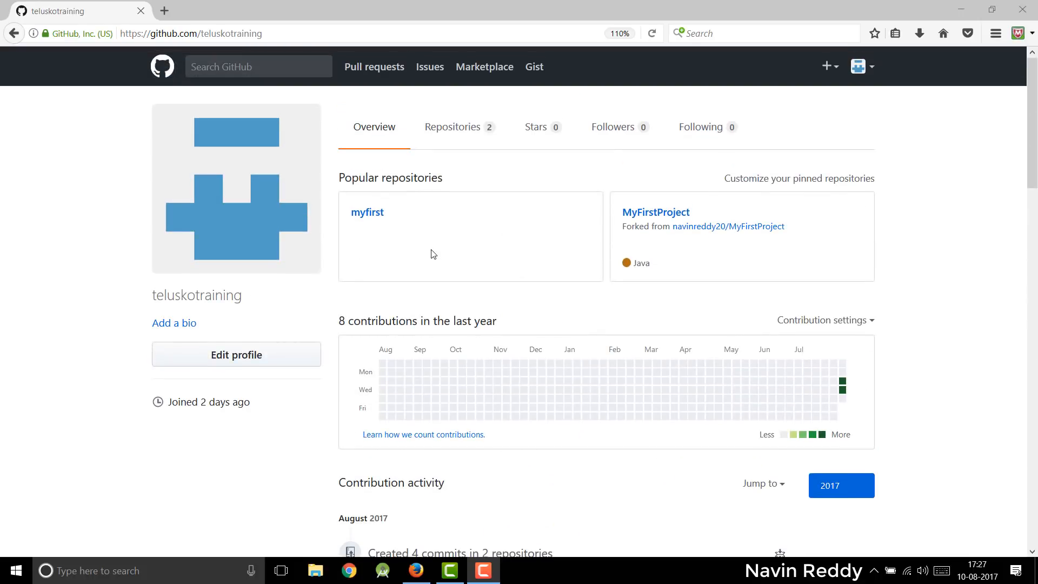
mouse_move(461, 136)
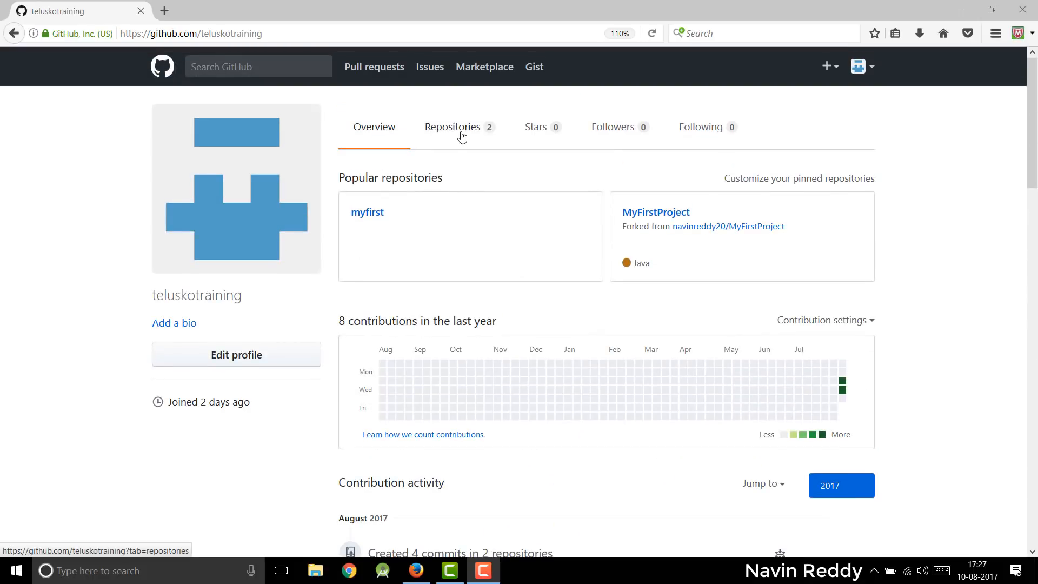
click(453, 126)
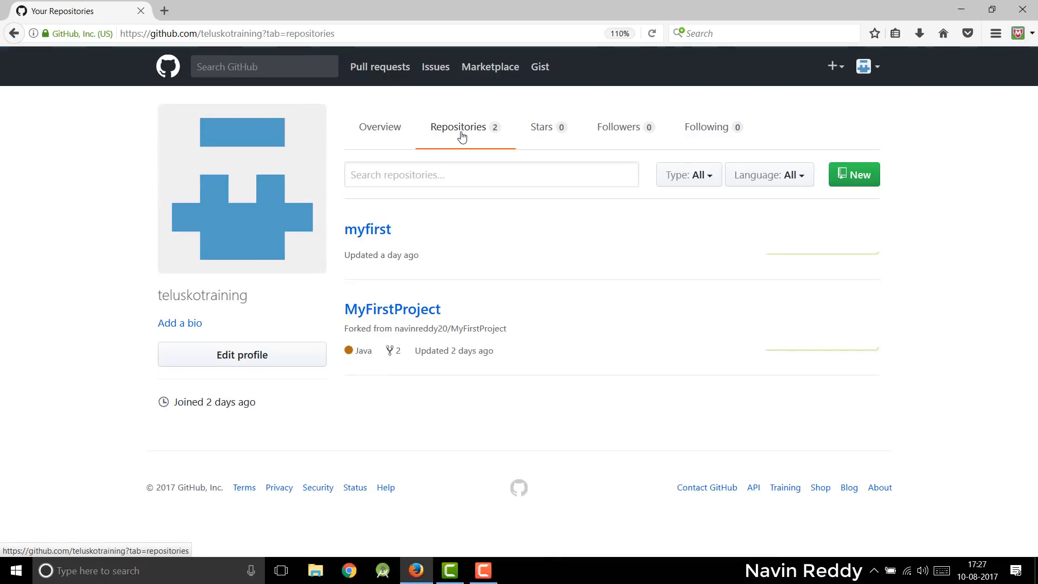
mouse_move(418, 281)
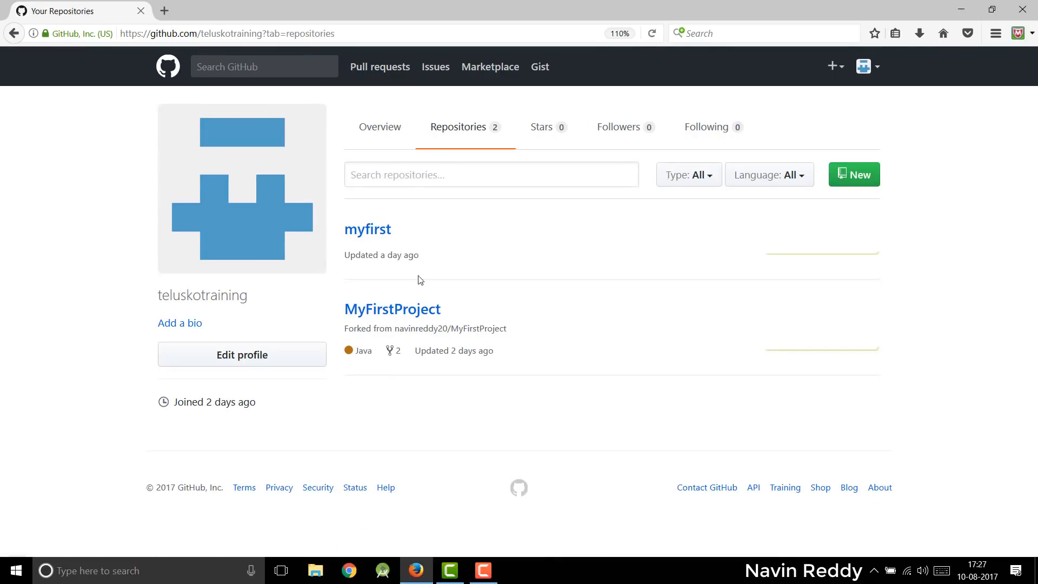
mouse_move(862, 195)
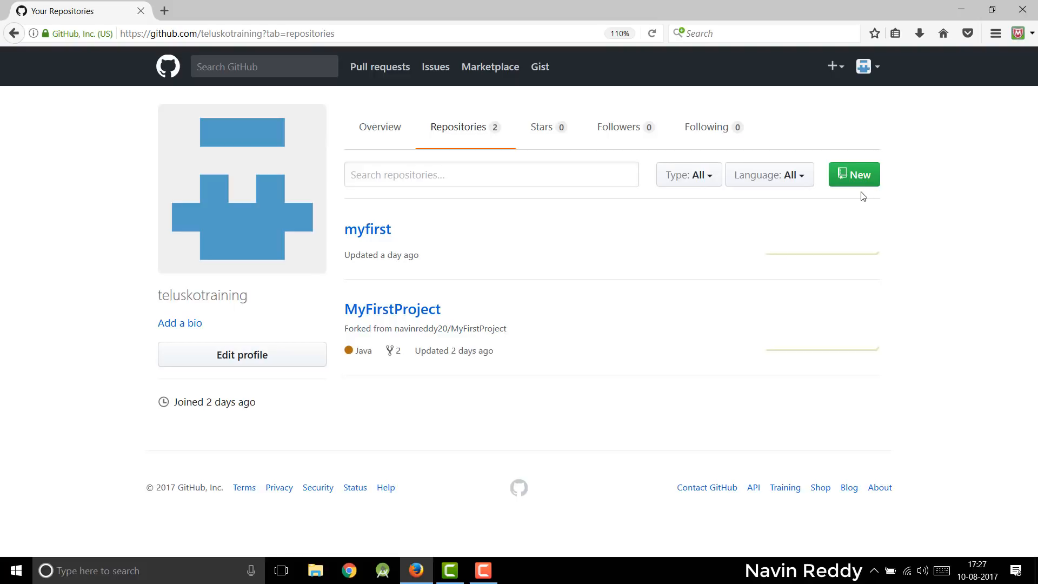
mouse_move(858, 185)
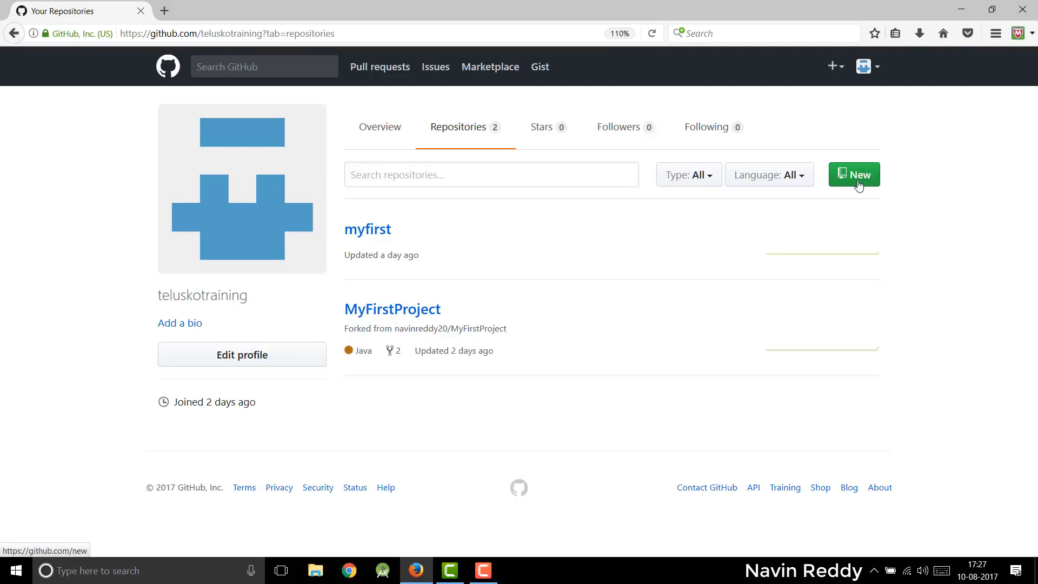
click(854, 174)
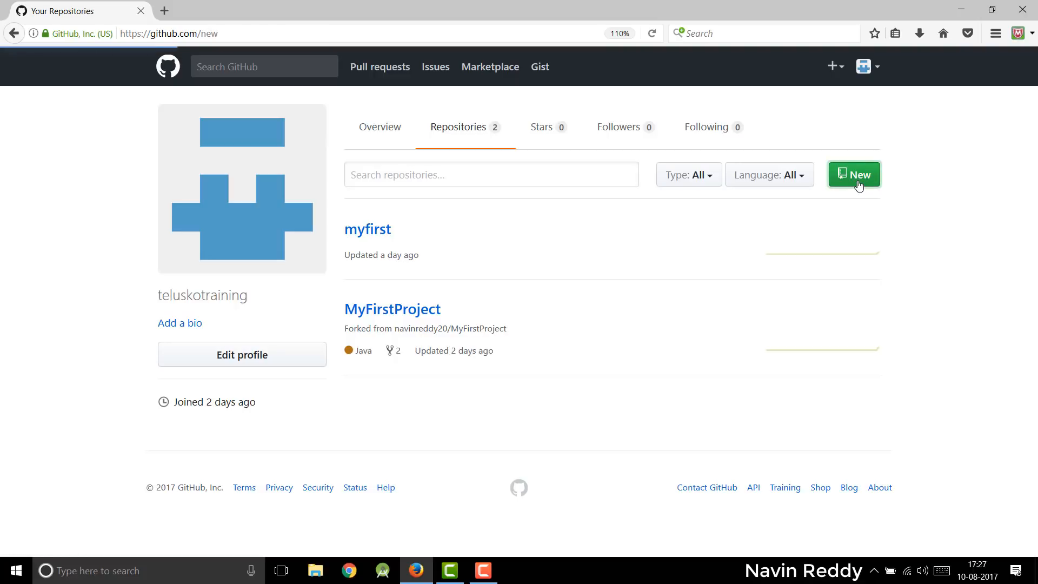
Name the repository 'tusk', keep it Public, and enable README initialization
click(854, 174)
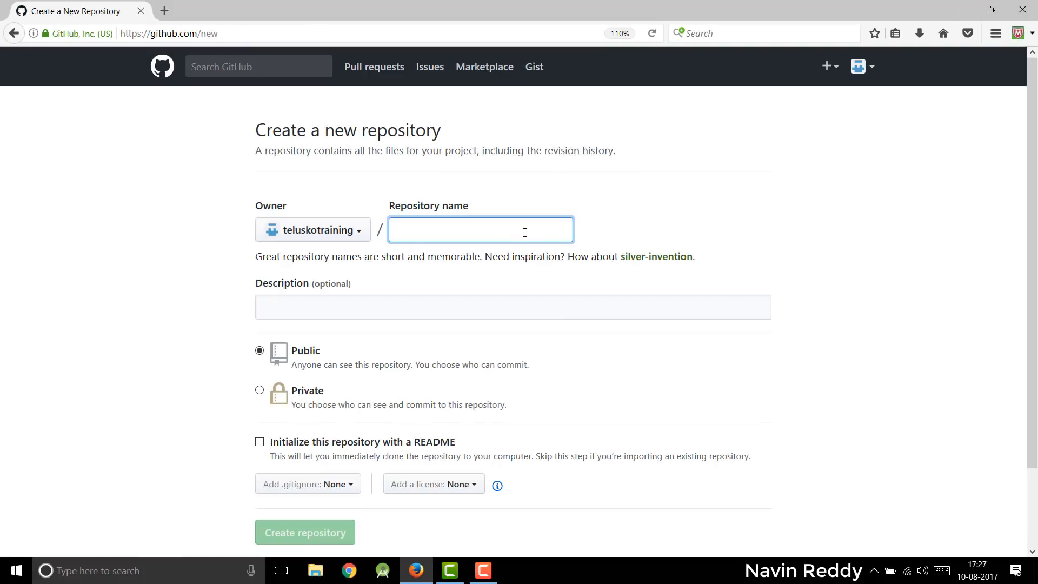
text(tiu)
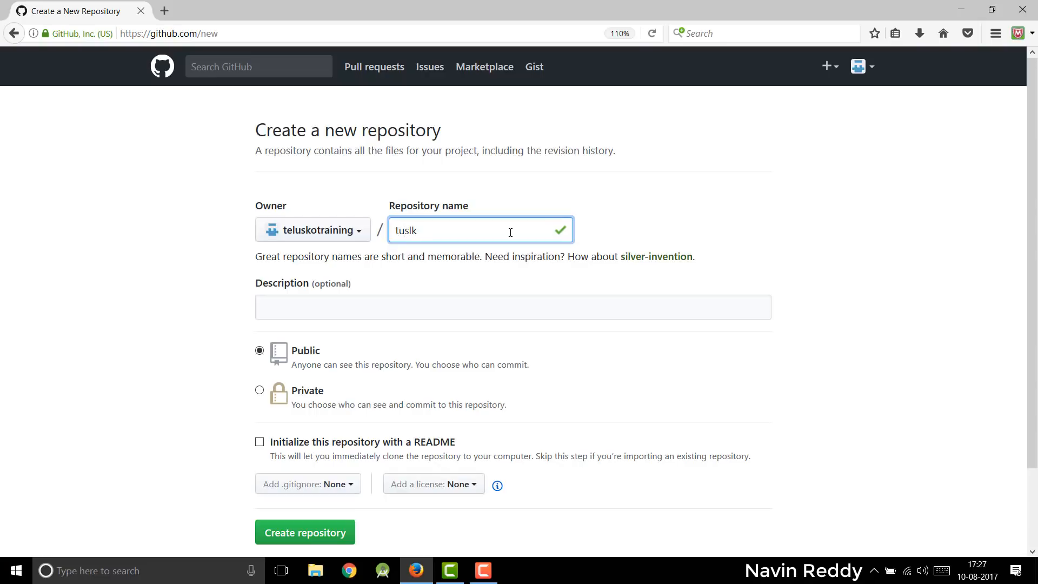
text(tusk)
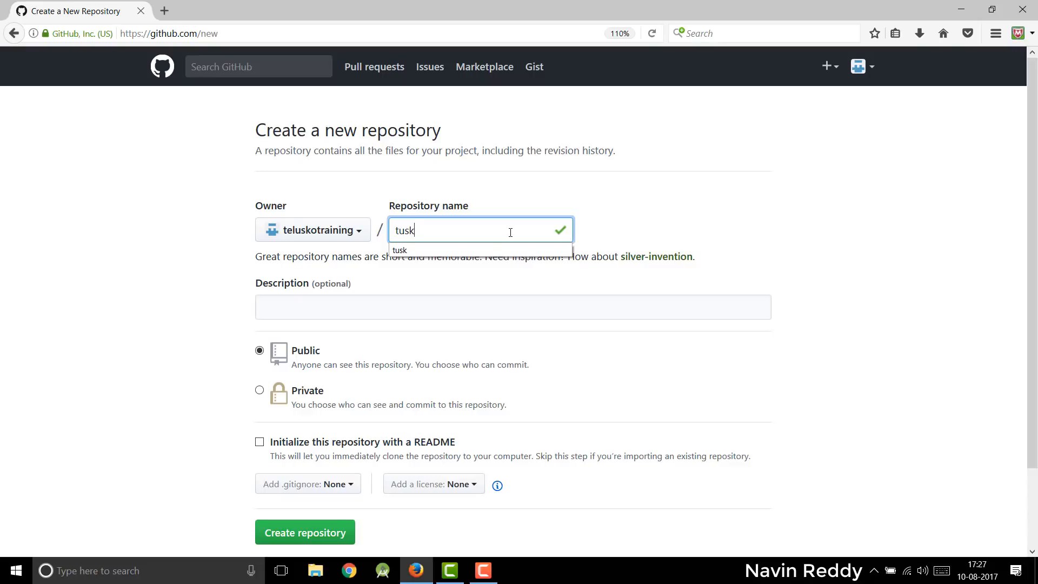
click(323, 298)
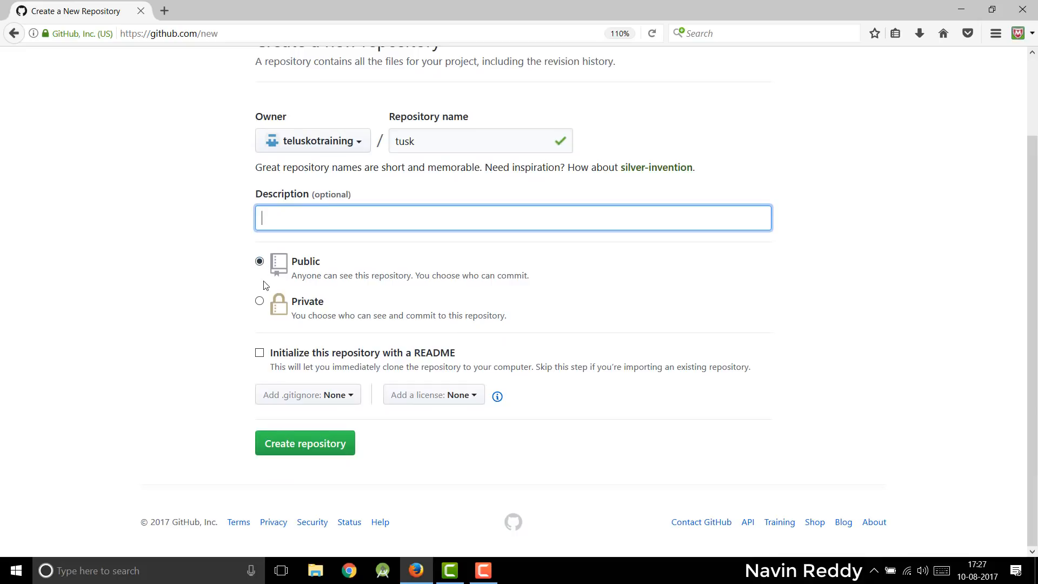
mouse_move(262, 293)
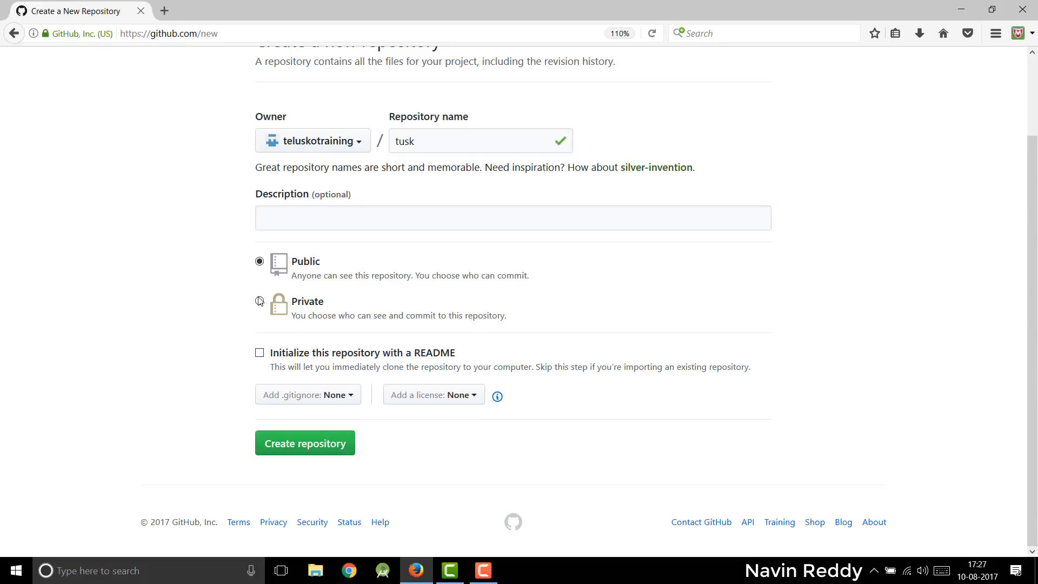
click(260, 301)
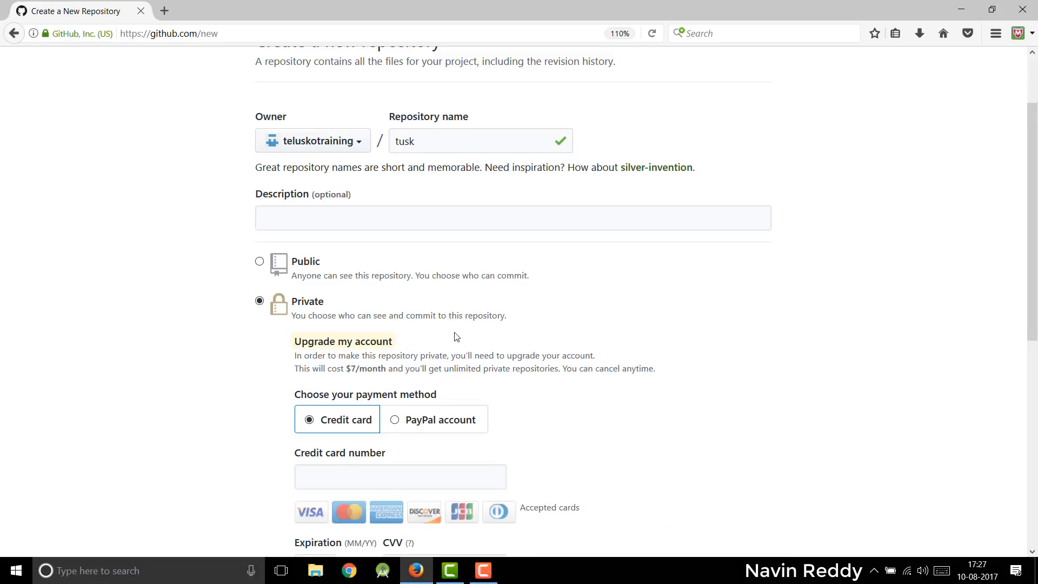
mouse_move(406, 304)
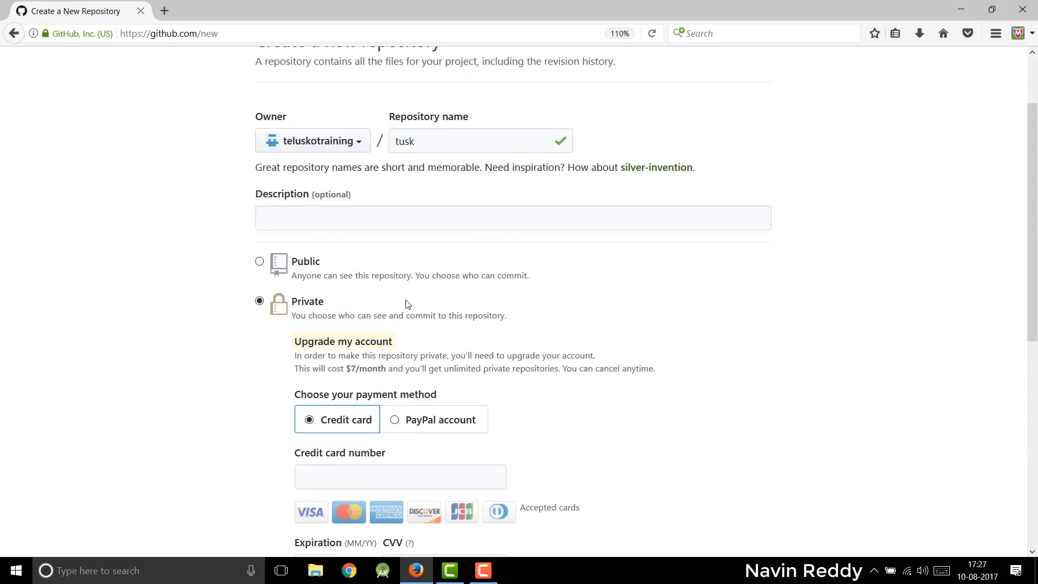
click(260, 261)
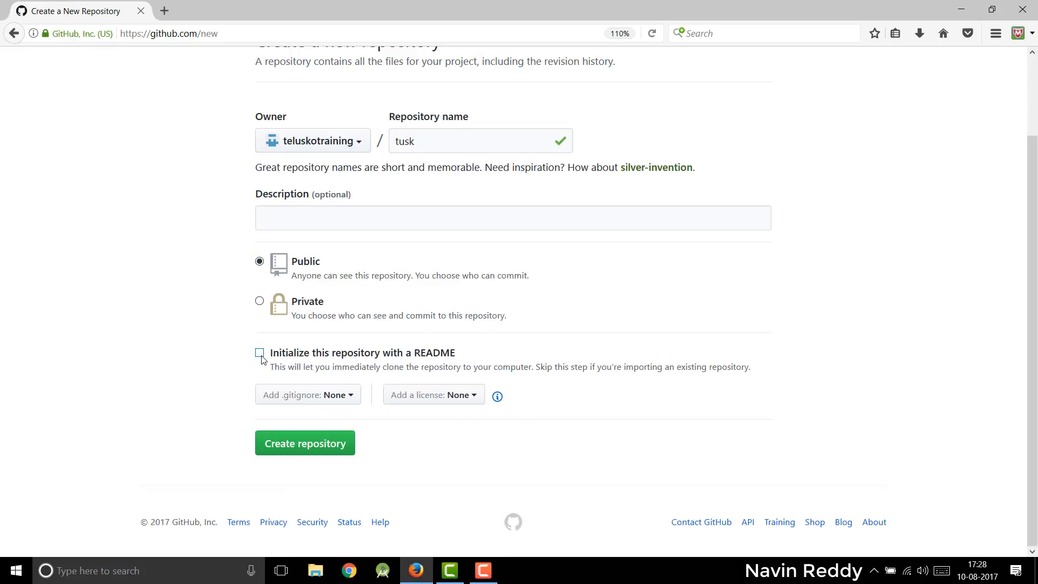
click(260, 353)
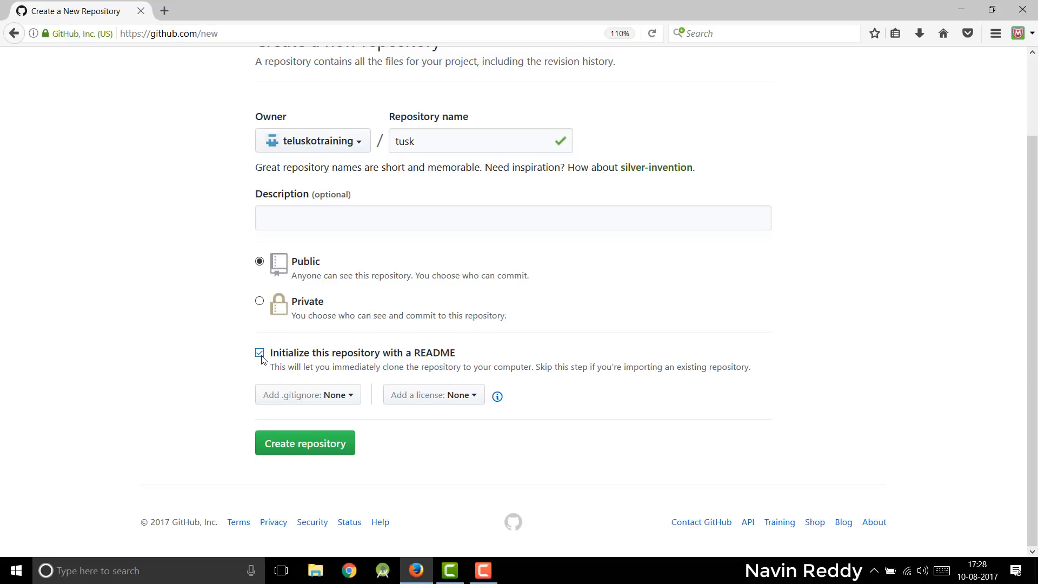
mouse_move(308, 394)
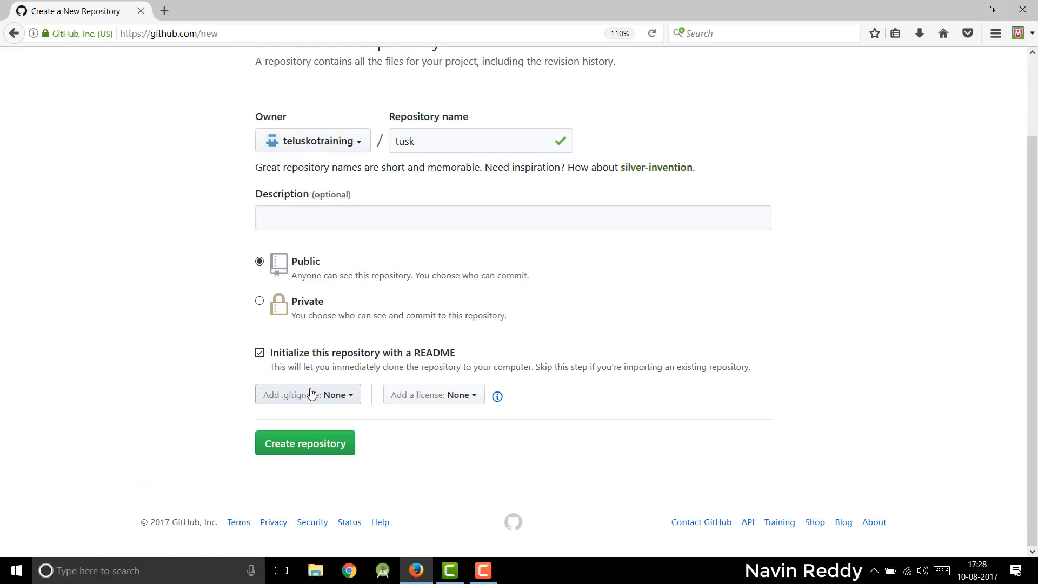
mouse_move(447, 362)
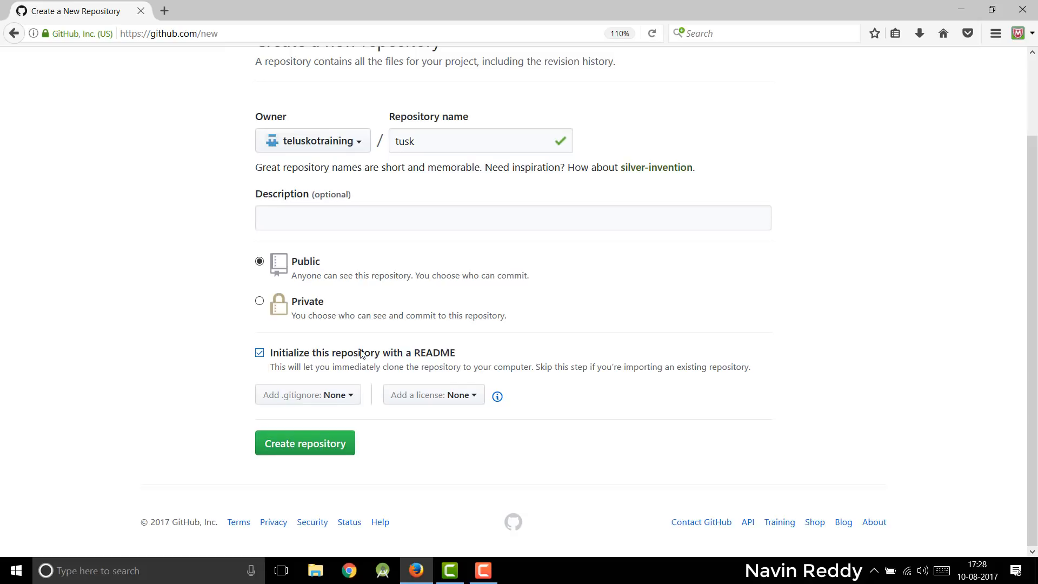
mouse_move(304, 443)
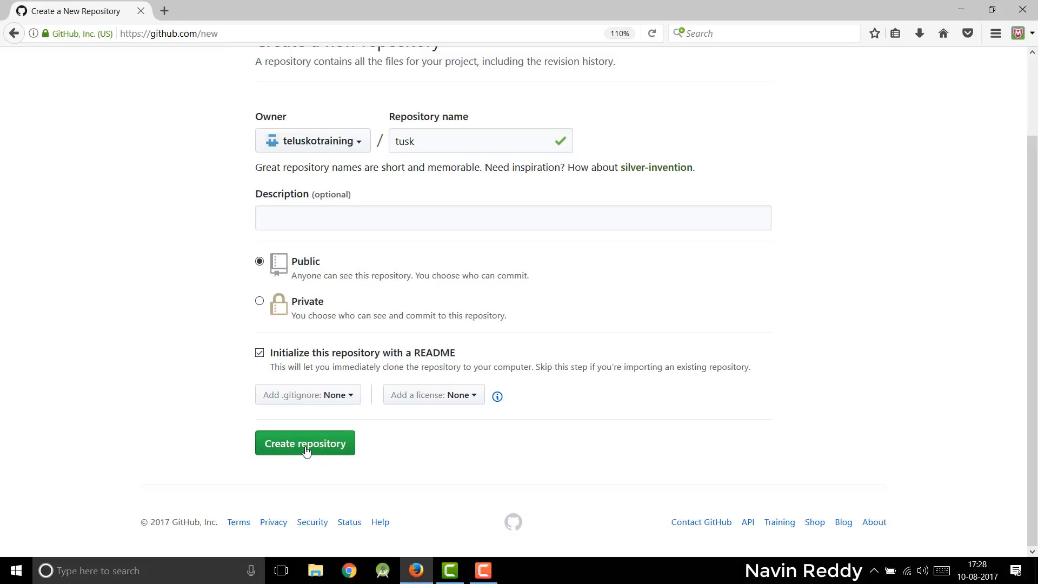
Create the tusk repository and load its page showing README.md
click(305, 443)
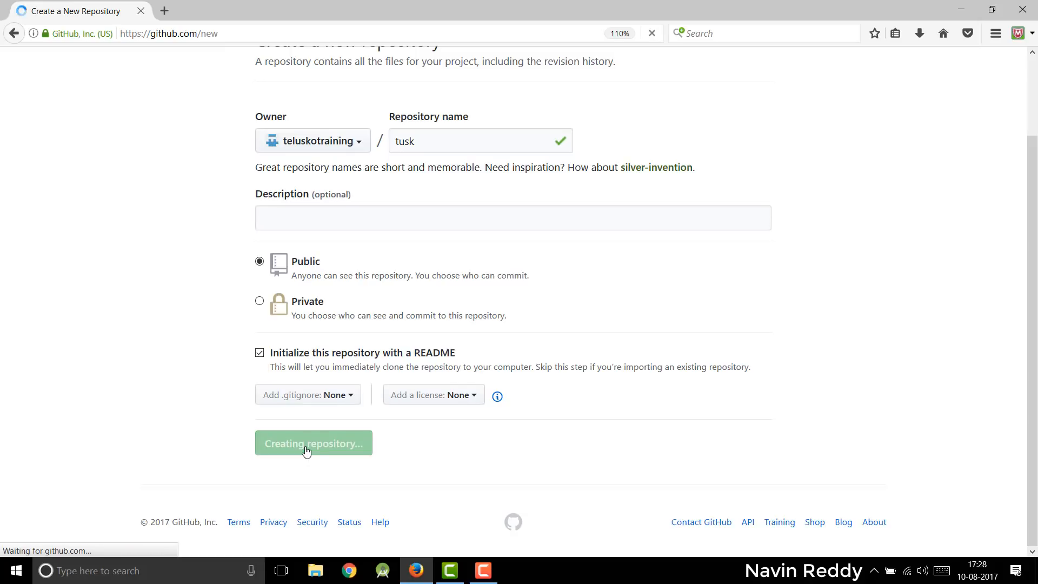
click(313, 443)
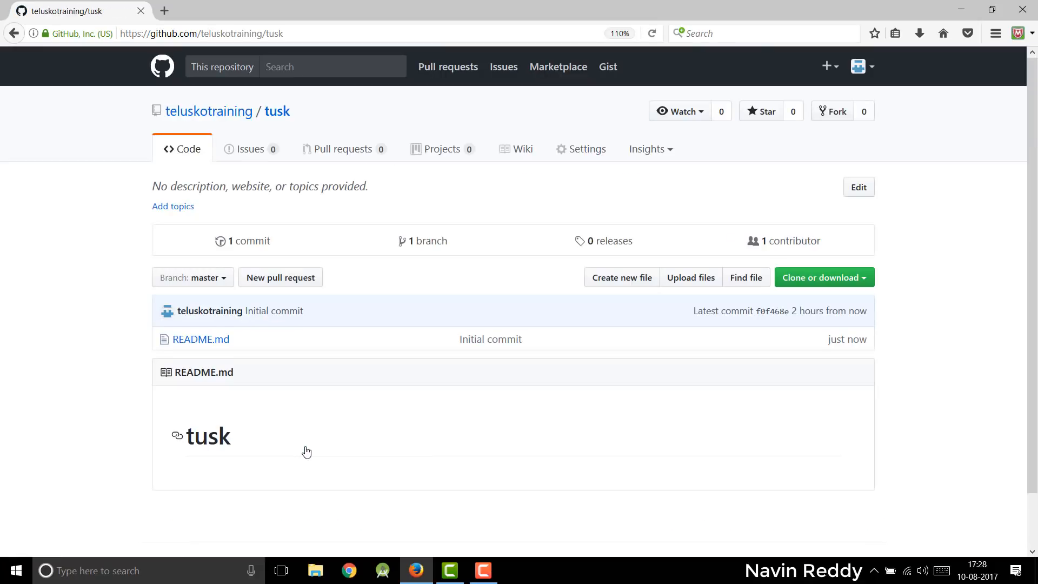
mouse_move(277, 111)
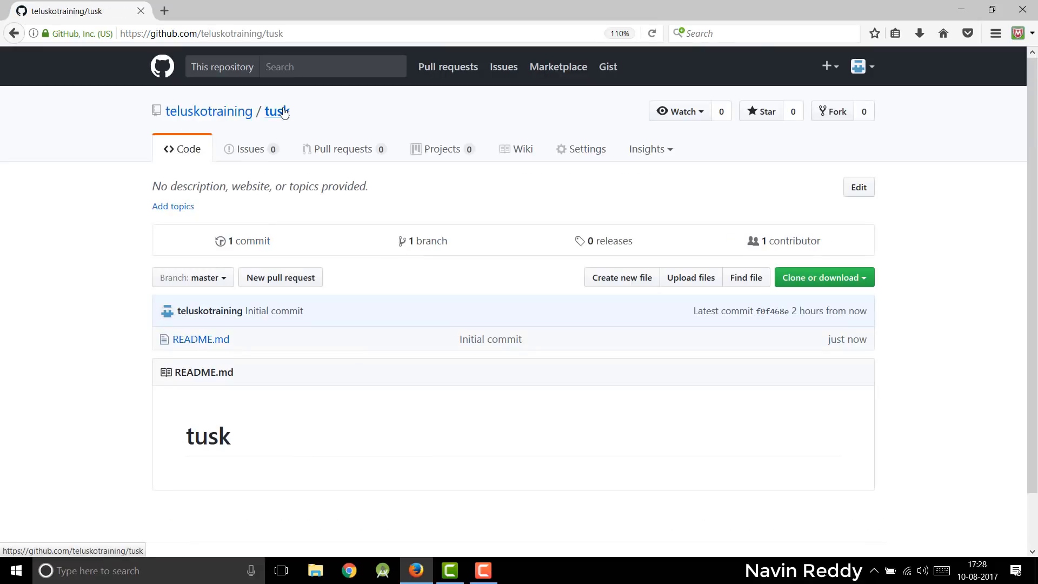
mouse_move(200, 339)
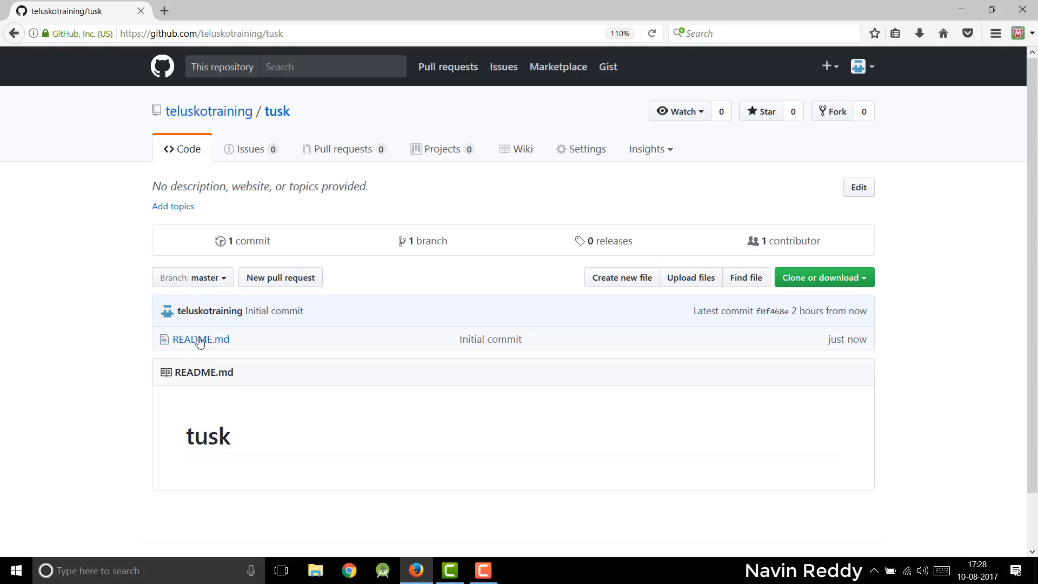
double_click(201, 339)
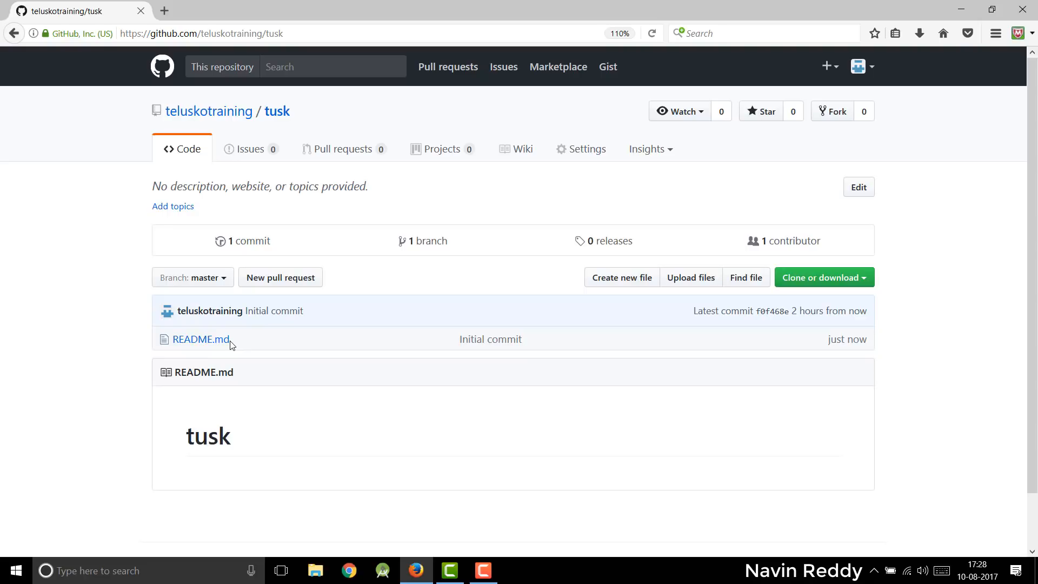
mouse_move(274, 304)
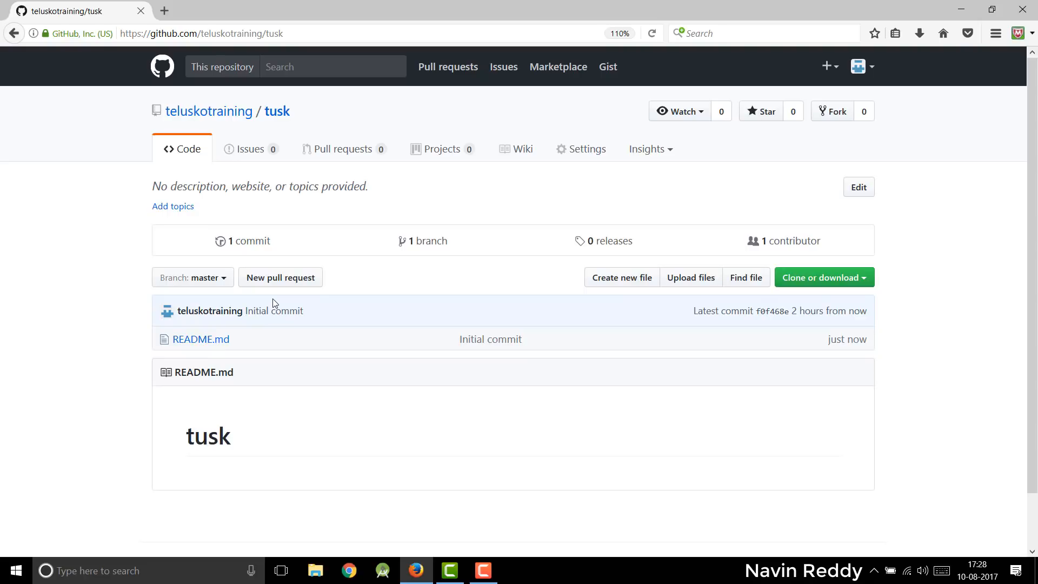
mouse_move(347, 360)
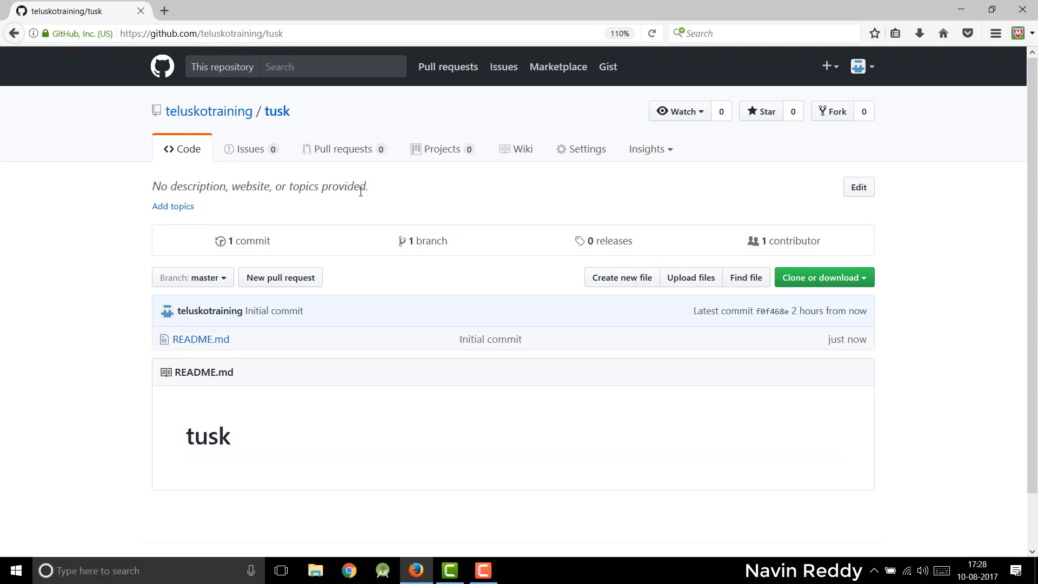
mouse_move(126, 156)
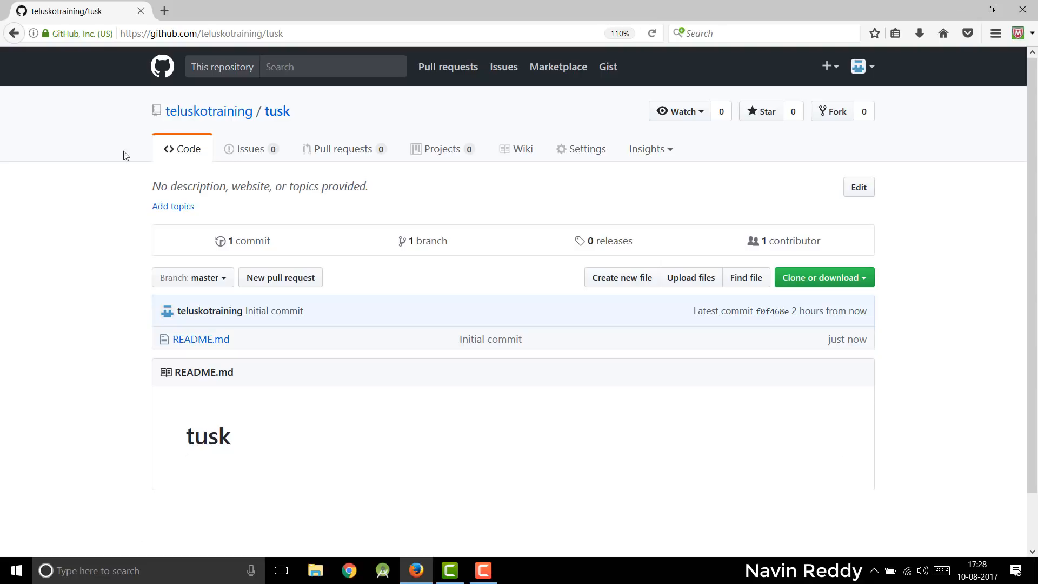
mouse_move(197, 142)
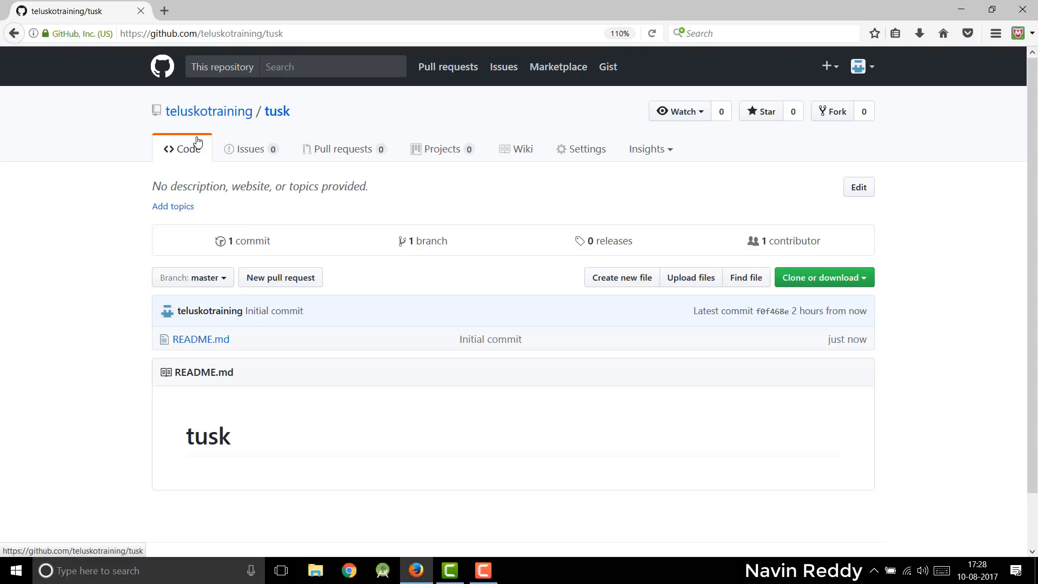
mouse_move(166, 199)
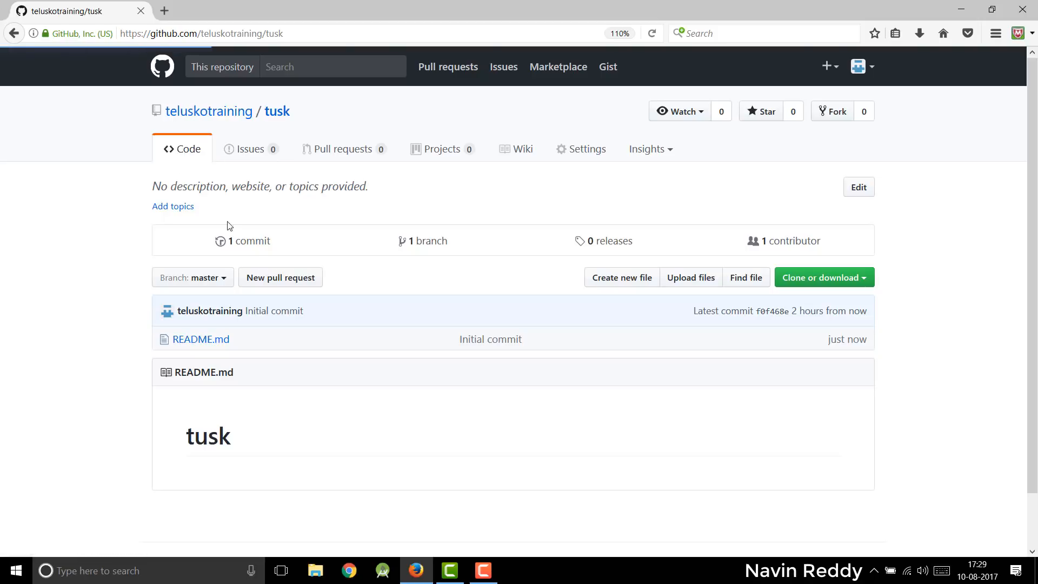
mouse_move(351, 269)
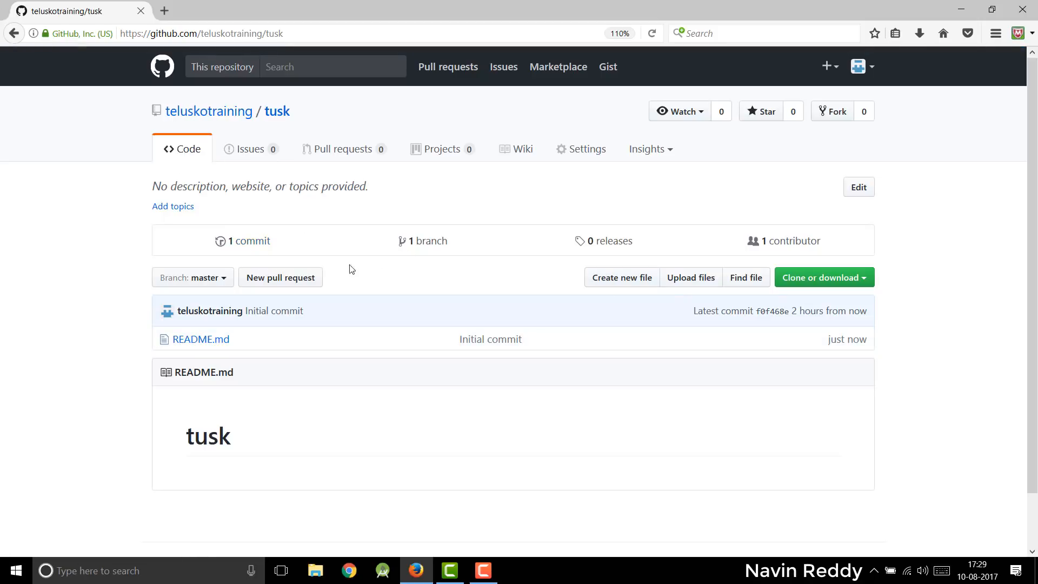
mouse_move(248, 240)
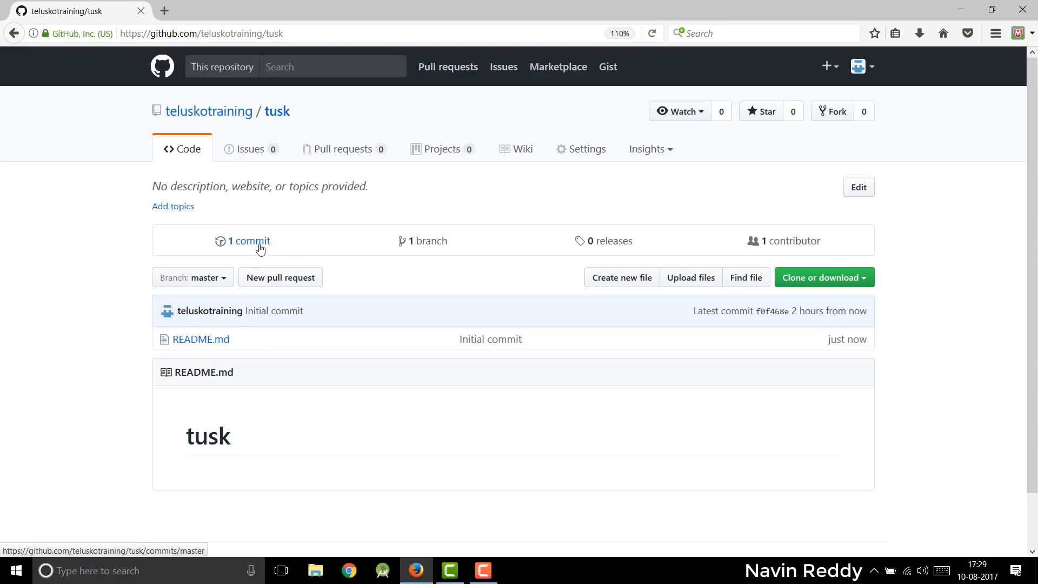
mouse_move(423, 240)
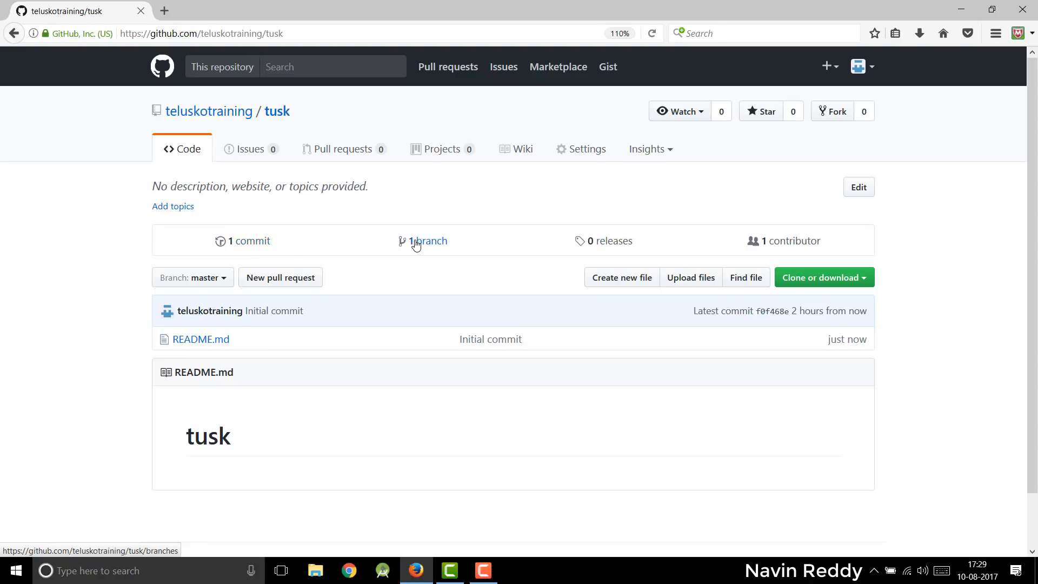
mouse_move(790, 240)
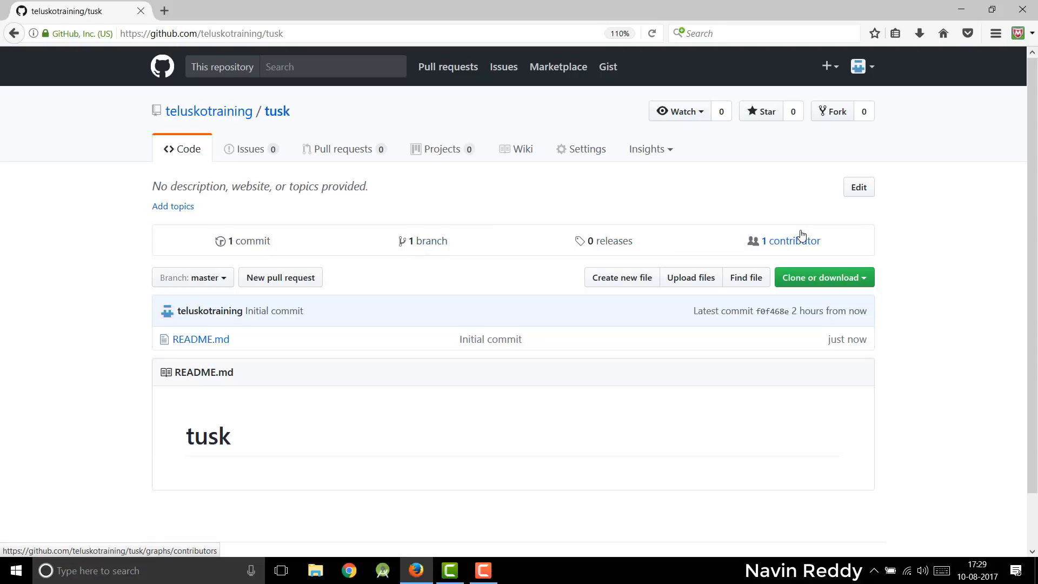
mouse_move(546, 266)
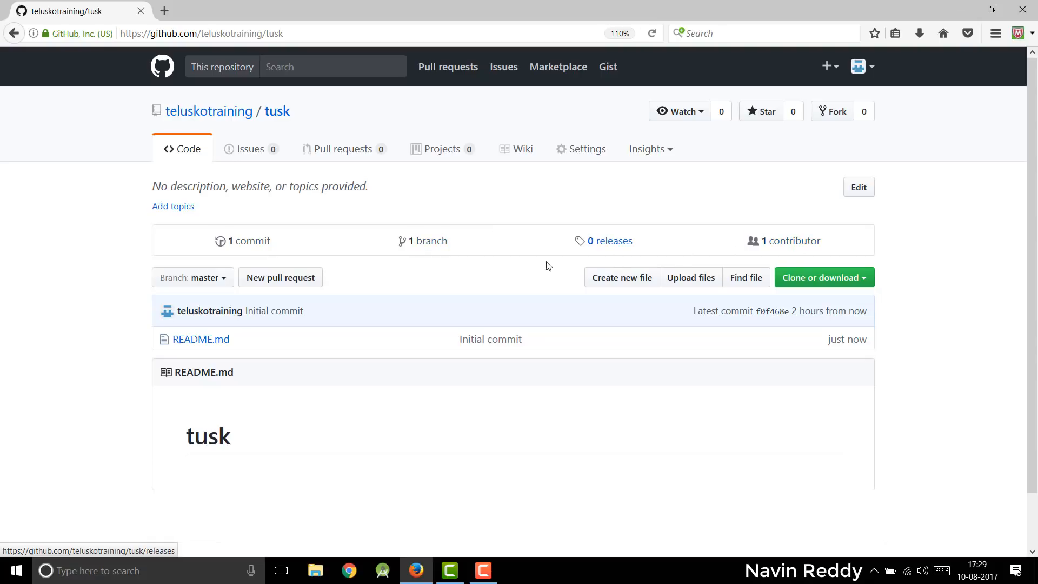
mouse_move(408, 265)
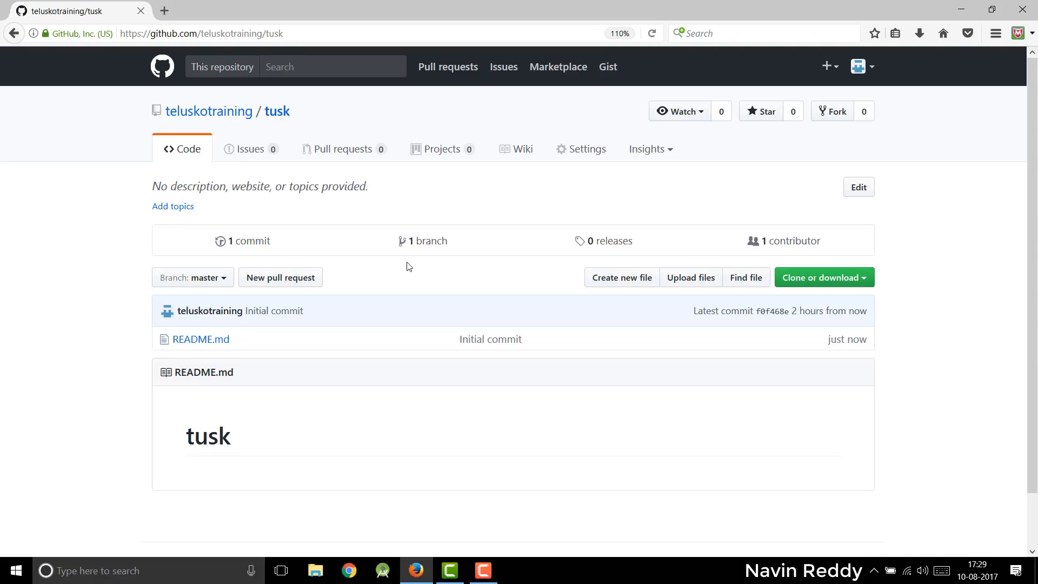
Open a blank new-file editor in the tusk repository
click(621, 277)
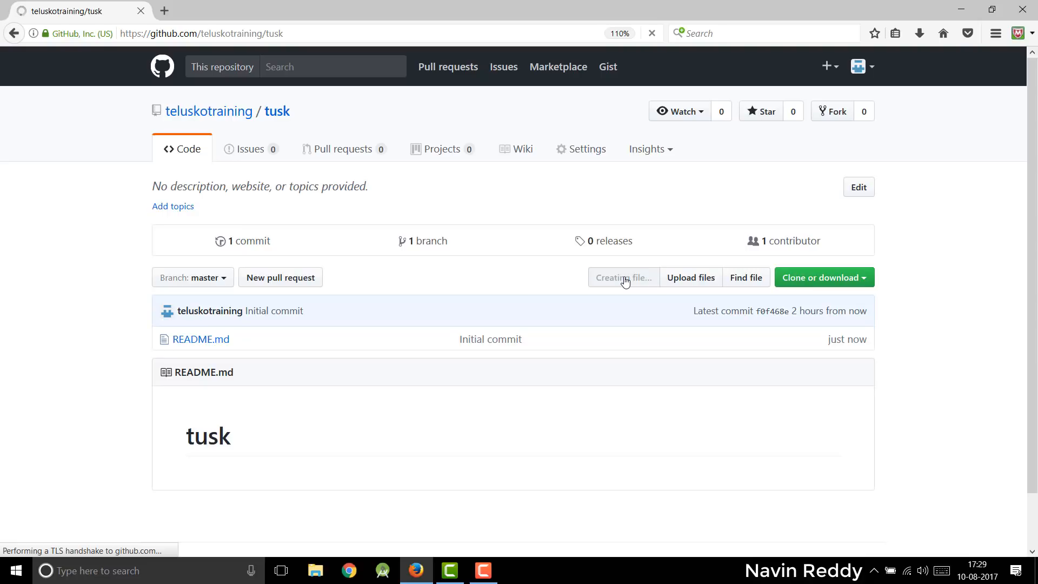
click(622, 277)
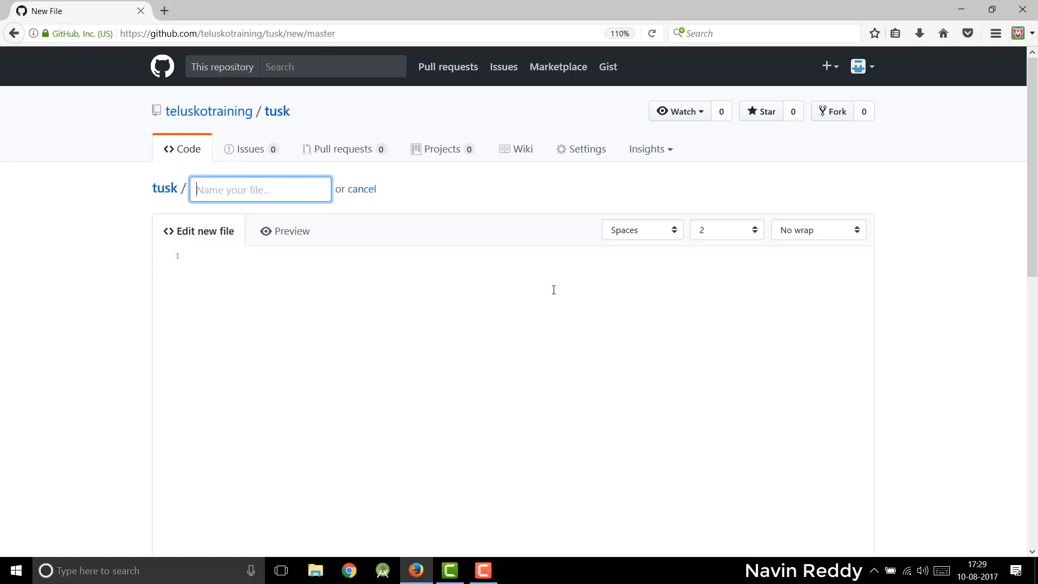
Name the new file Recipes.txt and write 'Welcome to Telusko Kitchen'
text(Recipes.txt)
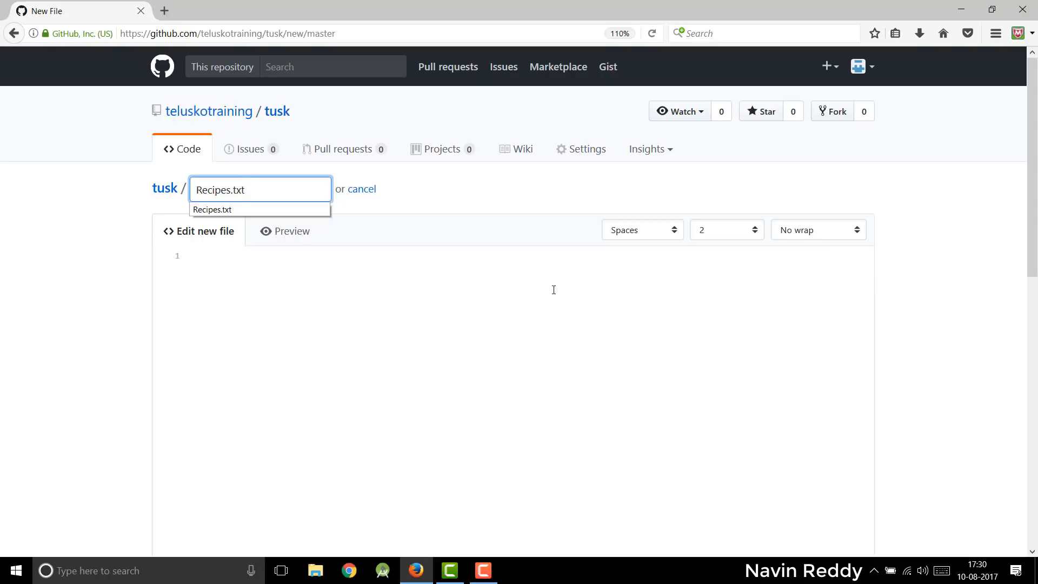
mouse_move(505, 300)
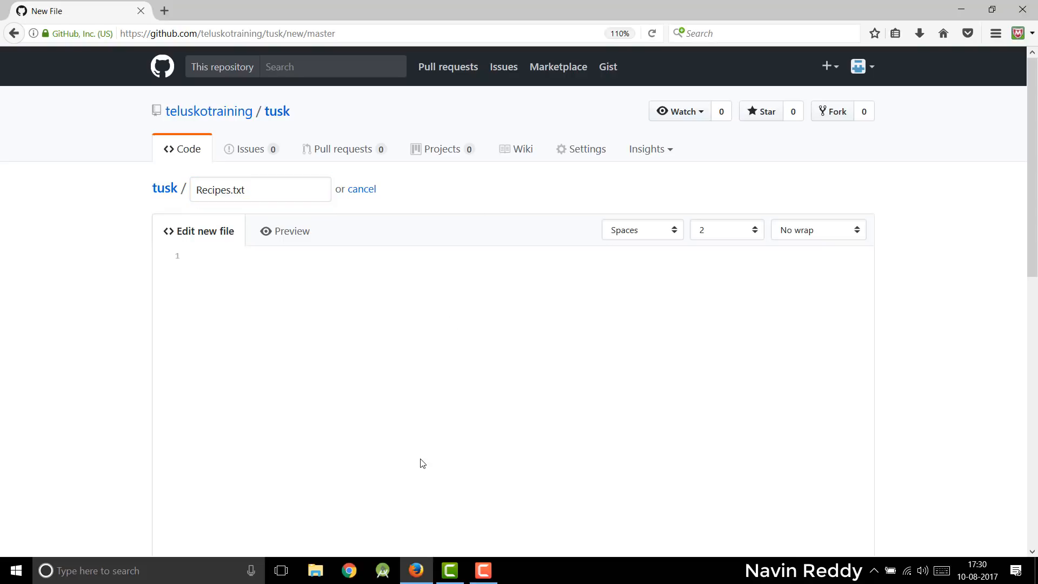
scroll(down, 3)
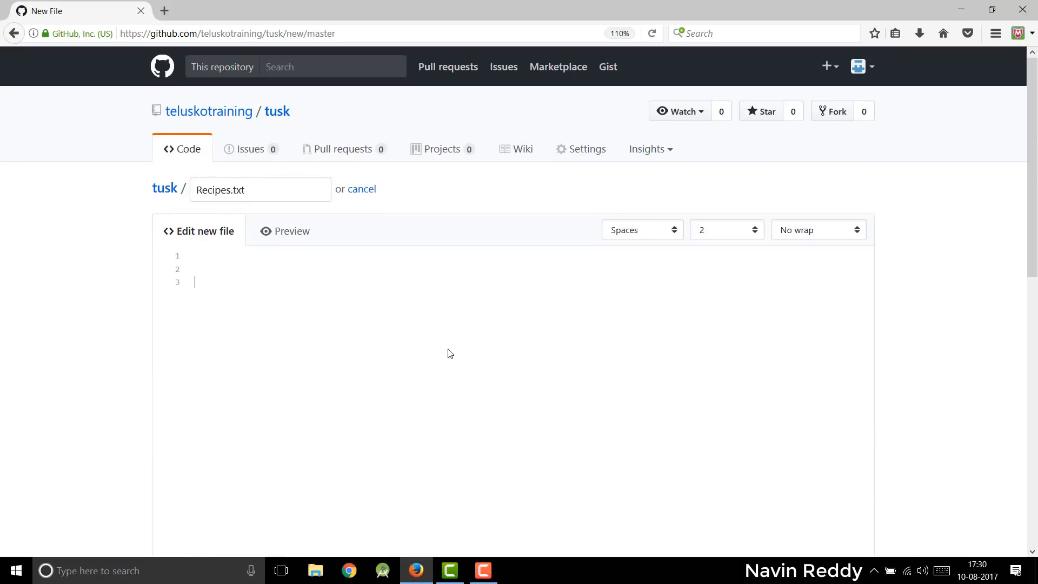
text(Welcome to T)
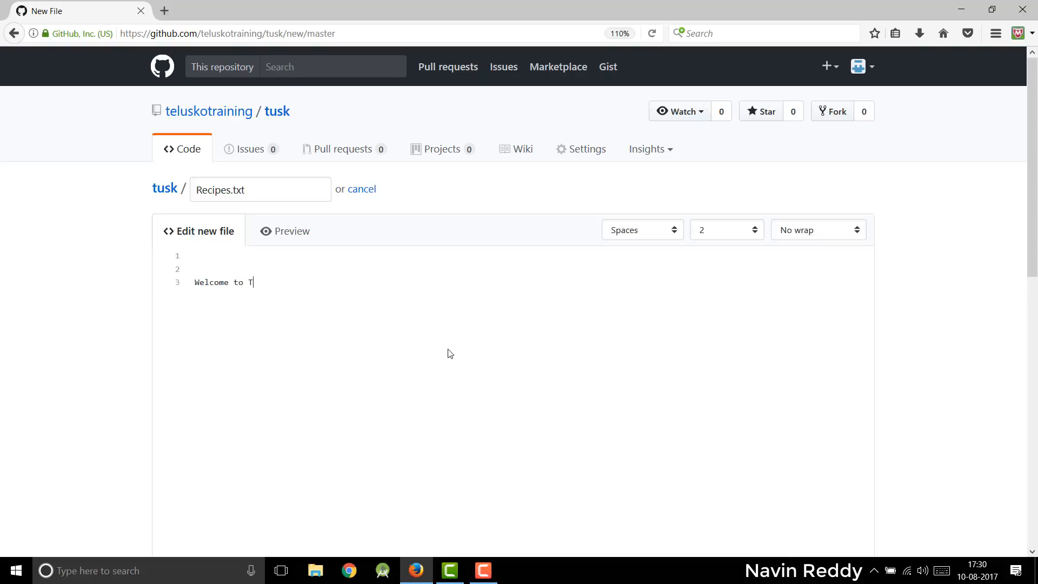
text(elusko Kitchen)
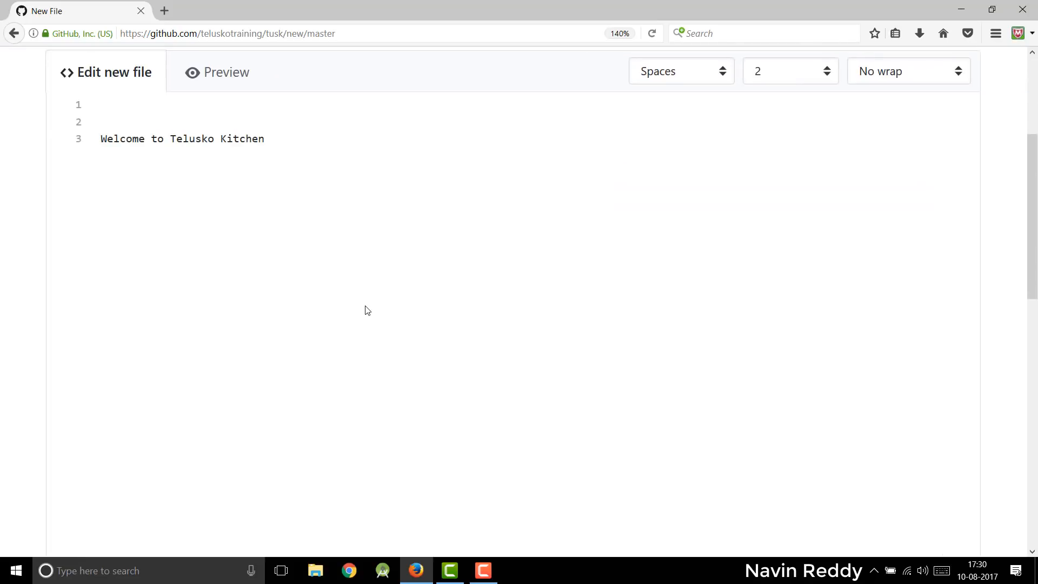
Add the recipes Kheer and Pasta on separate lines
scroll(down, 3)
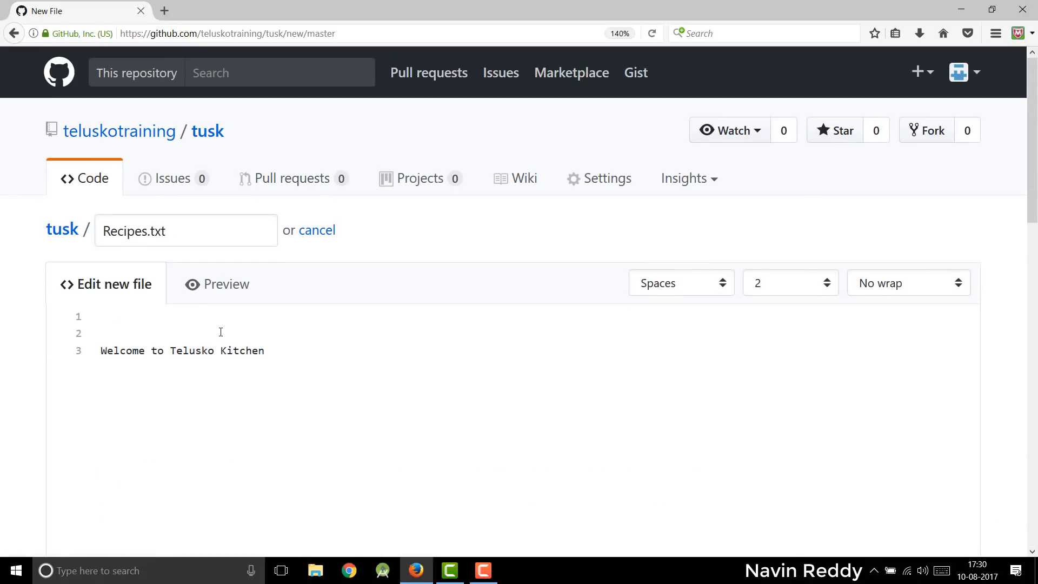
mouse_move(271, 341)
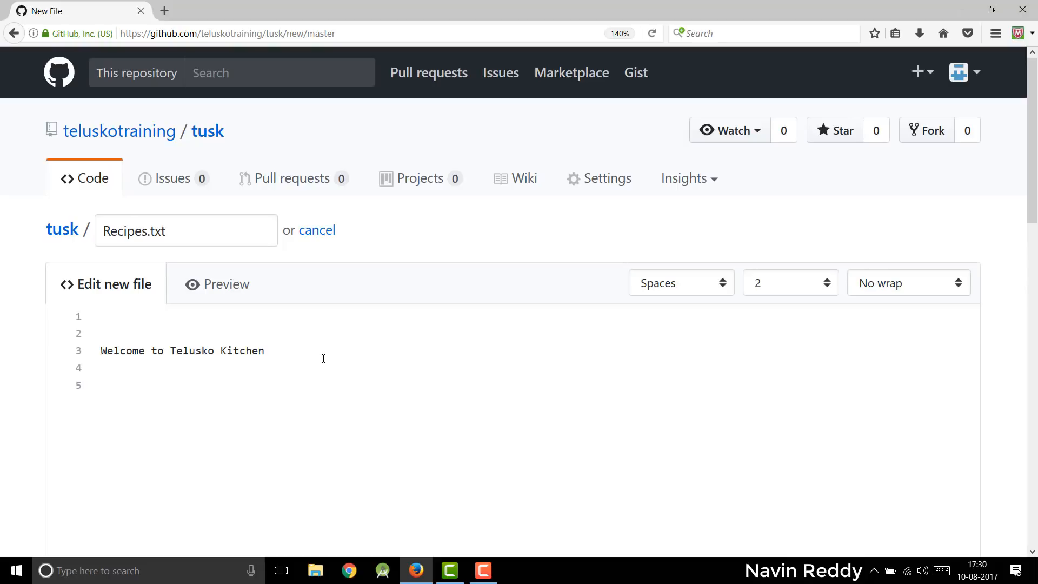
text(Kh)
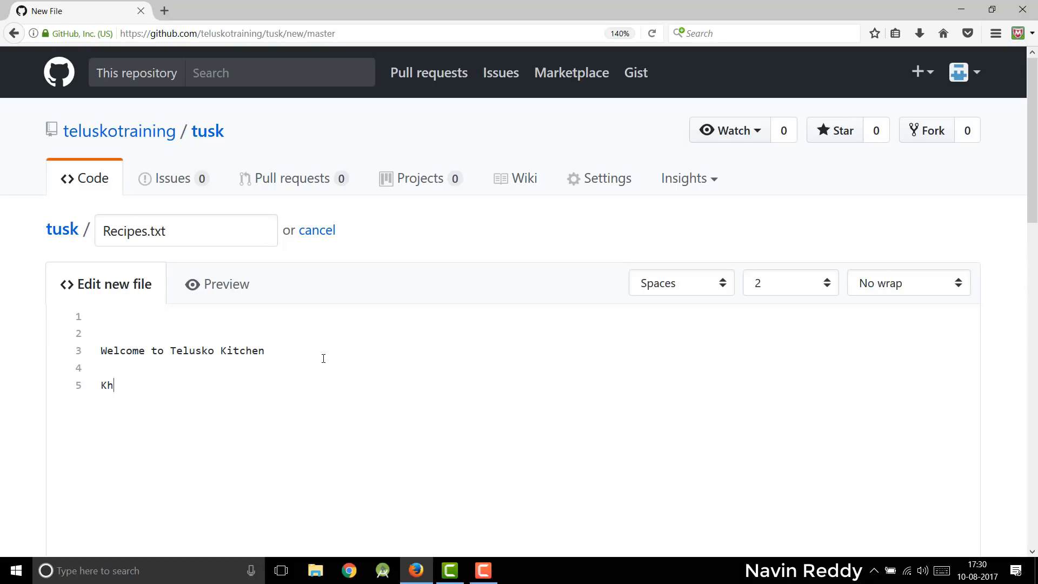
text(eer)
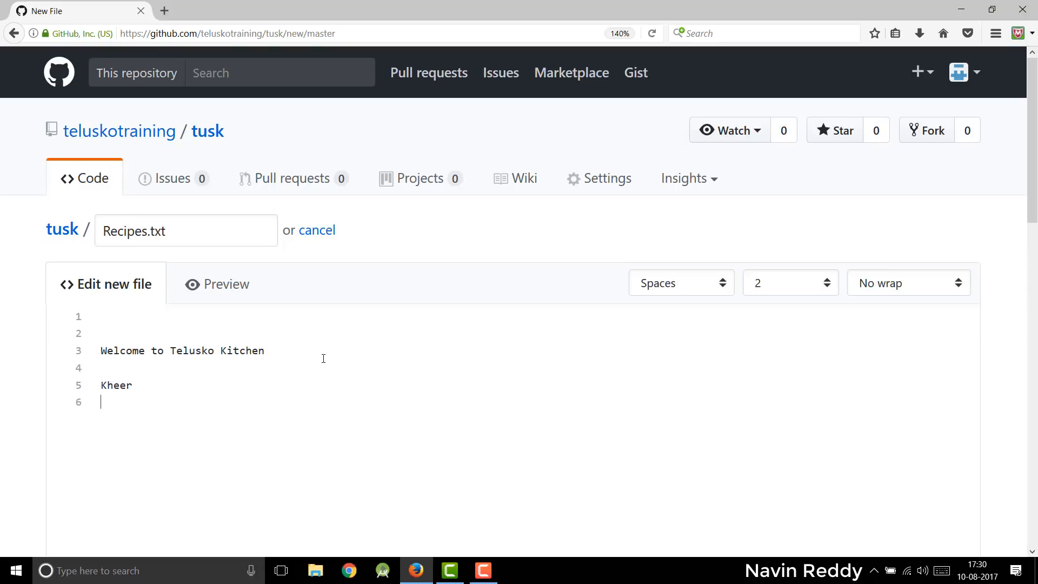
text(Pasta)
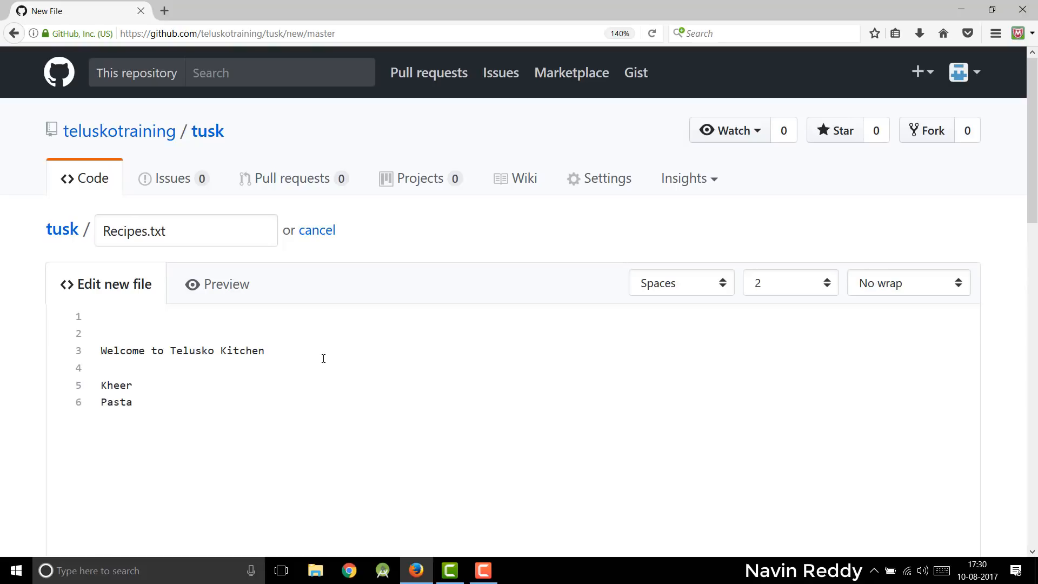
scroll(down, 3)
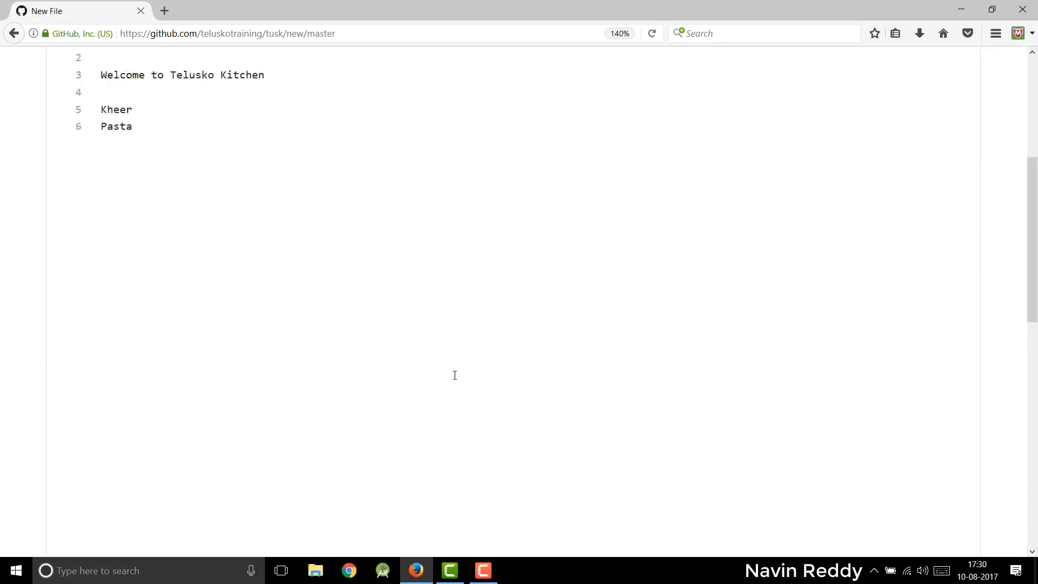
Commit Recipes.txt to master with the message 'Recipes file created'
scroll(down, 3)
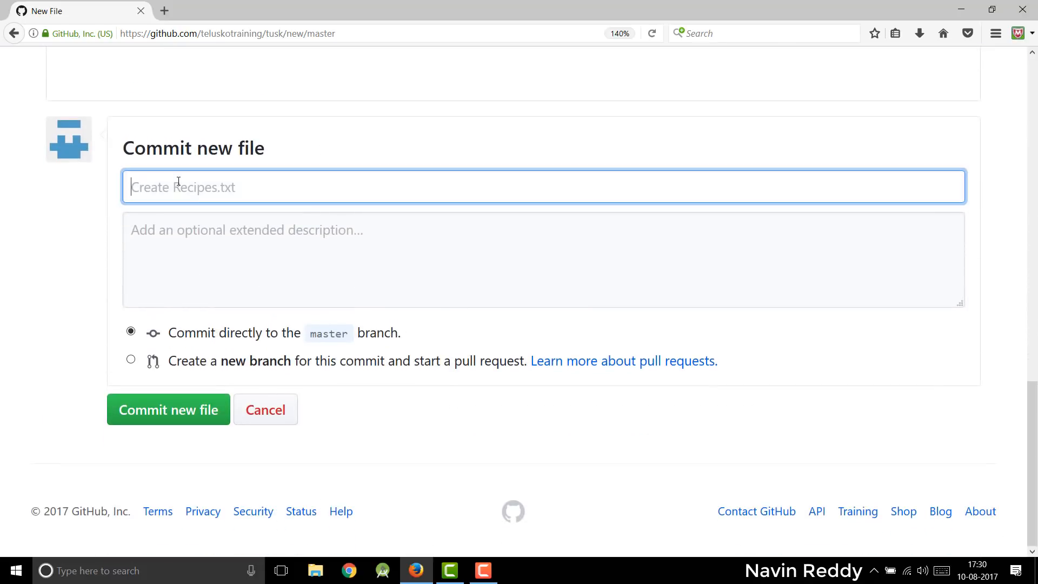
text(Rec)
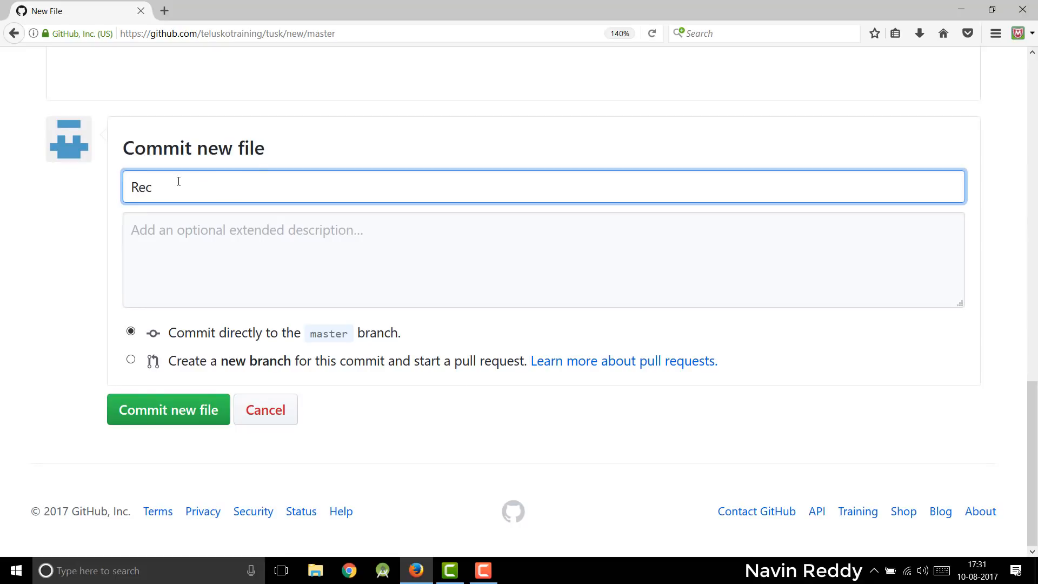
text(ipes fil)
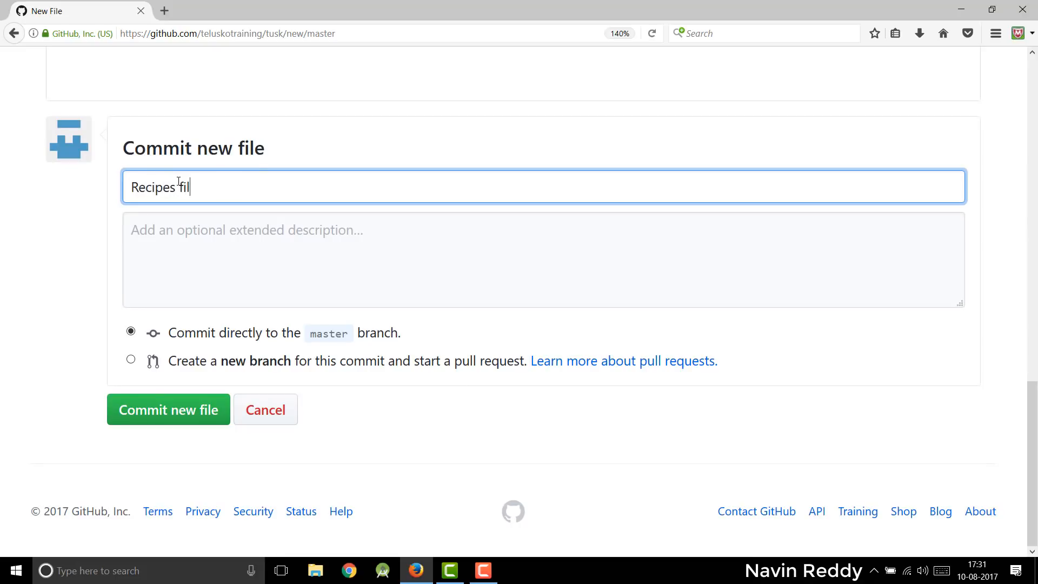
text(e created)
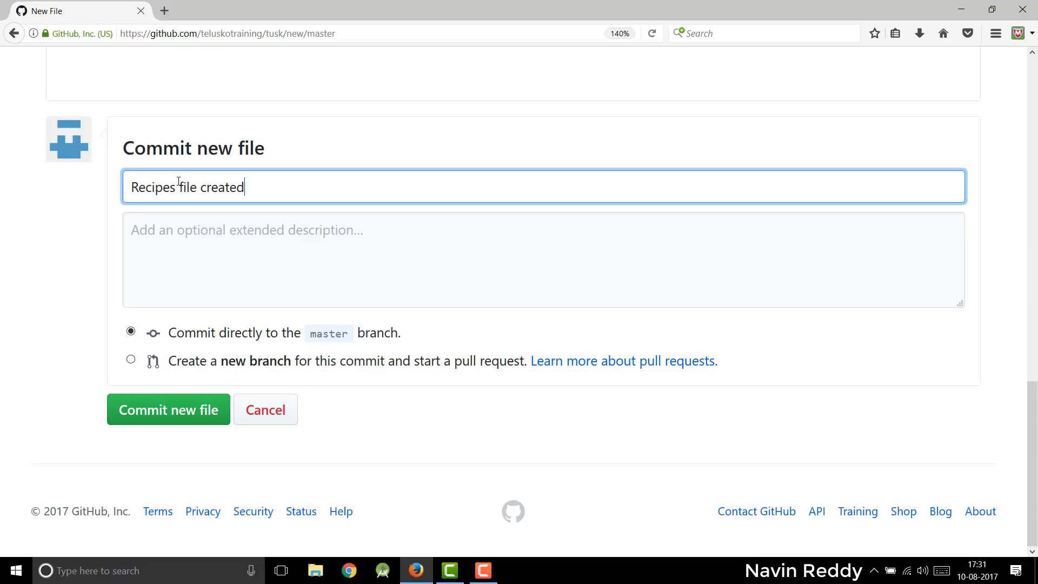
mouse_move(187, 395)
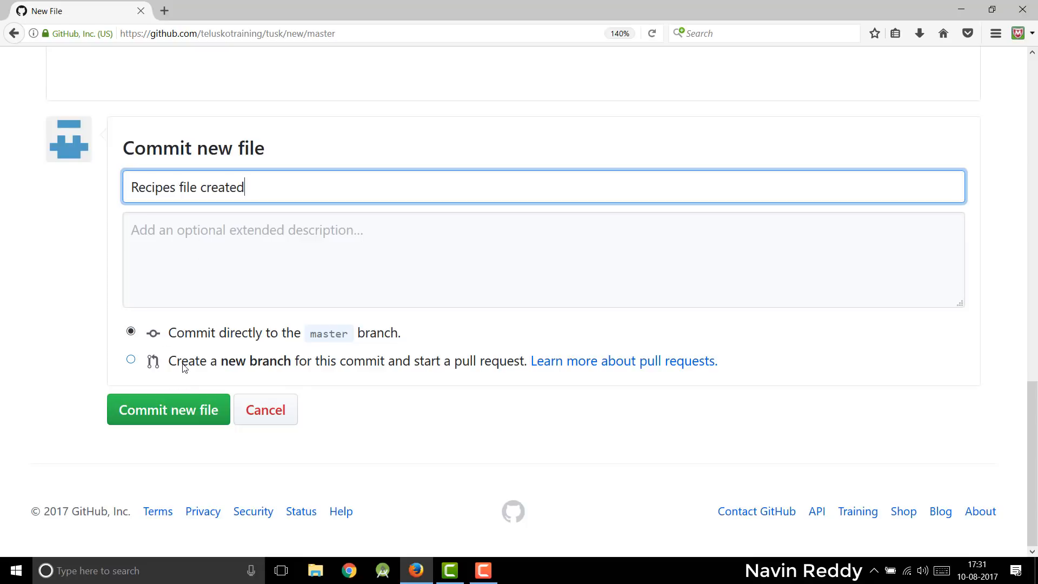
mouse_move(186, 401)
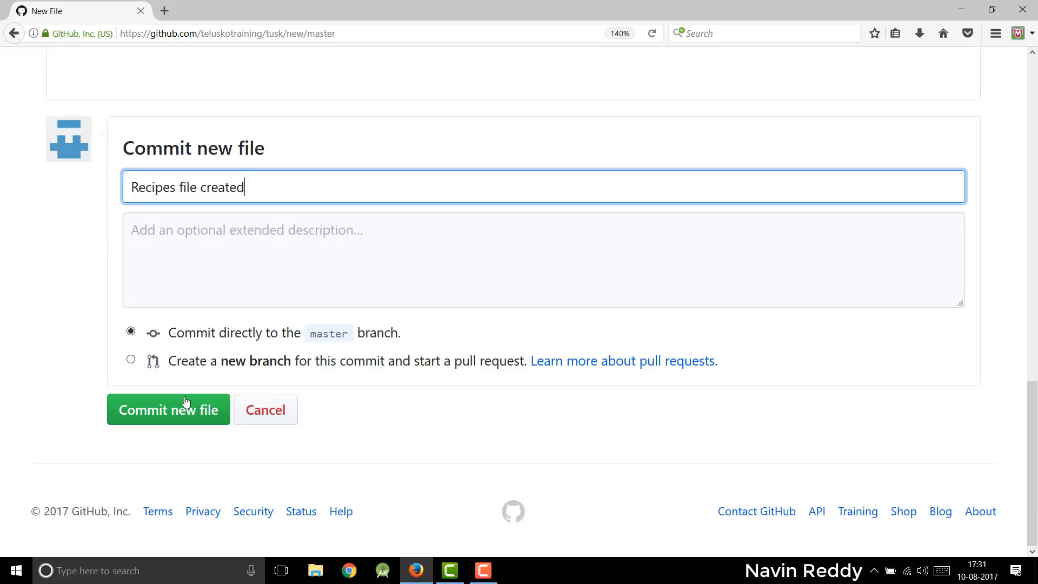
click(169, 409)
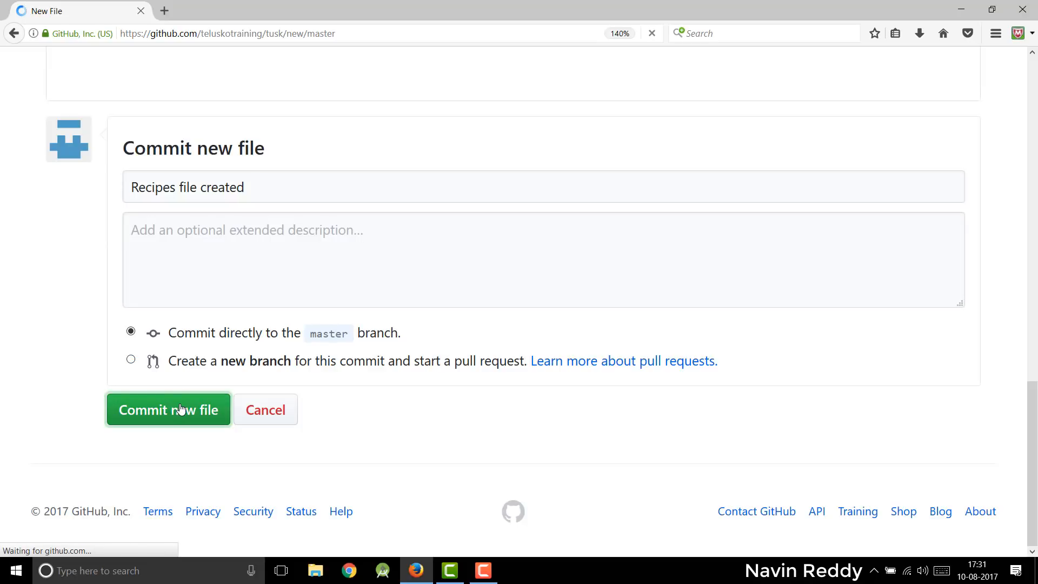
click(167, 409)
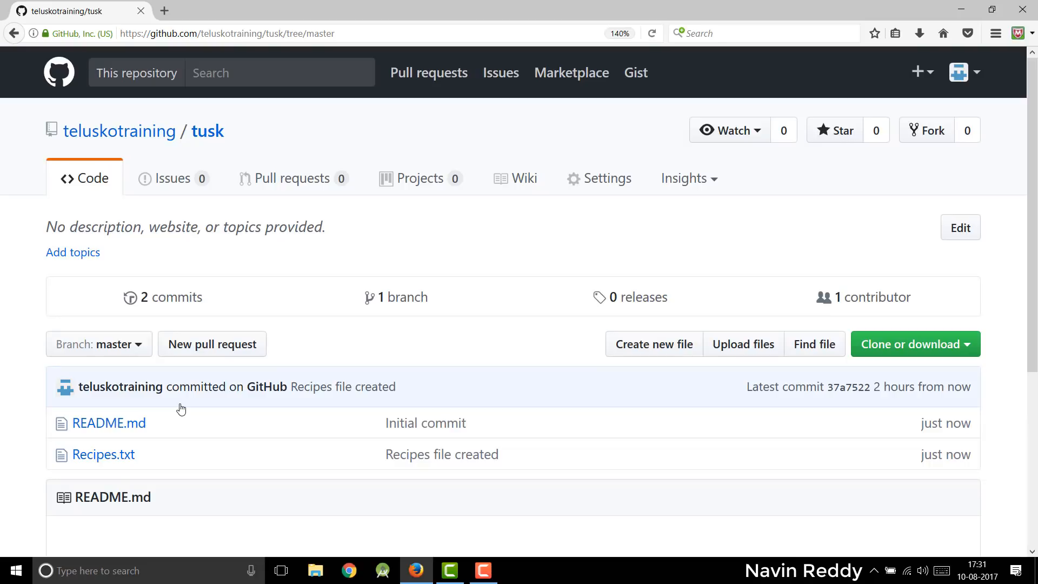
scroll(down, 3)
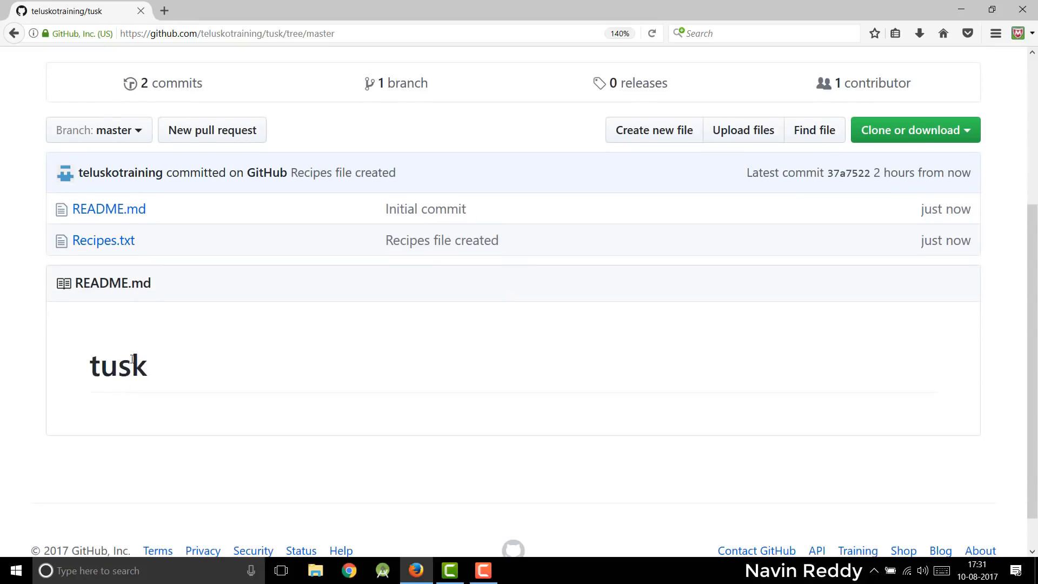
mouse_move(112, 232)
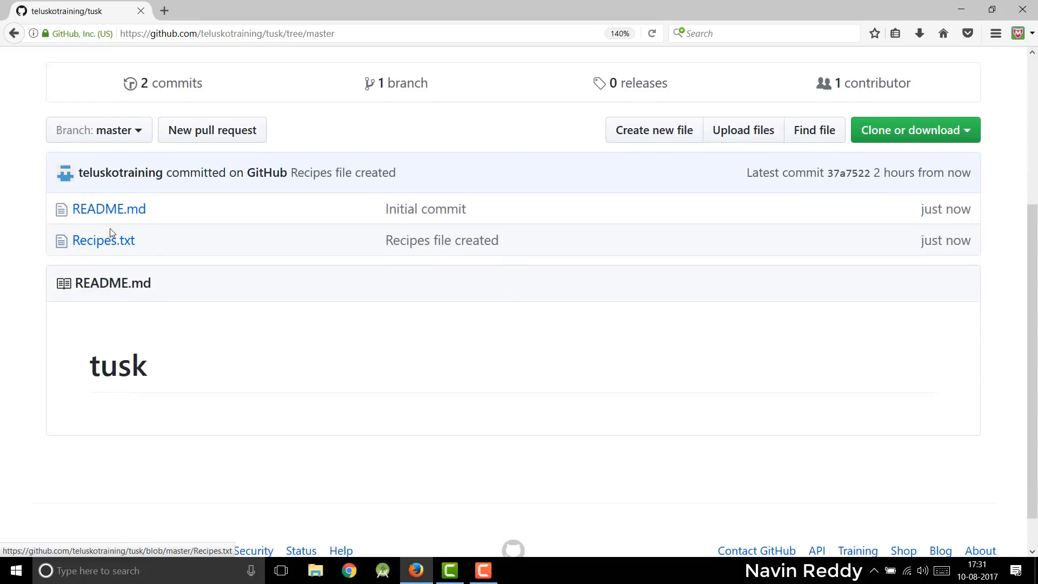
click(103, 239)
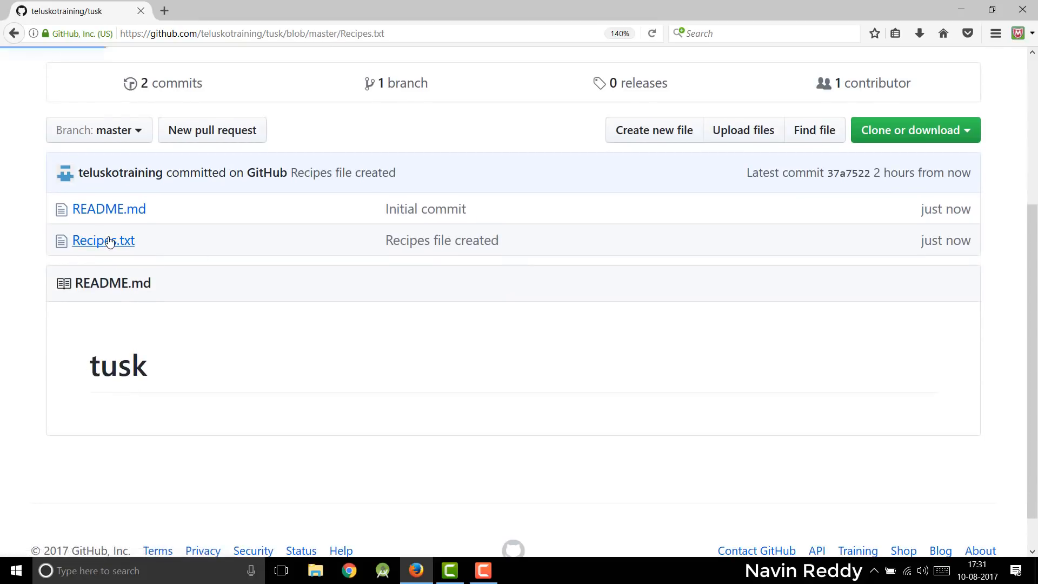
click(103, 240)
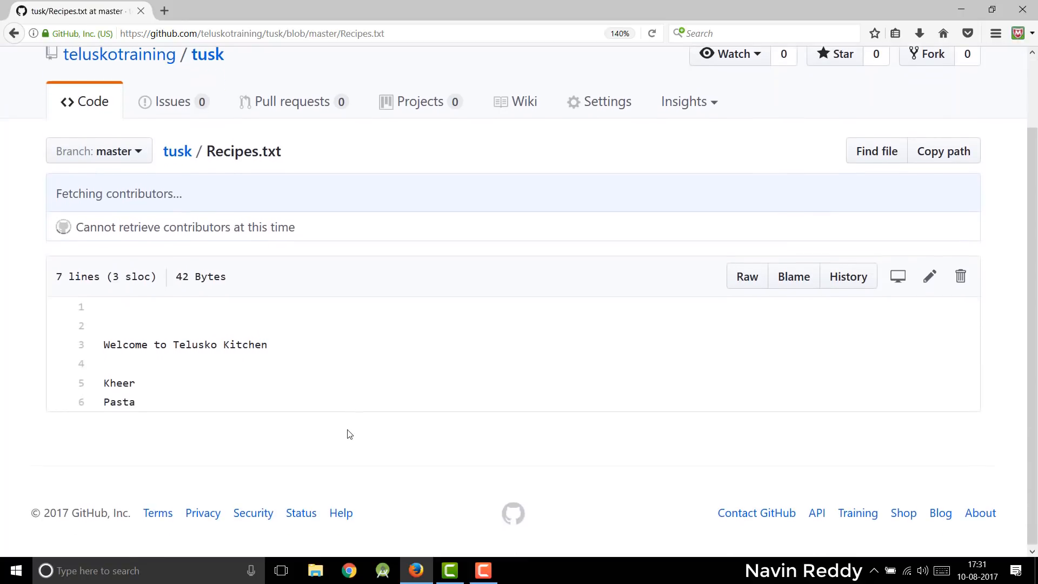
double_click(185, 344)
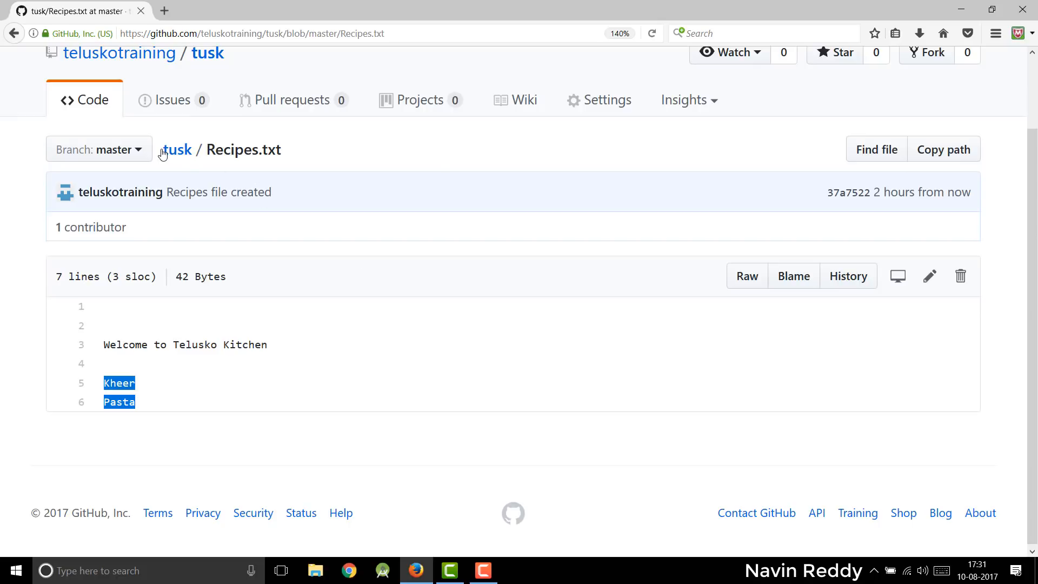
click(177, 149)
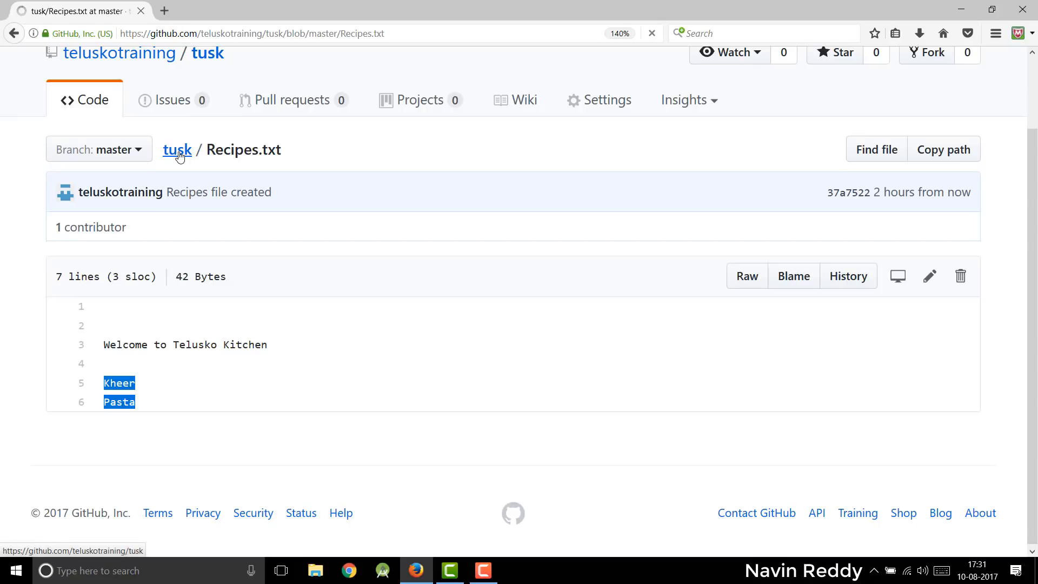
click(177, 149)
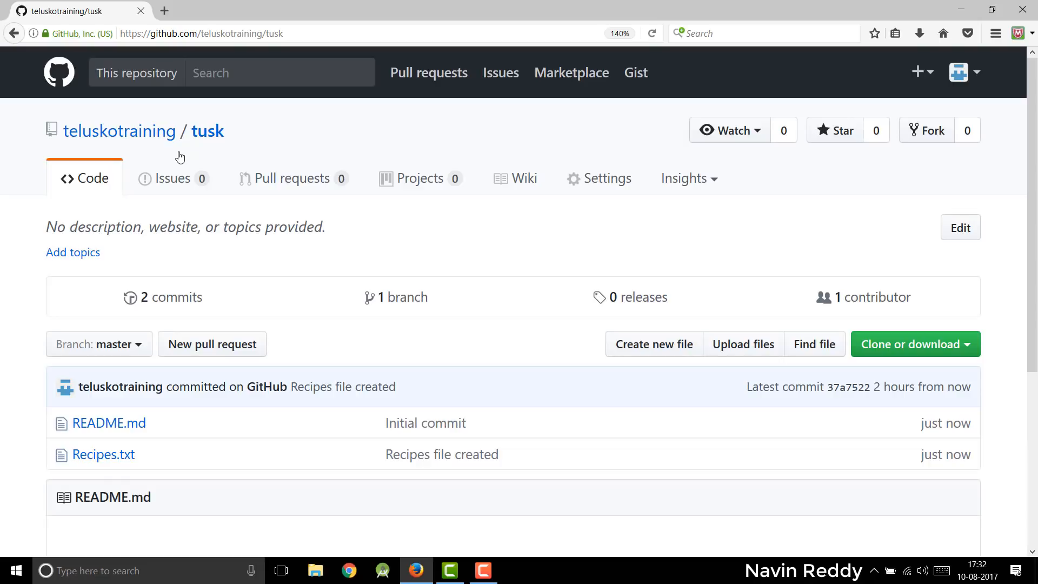
scroll(down, 3)
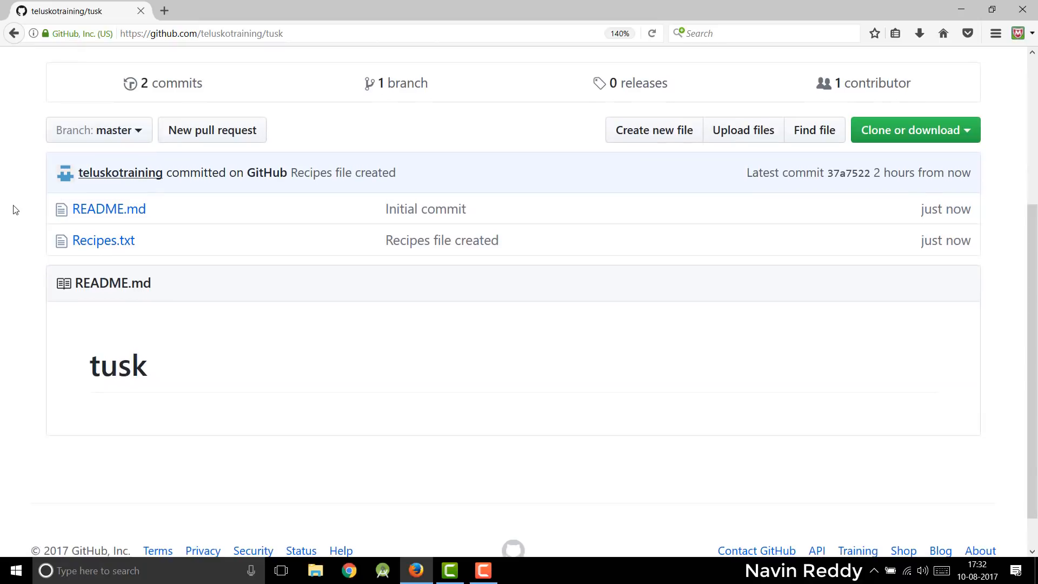
mouse_move(103, 240)
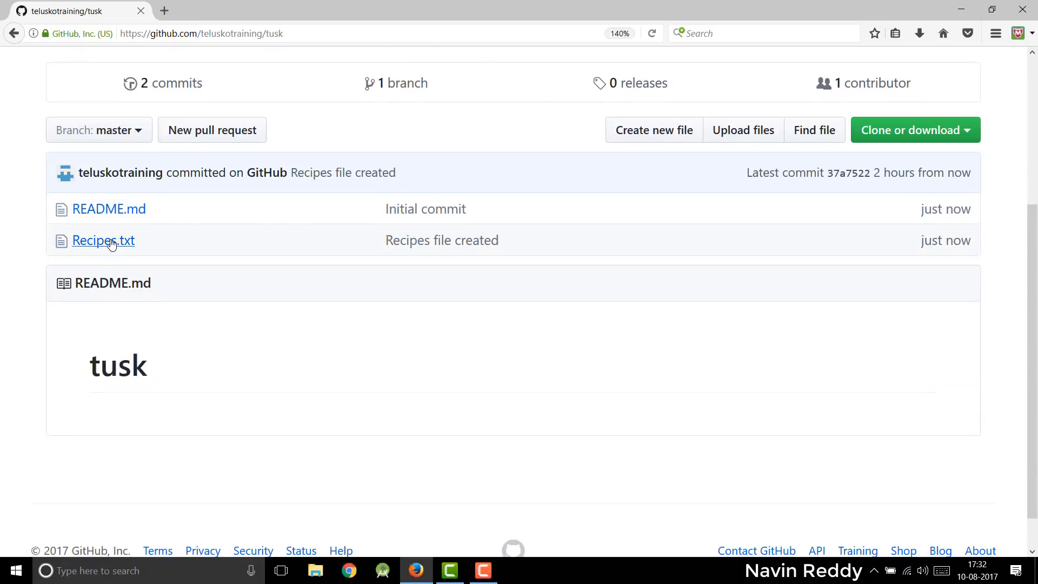
Edit Recipes.txt to add a 'Chicken Fry' line below Pasta
click(103, 240)
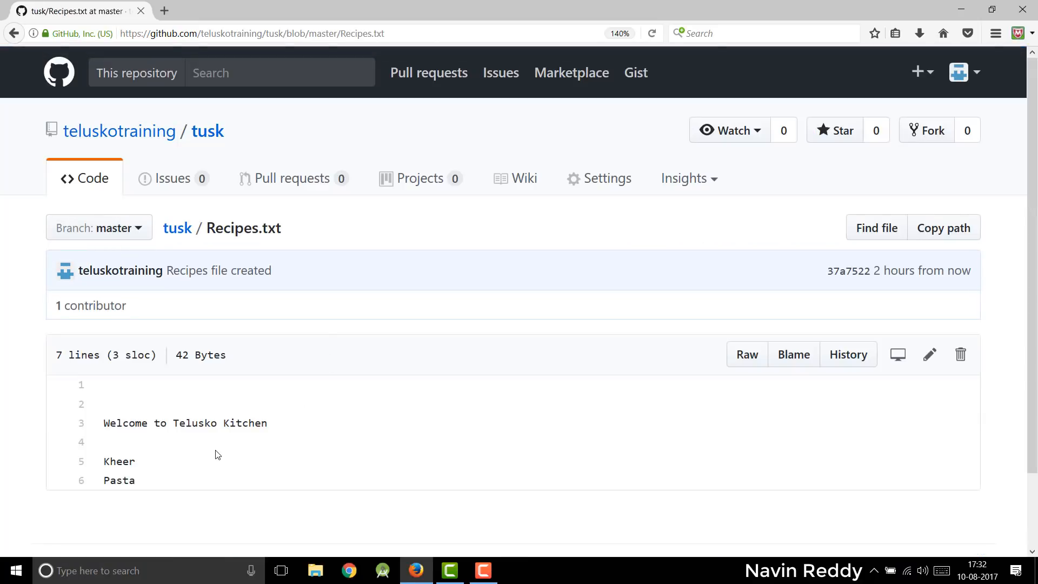
scroll(down, 3)
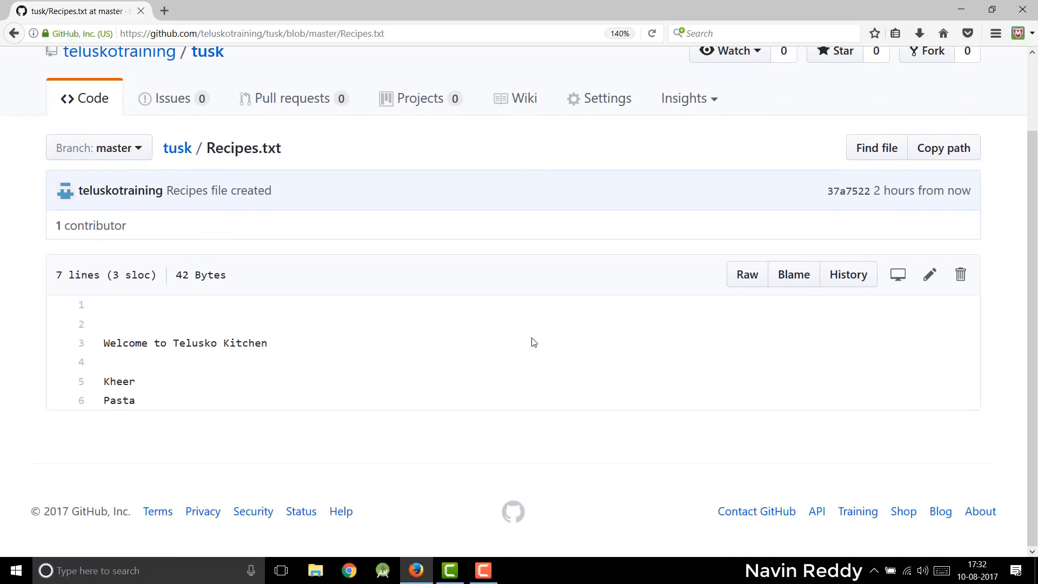
click(929, 274)
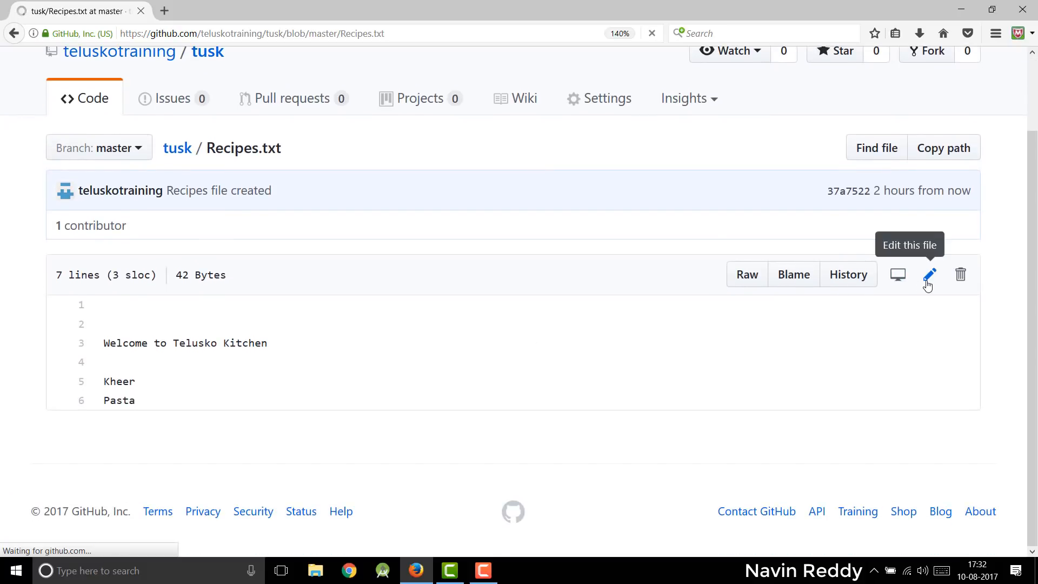
click(929, 275)
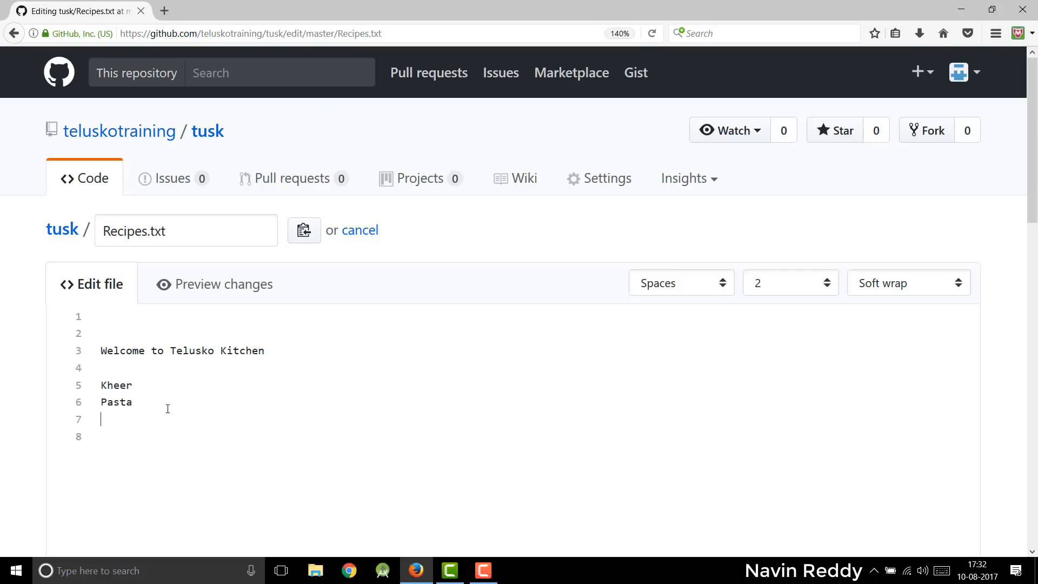
text(Chicke)
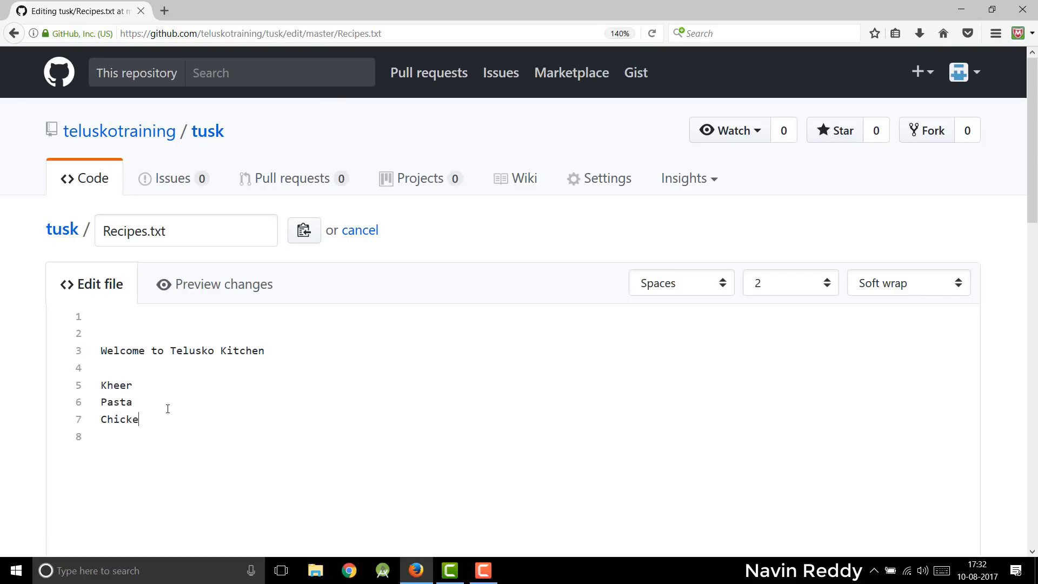
text(n)
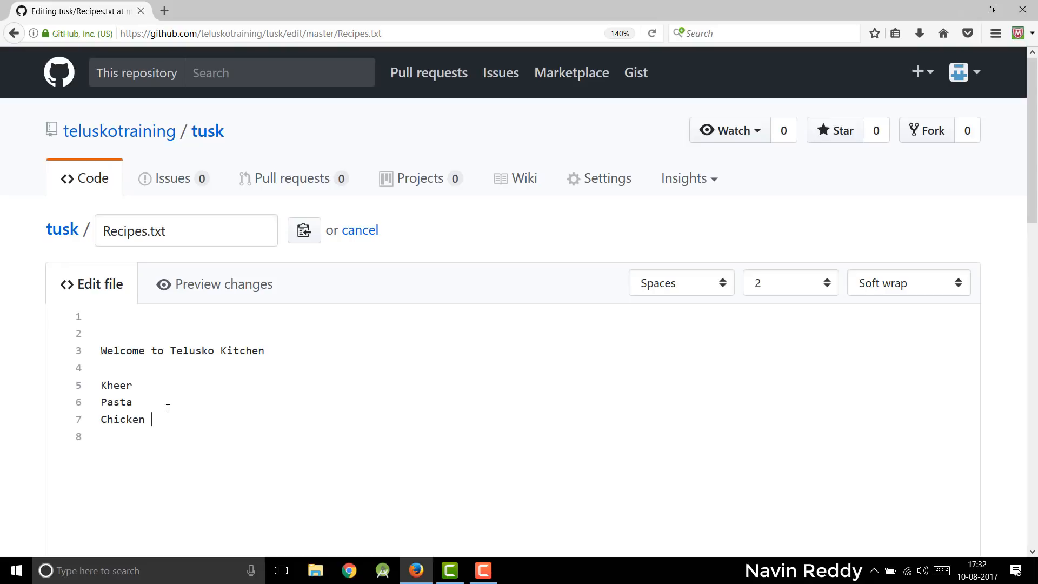
text(Fry)
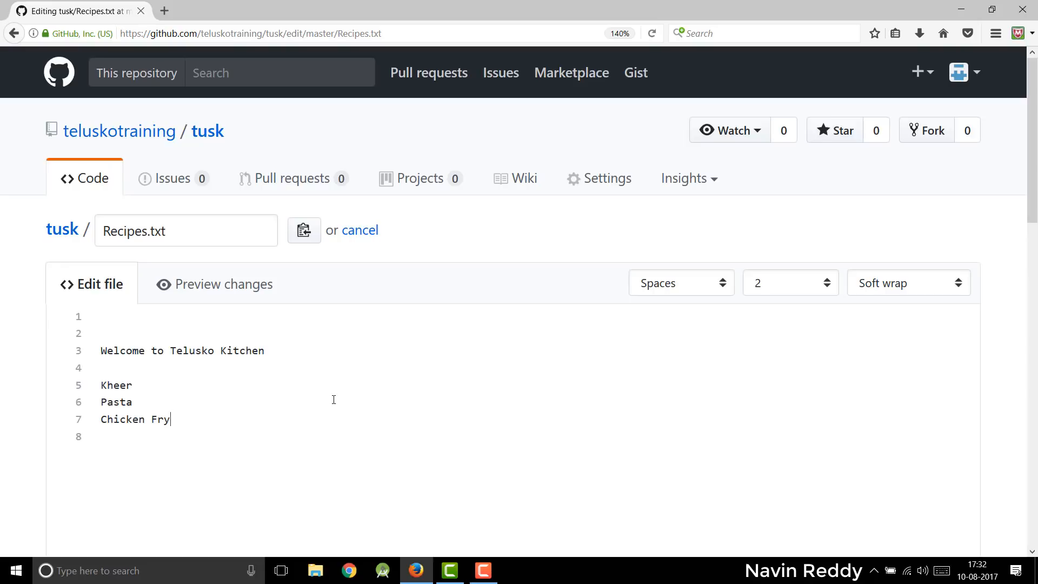
scroll(down, 3)
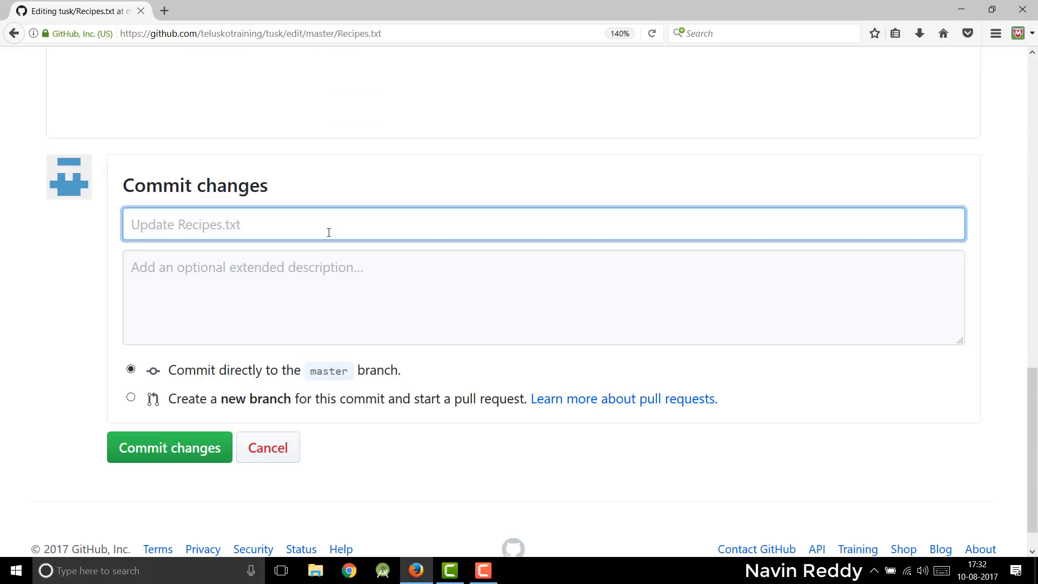
Commit the Chicken Fry edit with the message 'Chicken Added'
text(Chick)
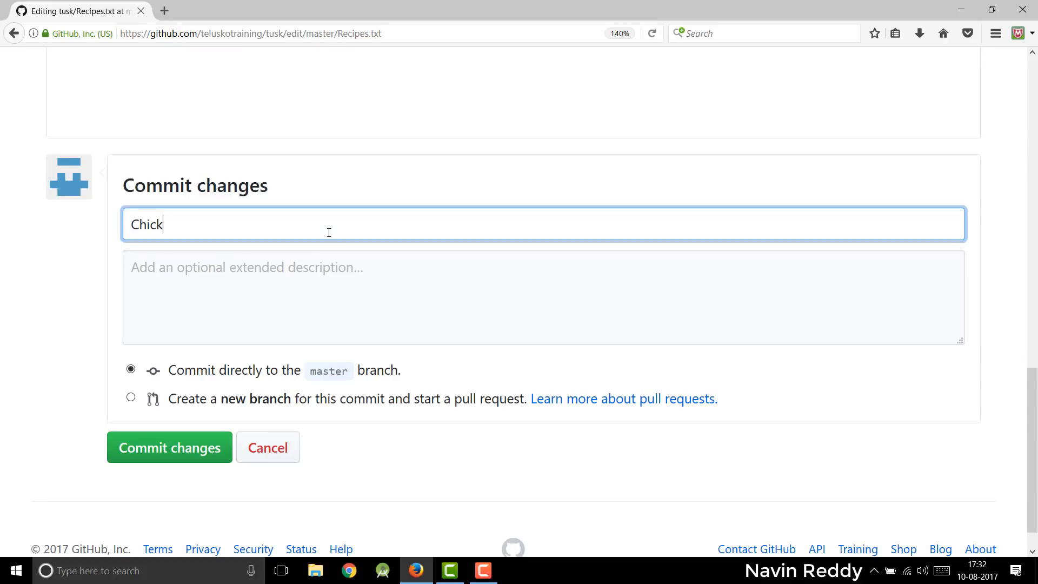
text(en Added)
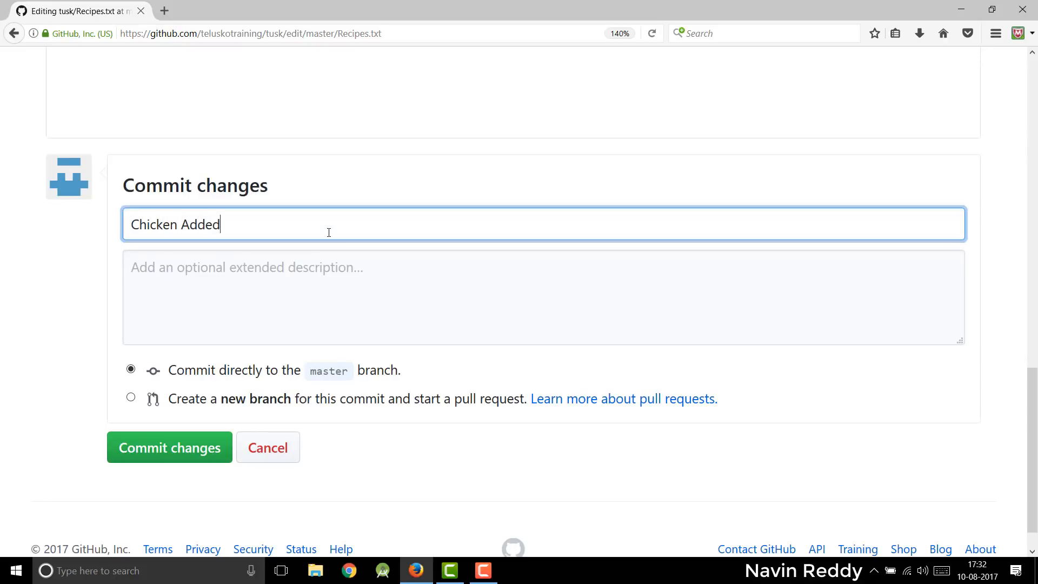
mouse_move(200, 431)
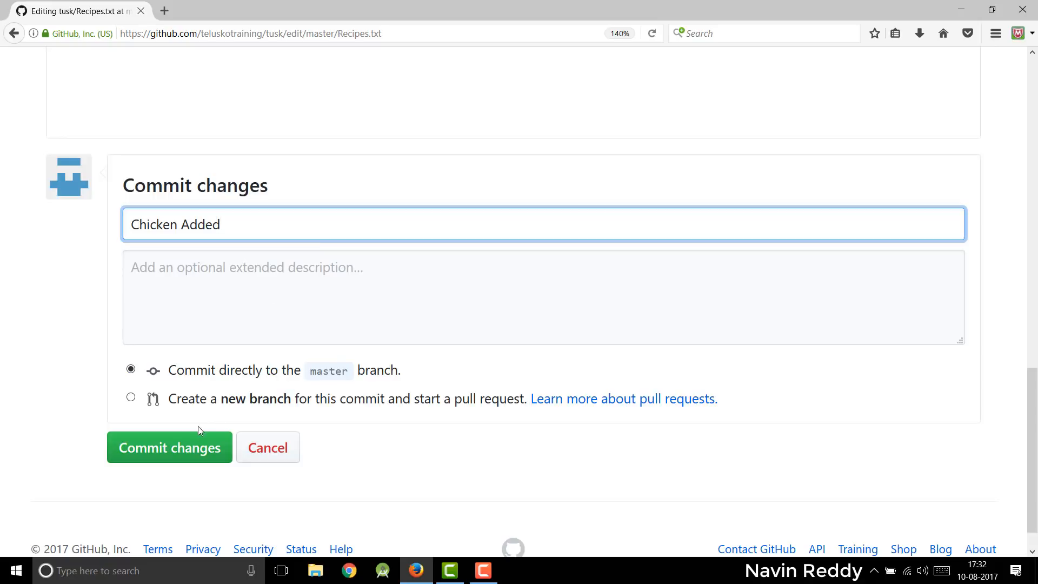
click(169, 447)
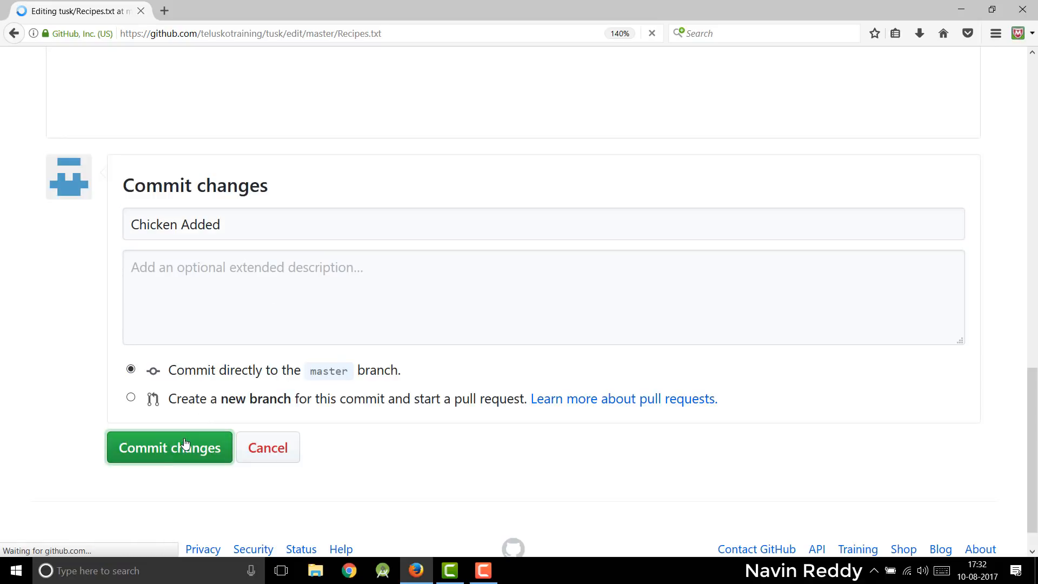
click(169, 447)
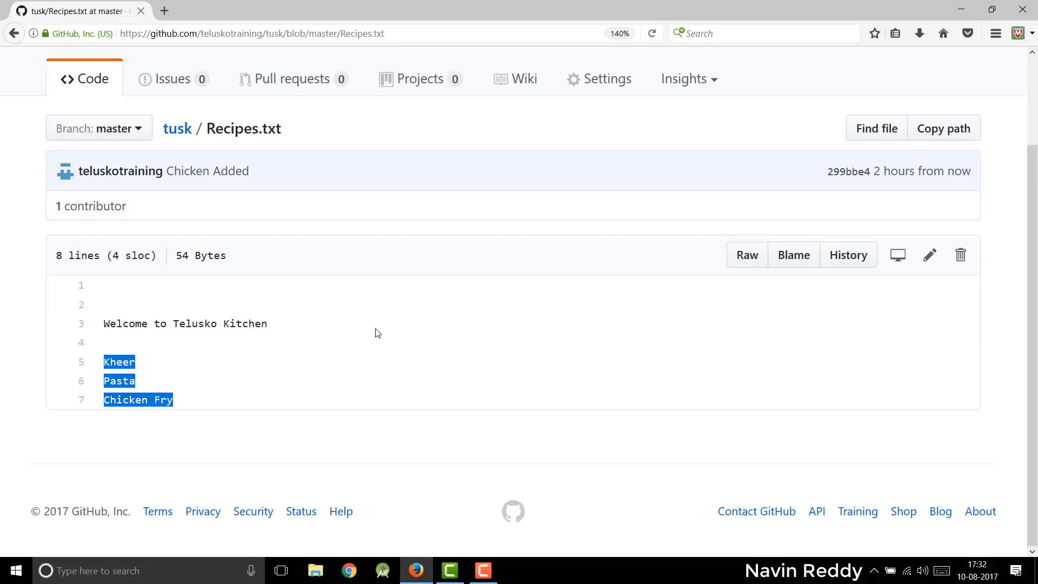
mouse_move(919, 275)
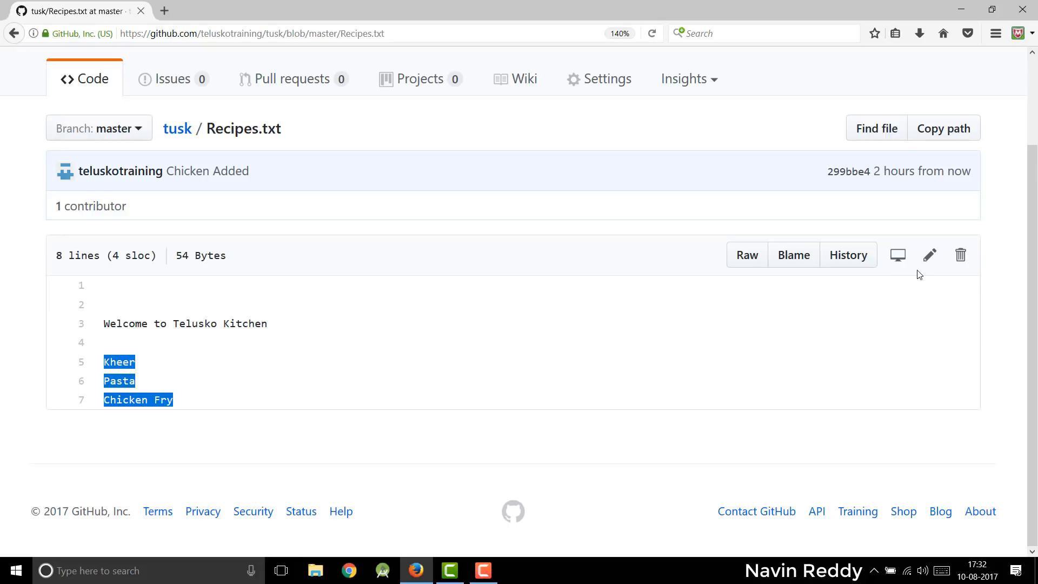
Add 'thank you :)' on line 11 of Recipes.txt and commit as 'Regards'
click(930, 254)
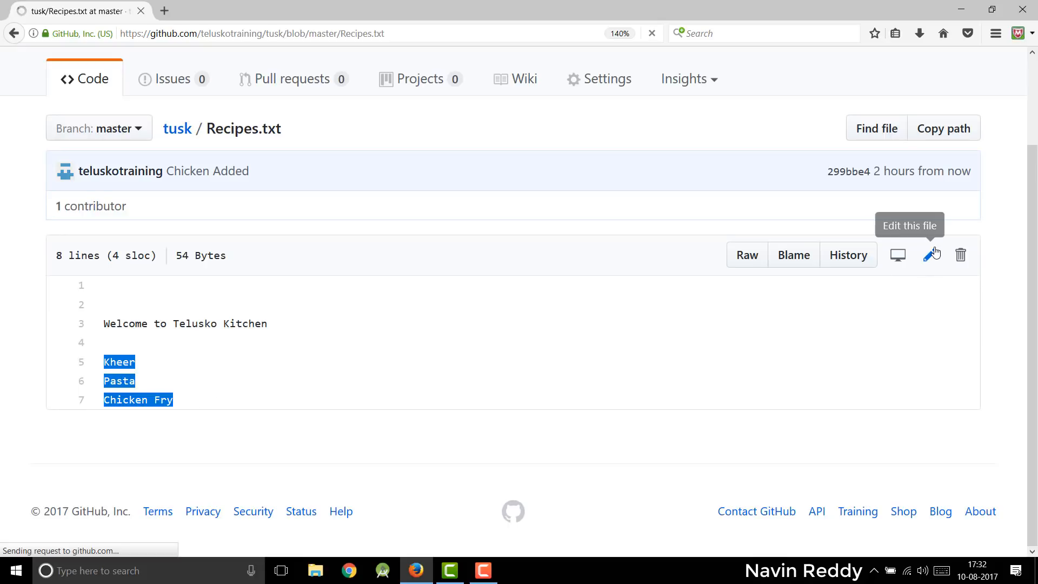
click(932, 255)
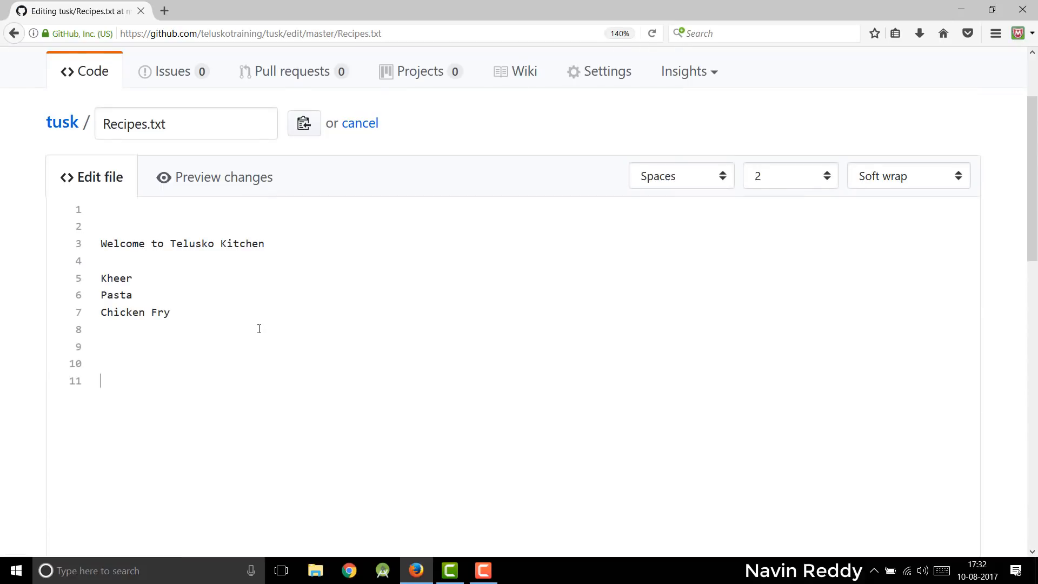
text(thank you :)
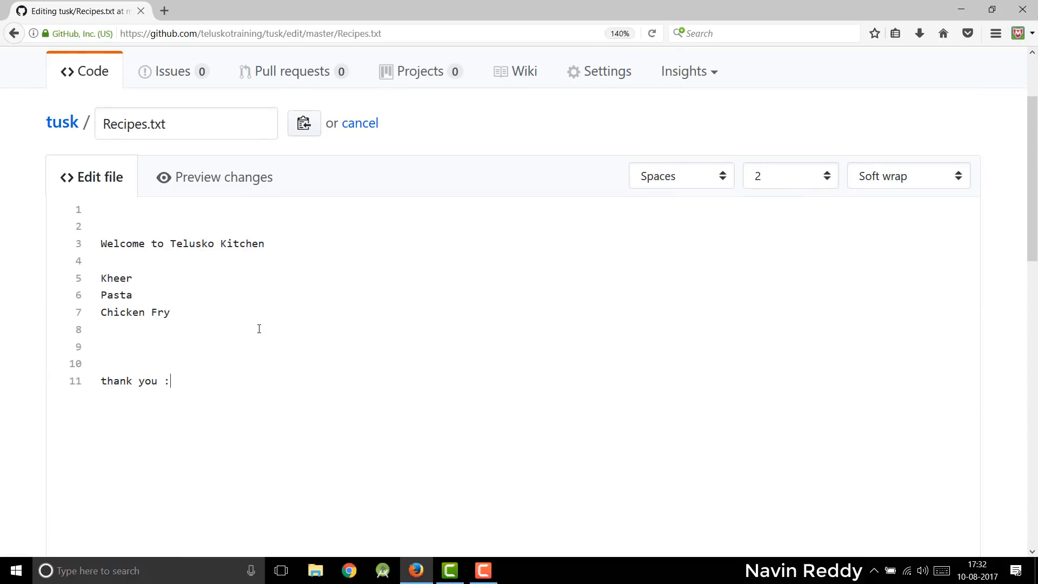
scroll(down, 3)
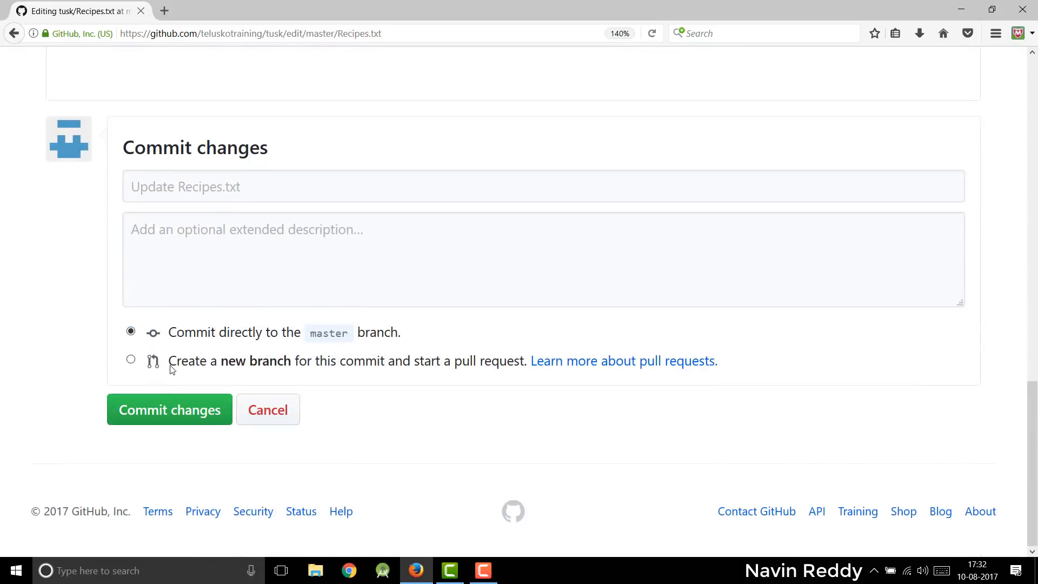
text(R)
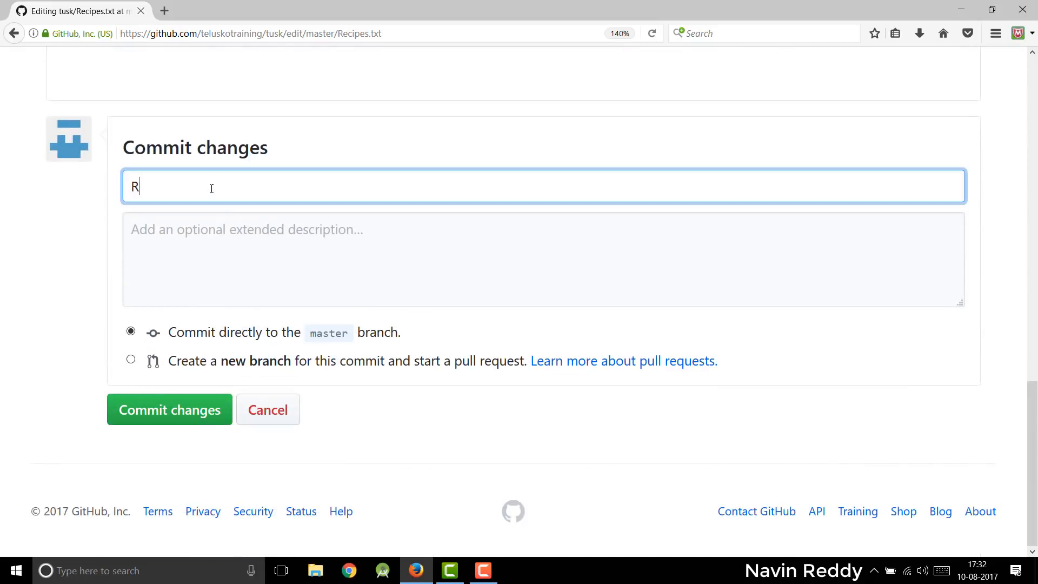
text(egards)
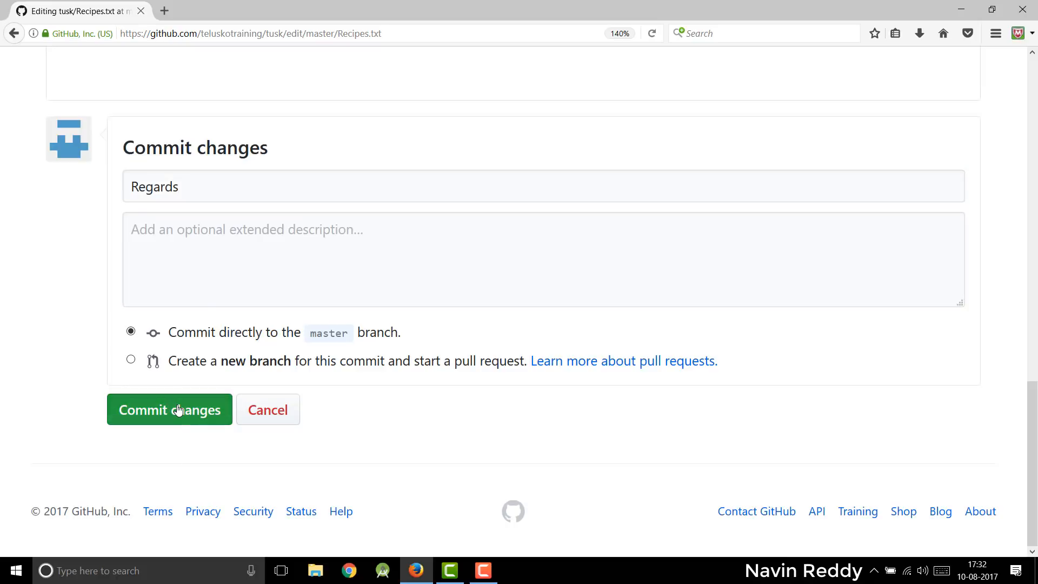
click(169, 409)
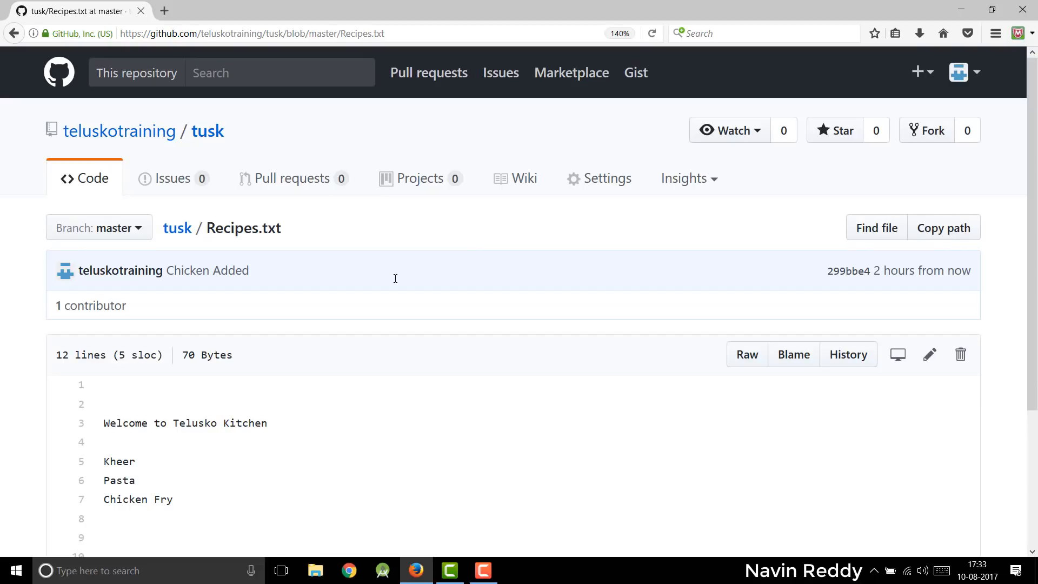
Review Recipes.txt, highlighting the Chicken Fry and 'thank you :)' lines
scroll(down, 3)
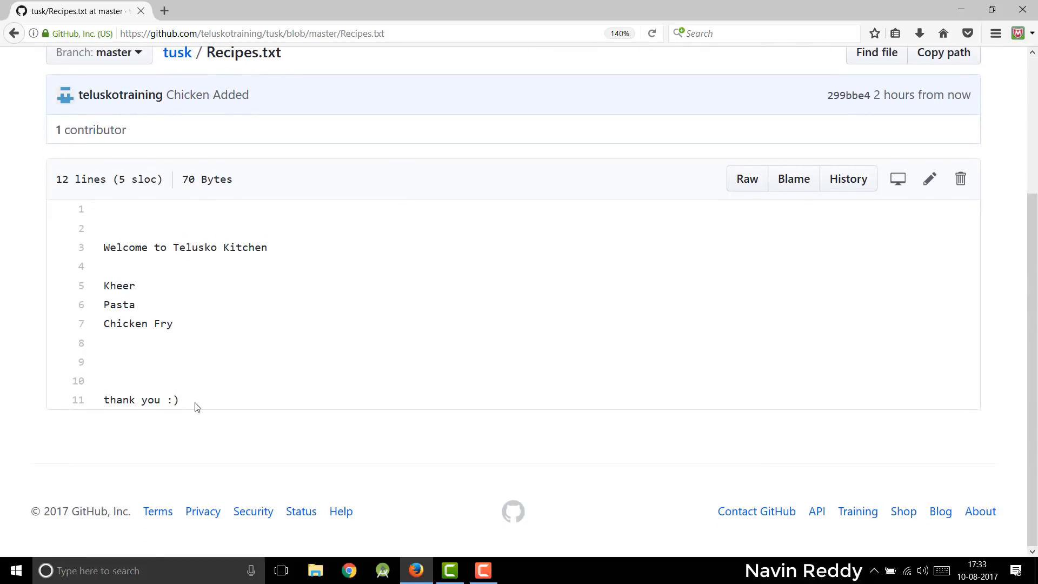
mouse_move(234, 395)
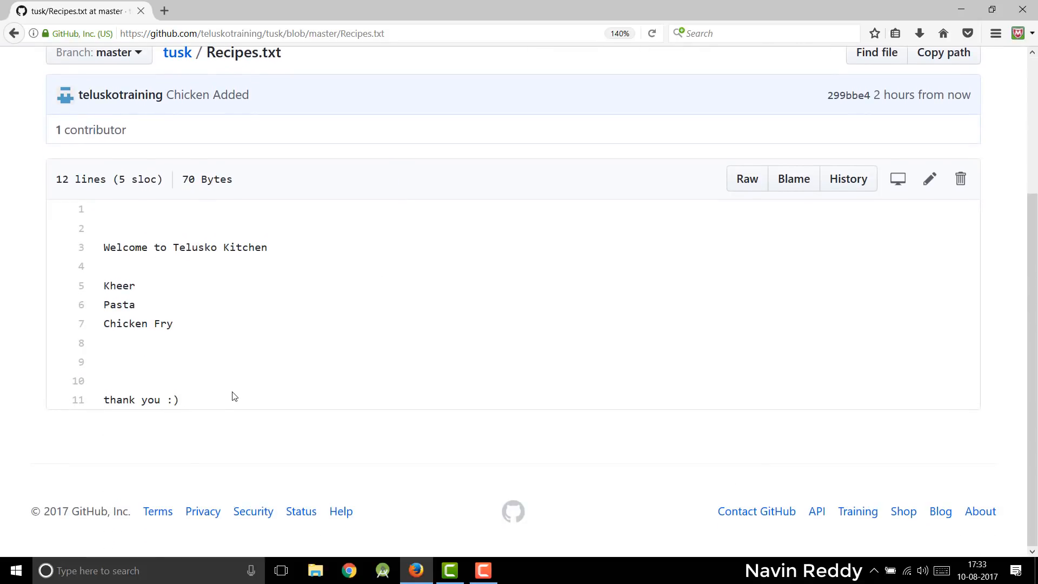
double_click(138, 324)
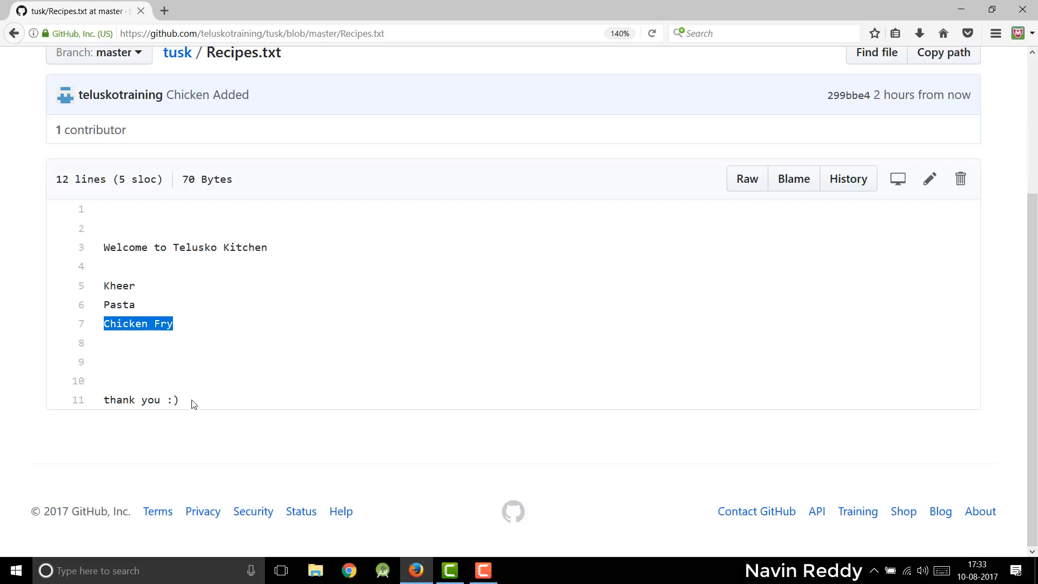
click(179, 329)
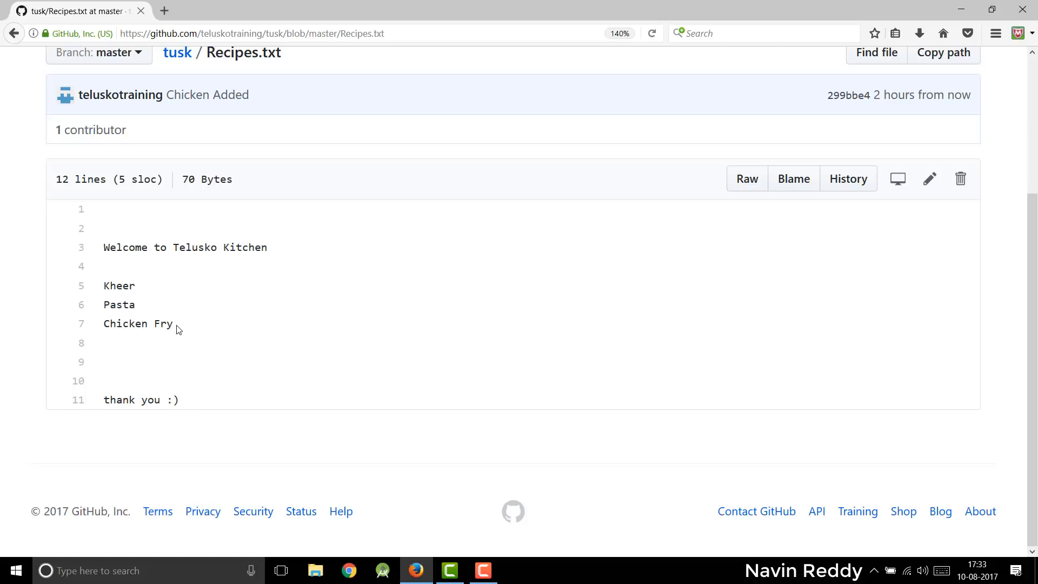
double_click(124, 324)
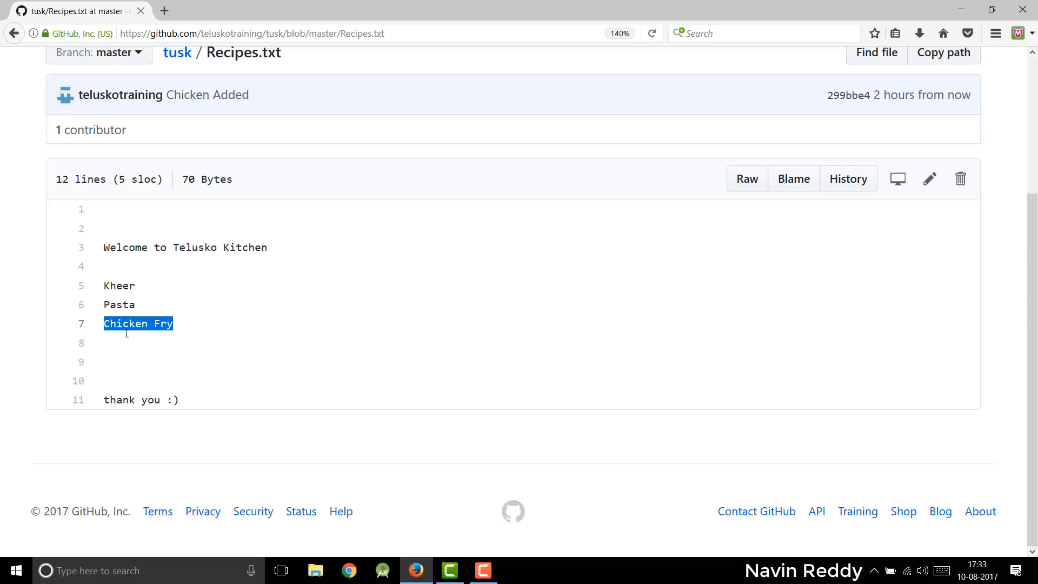
scroll(up, 3)
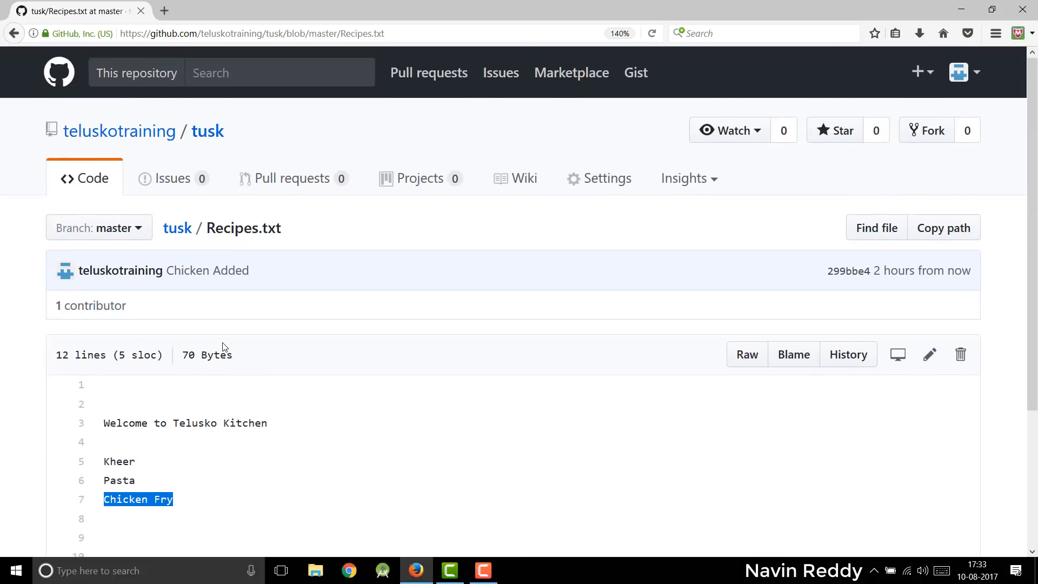
scroll(down, 3)
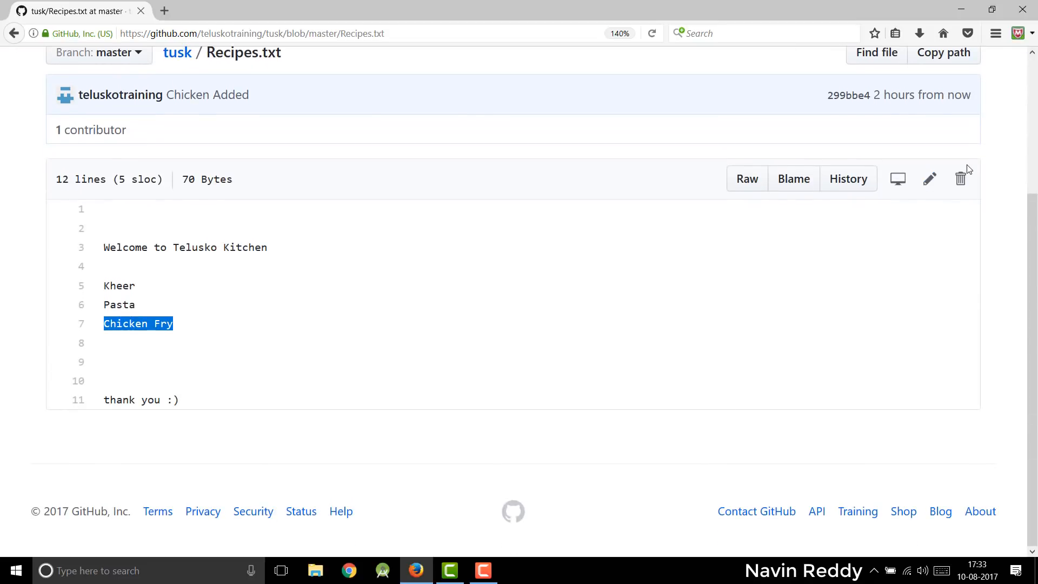
mouse_move(334, 377)
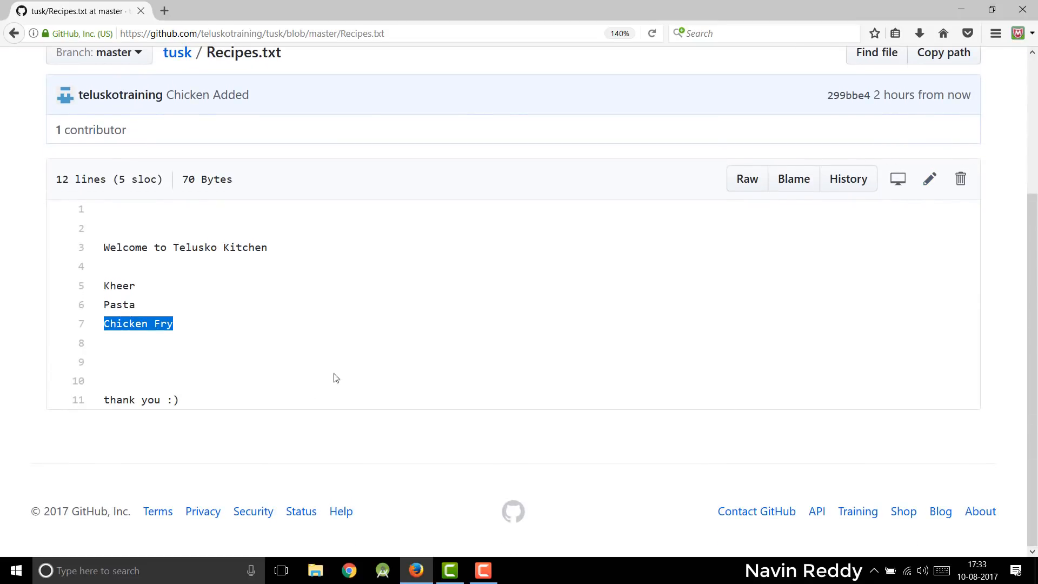
double_click(132, 399)
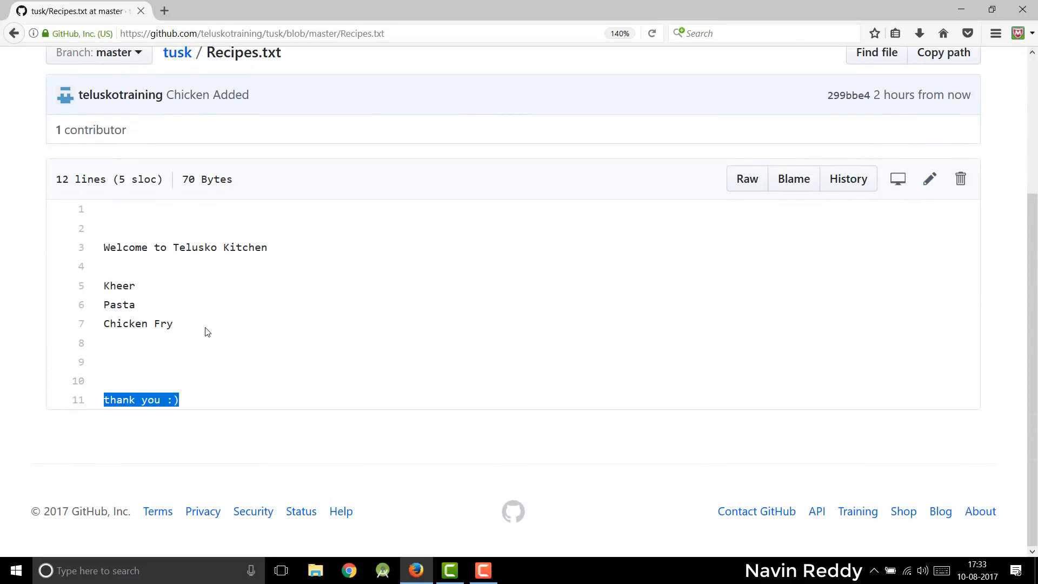
scroll(up, 3)
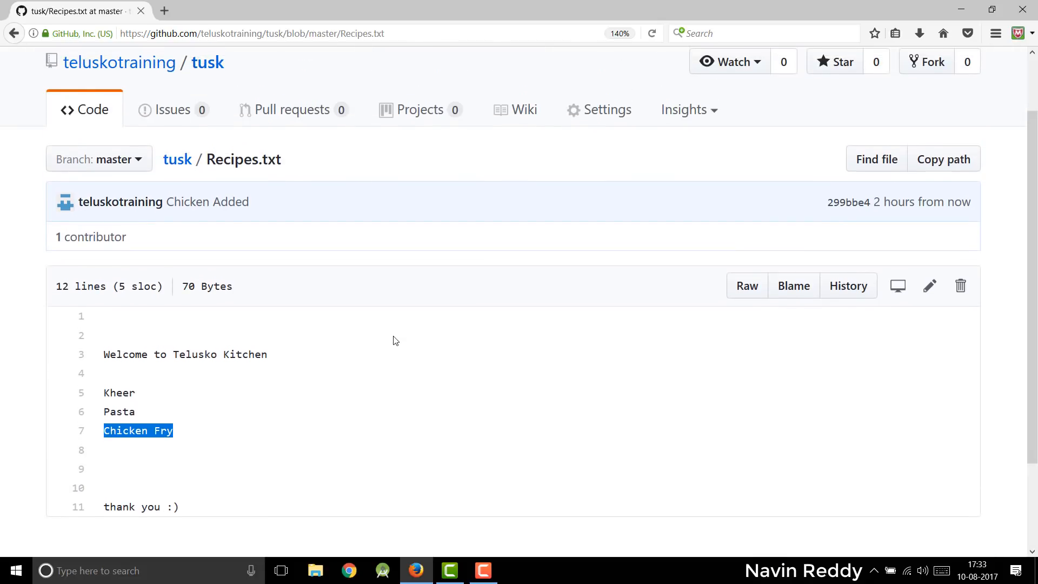
scroll(up, 3)
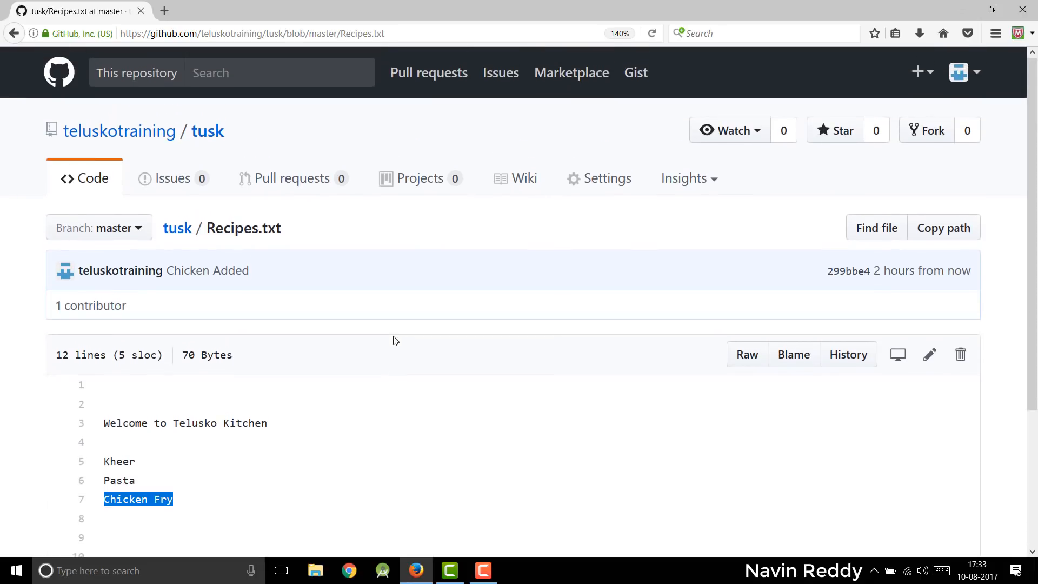
mouse_move(222, 180)
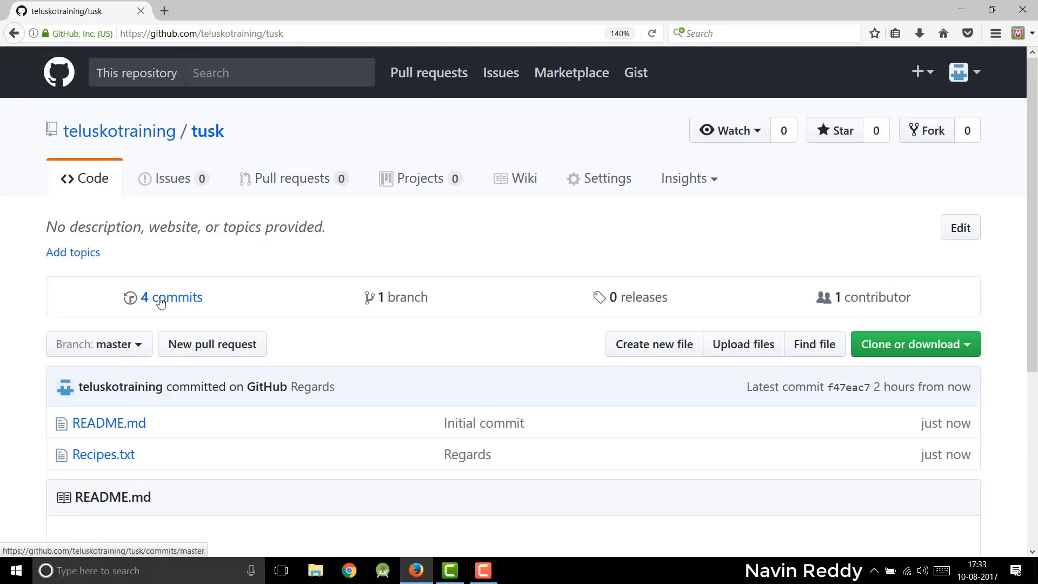
Browse the four-commit history and inspect the Initial commit's README.md addition
click(170, 296)
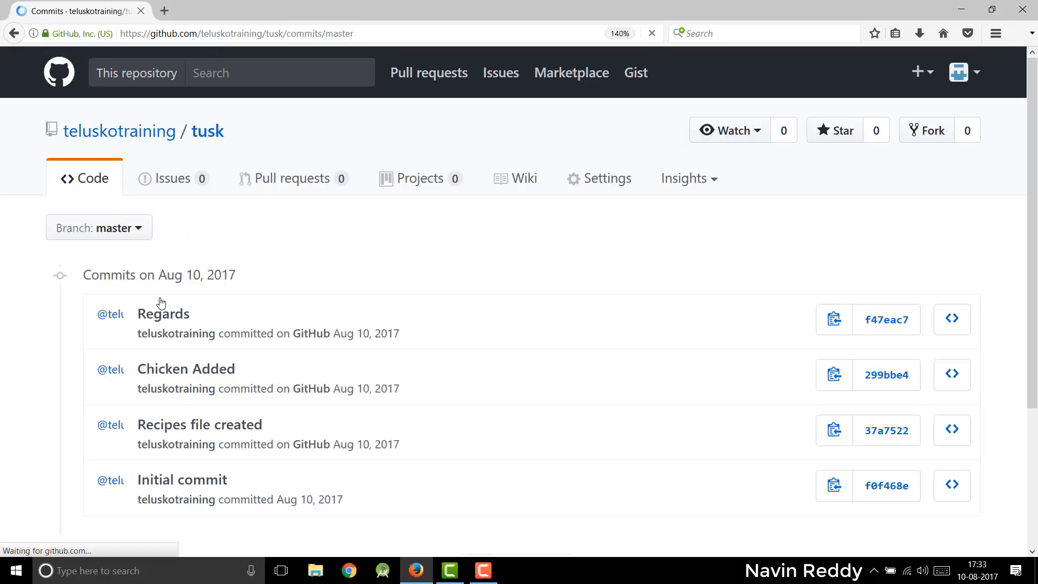
scroll(down, 3)
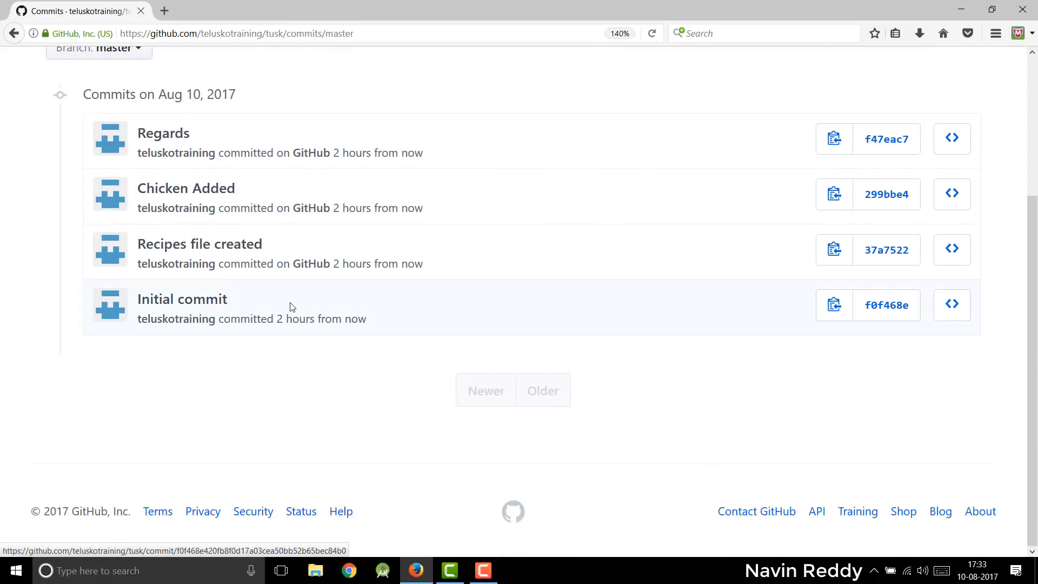
click(182, 298)
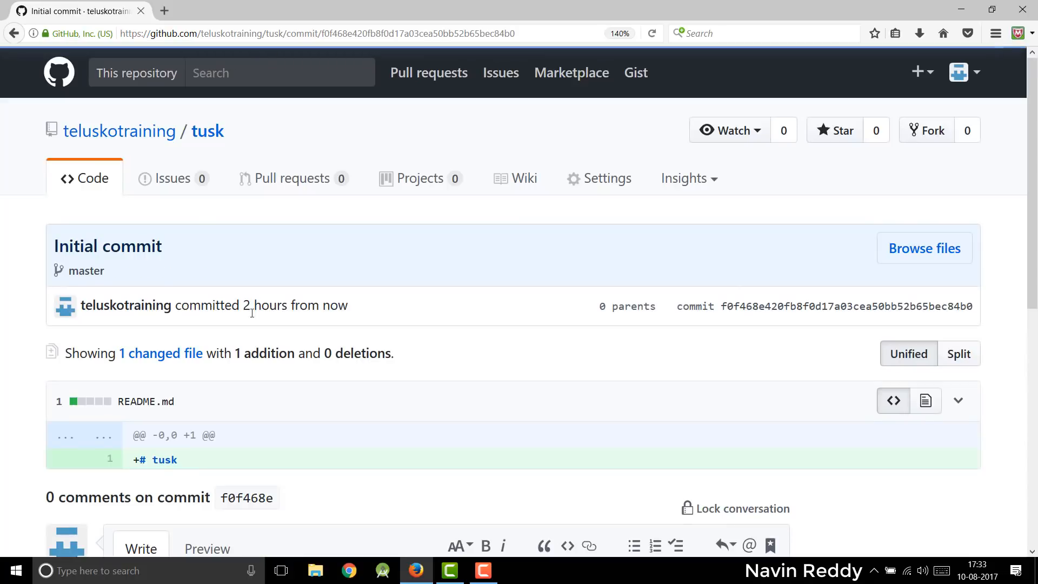
scroll(down, 3)
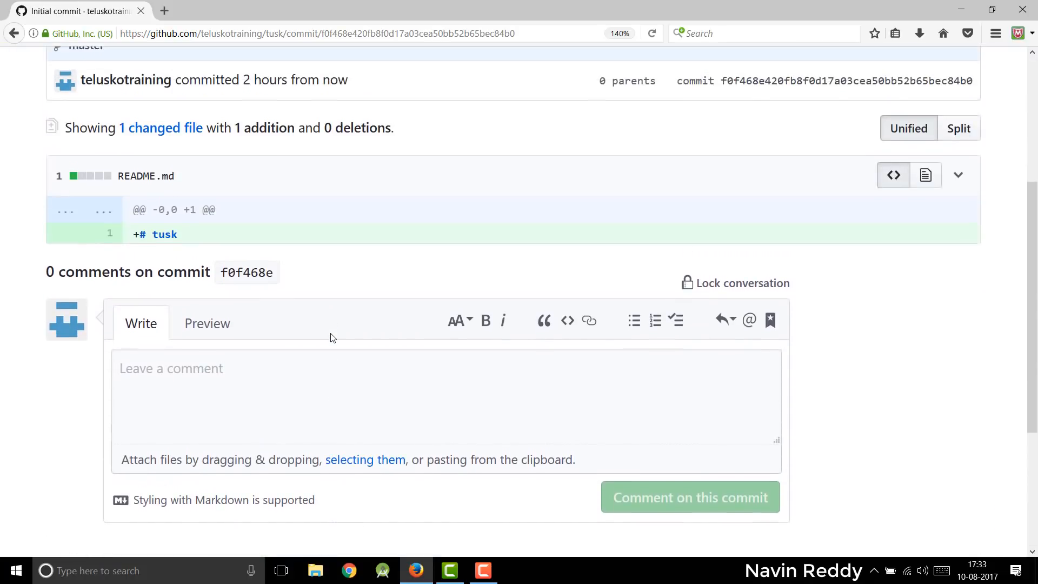
scroll(up, 3)
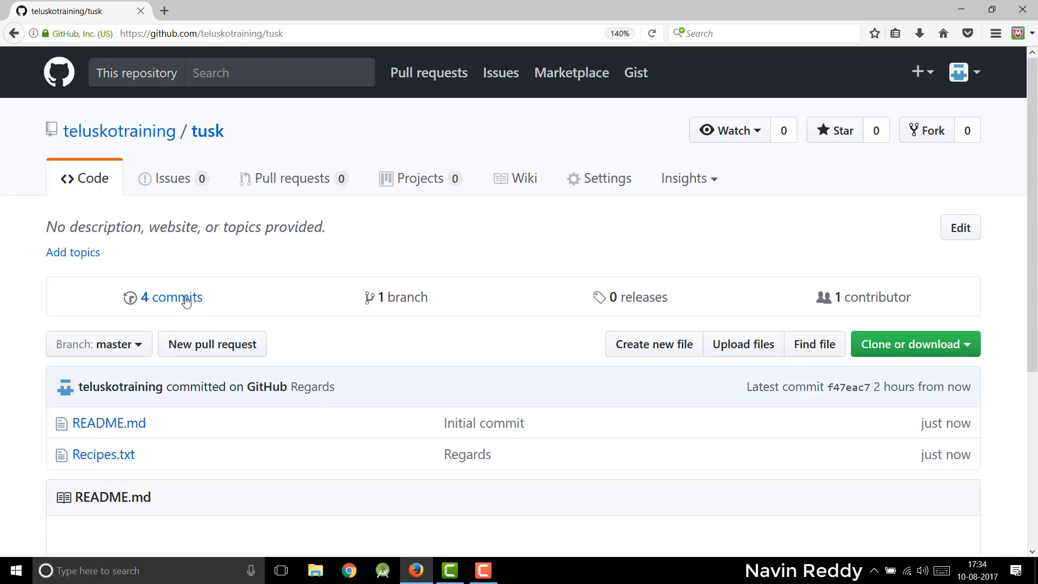
Open the 'Recipes file created' commit and review its six added lines: welcome line, Kheer, Pasta
click(171, 296)
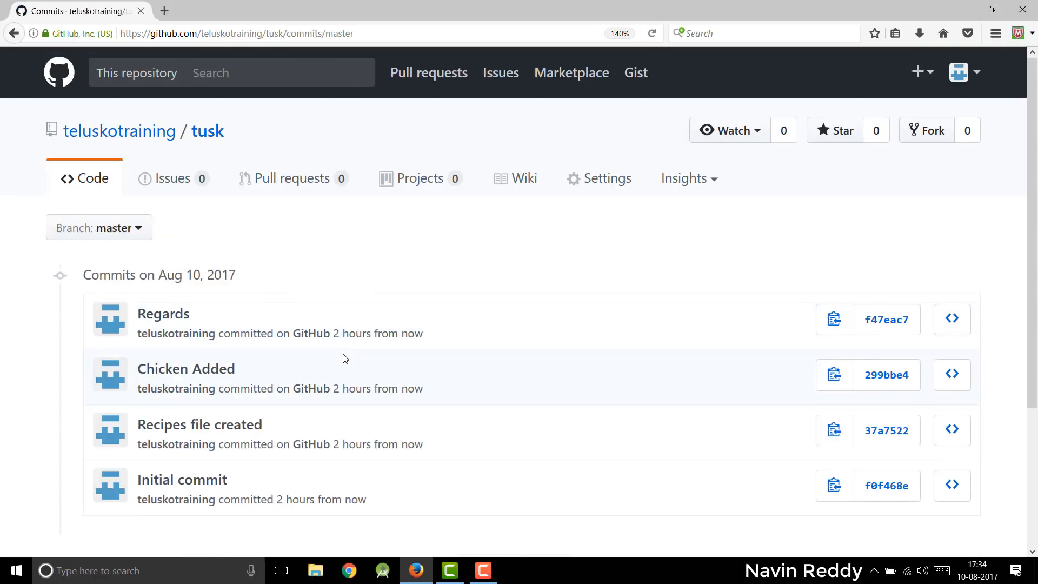
scroll(down, 3)
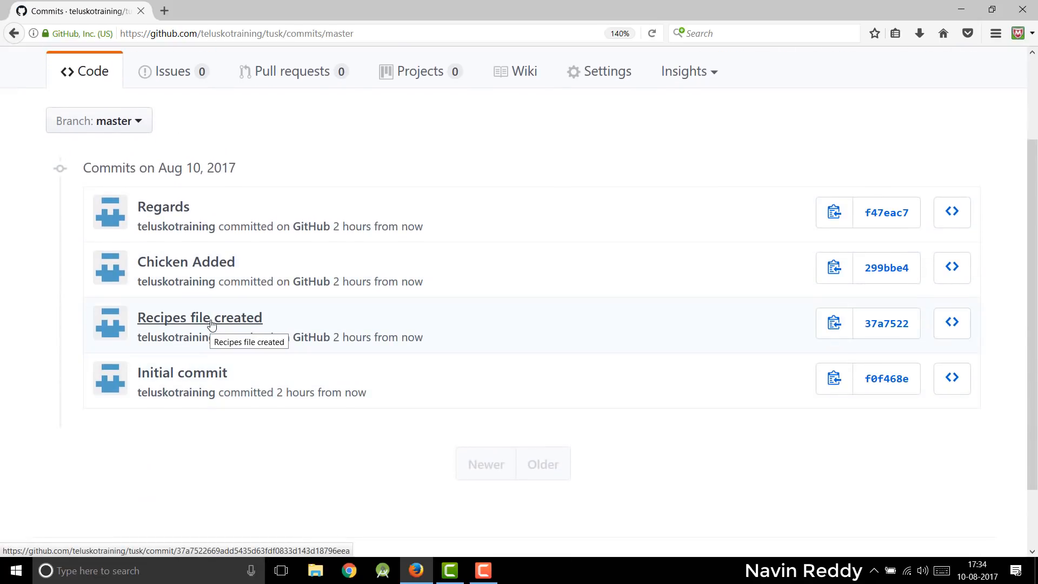
click(200, 318)
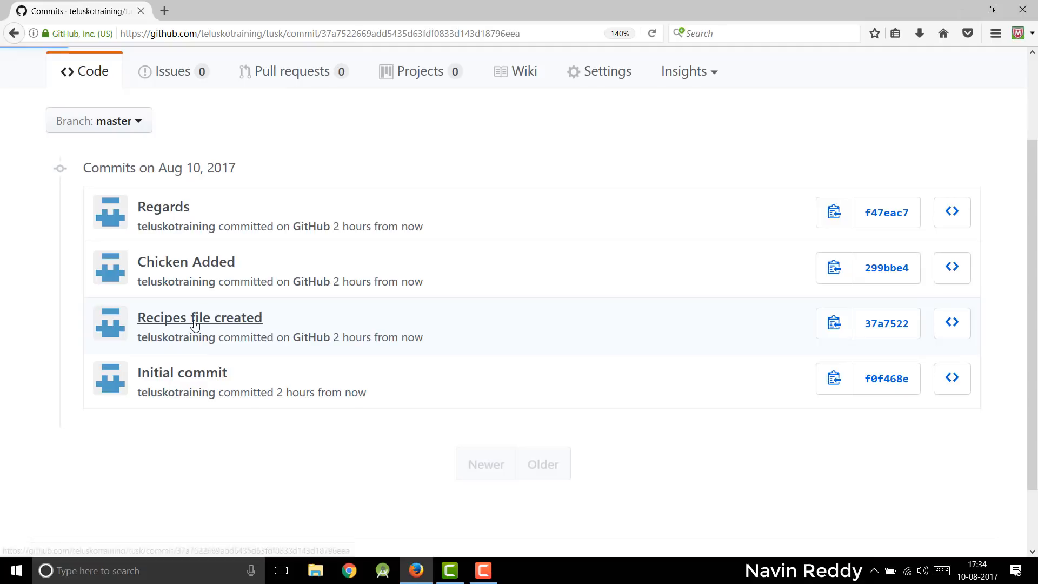
click(200, 318)
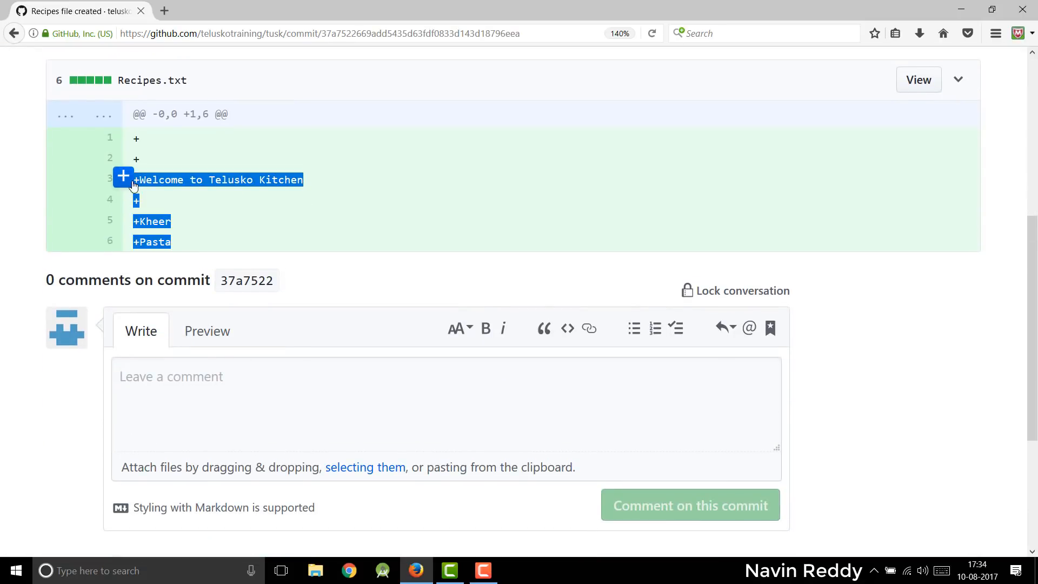
mouse_move(123, 197)
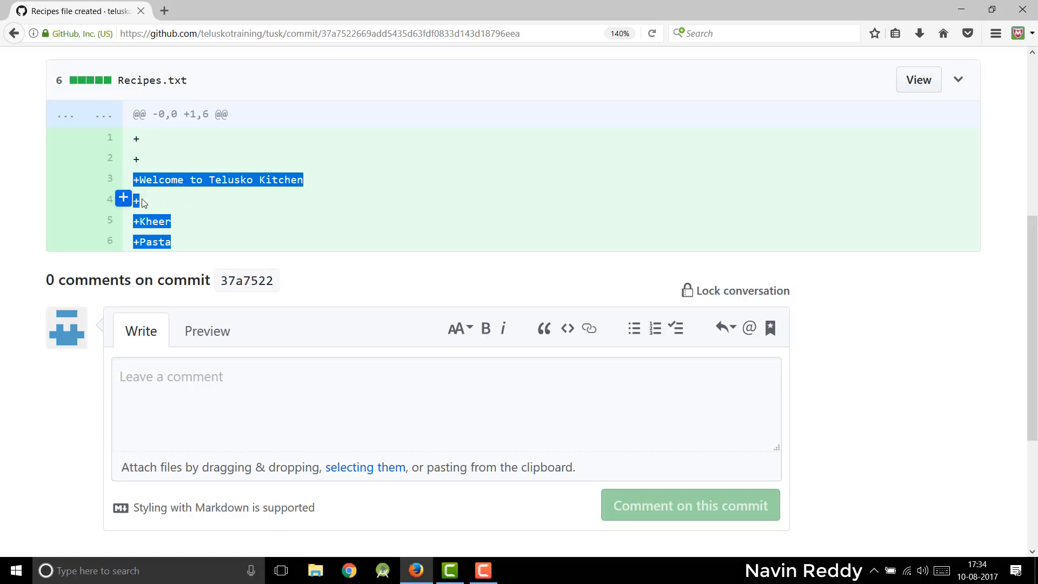
mouse_move(152, 221)
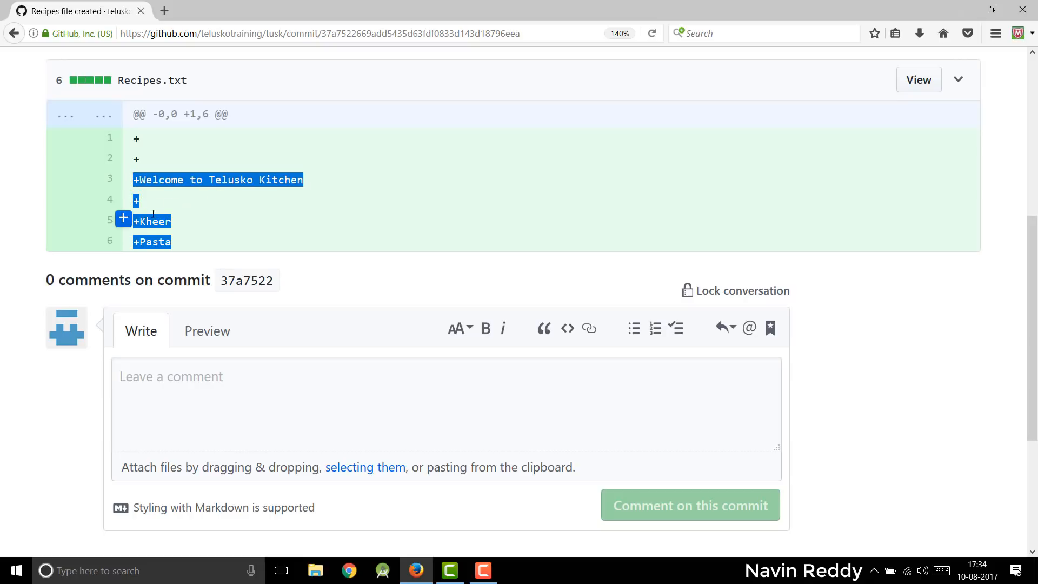
click(157, 248)
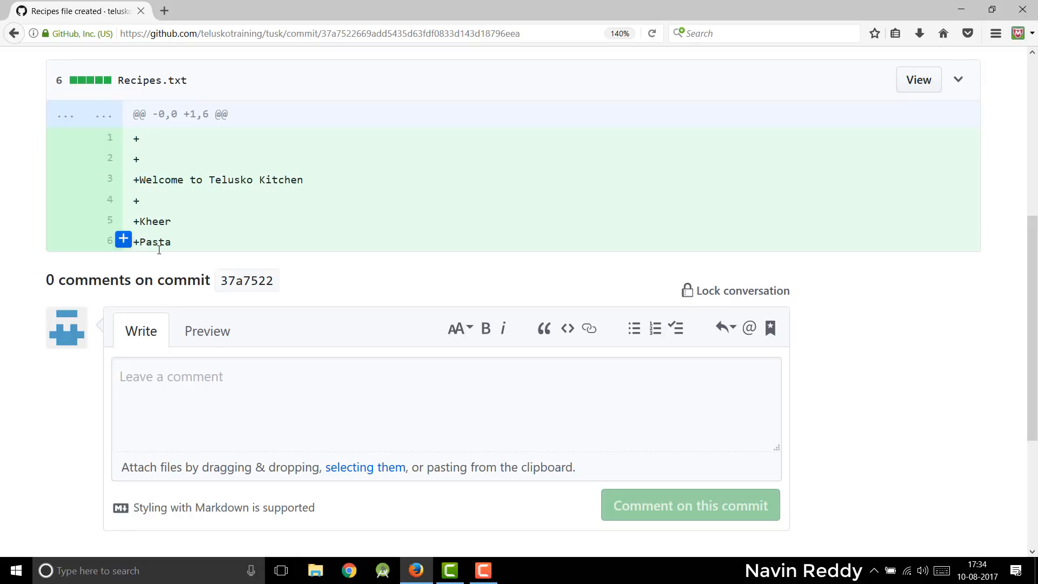
mouse_move(138, 198)
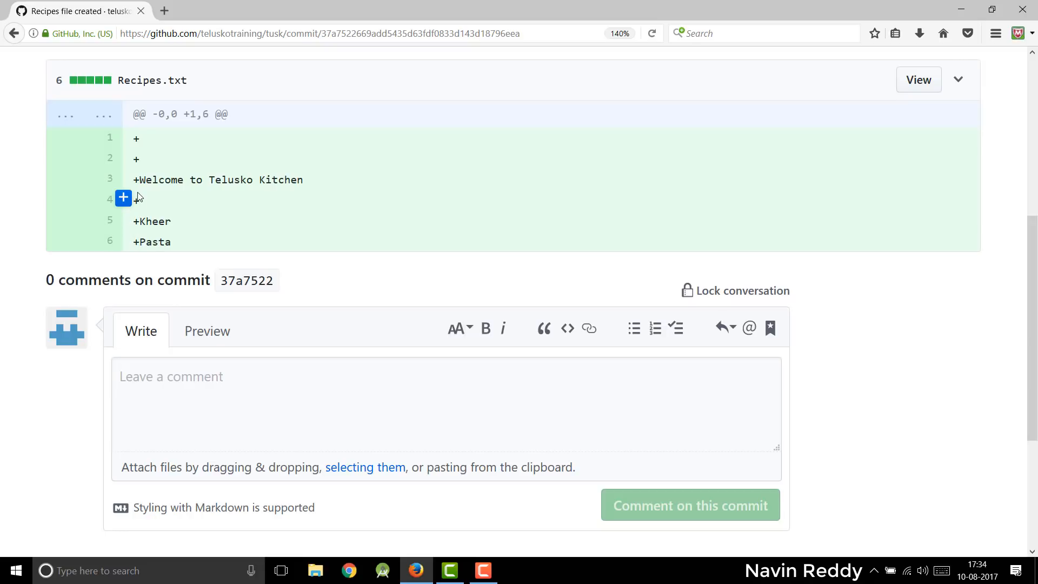
scroll(up, 3)
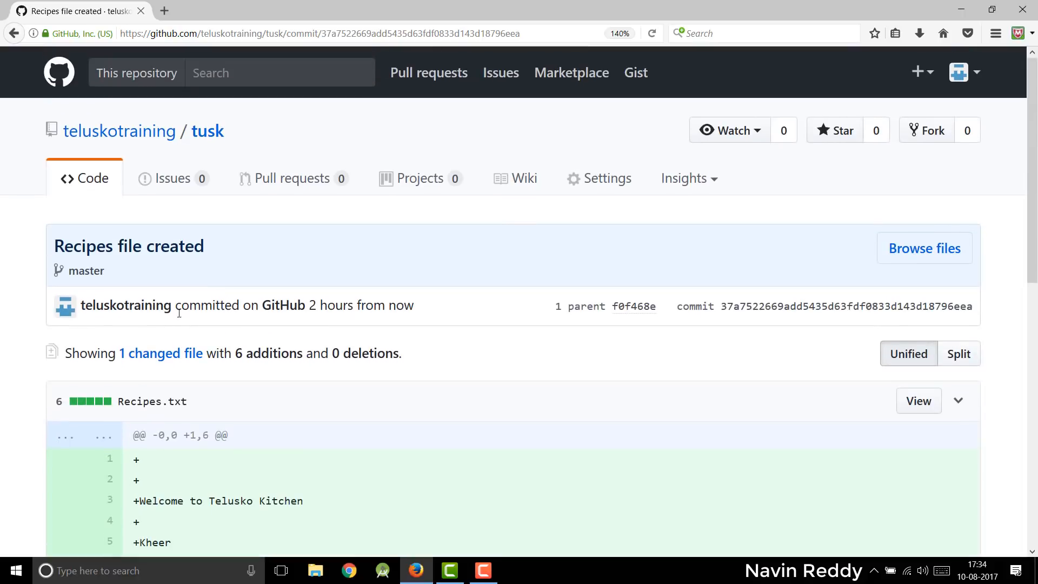
mouse_move(119, 401)
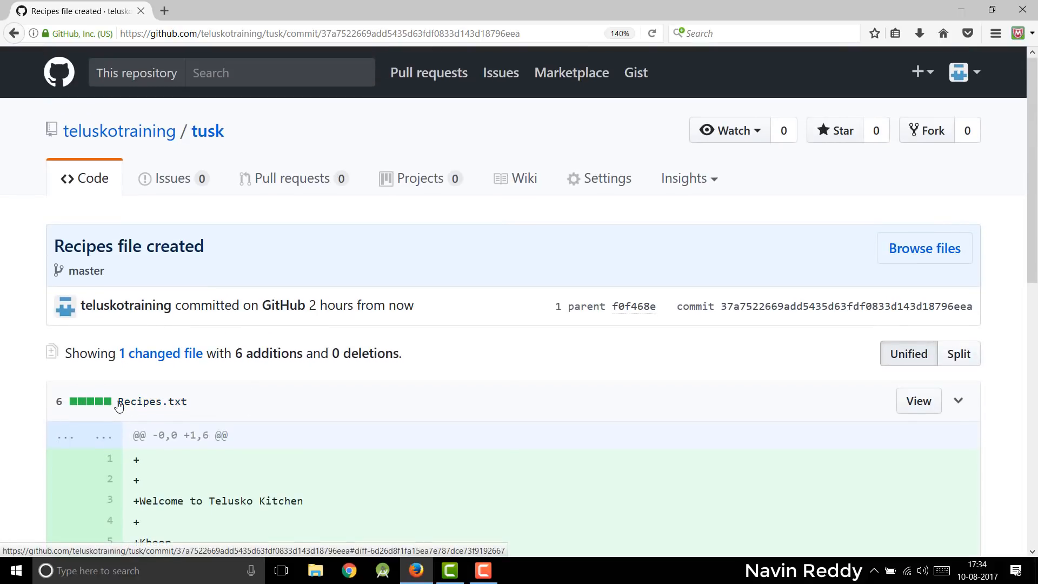
mouse_move(92, 402)
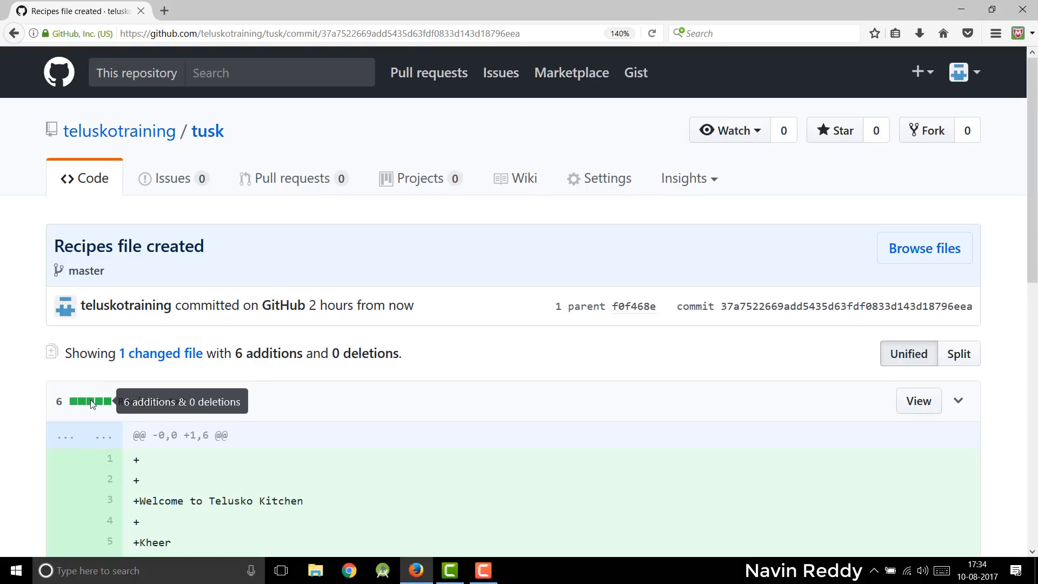
mouse_move(285, 404)
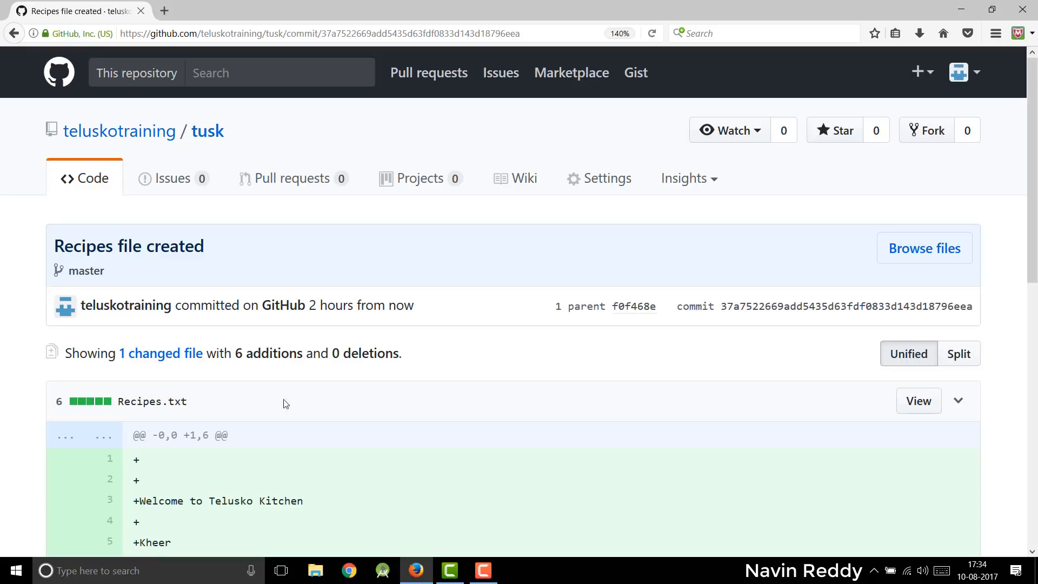
mouse_move(351, 413)
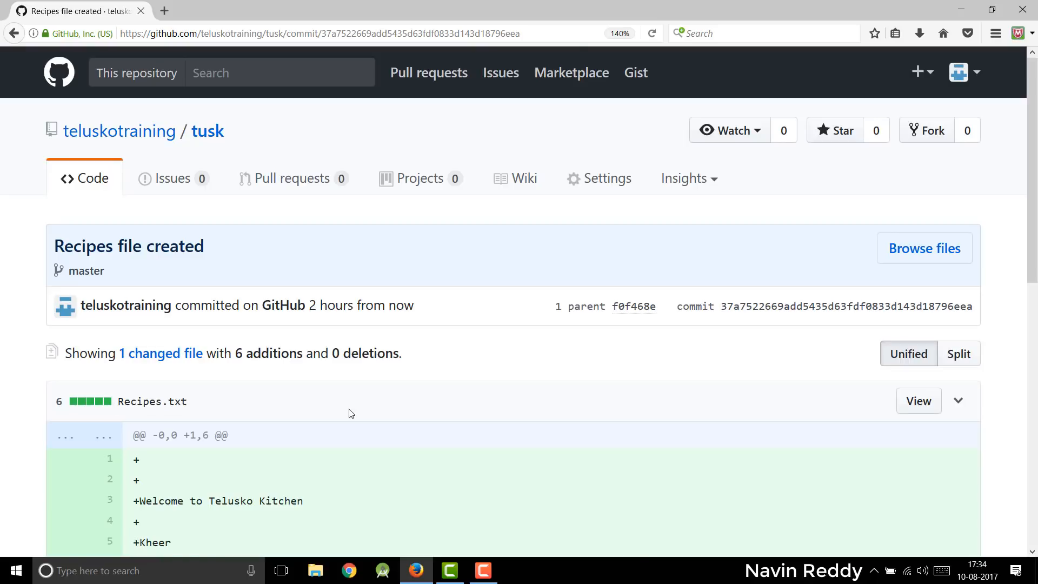
scroll(down, 3)
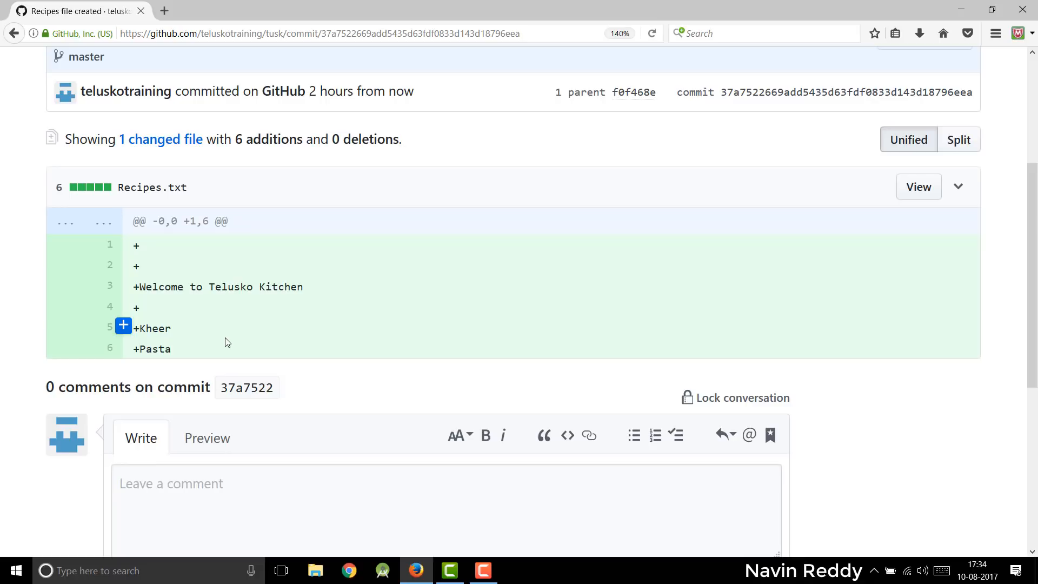
scroll(up, 3)
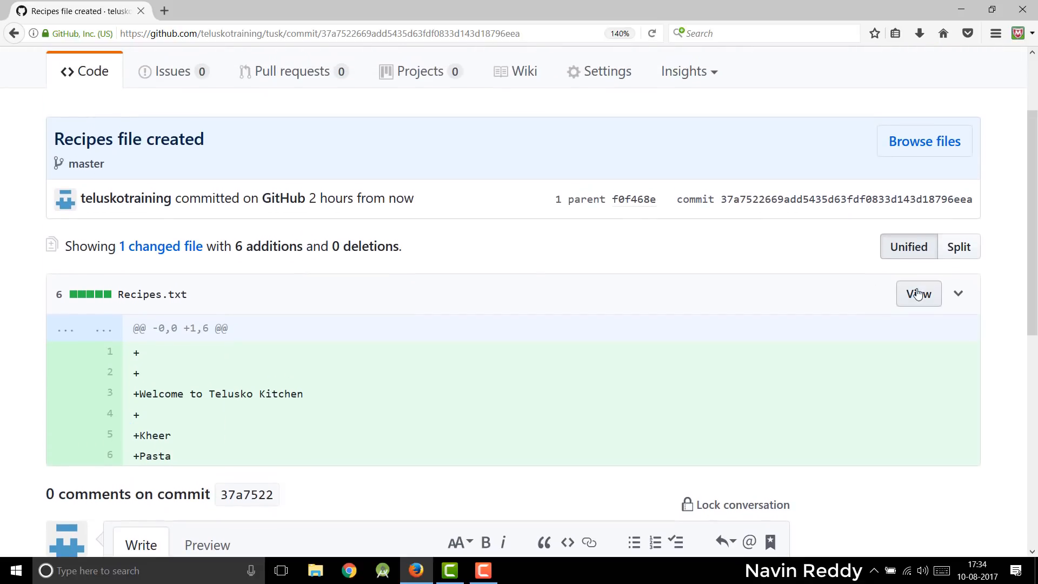
View the full 7-line Recipes.txt at that commit, listing Kheer and Pasta
click(918, 293)
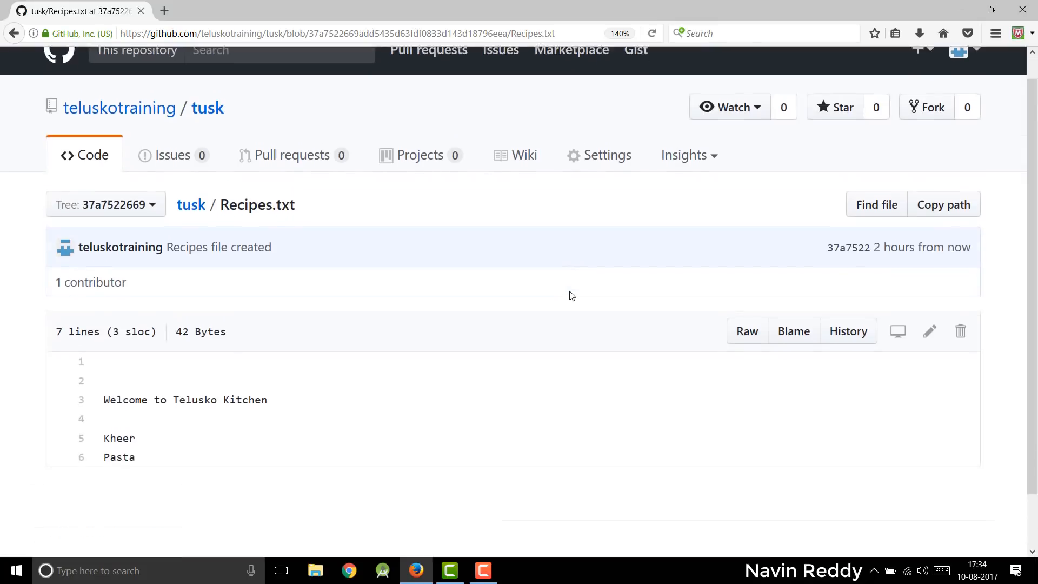
scroll(down, 3)
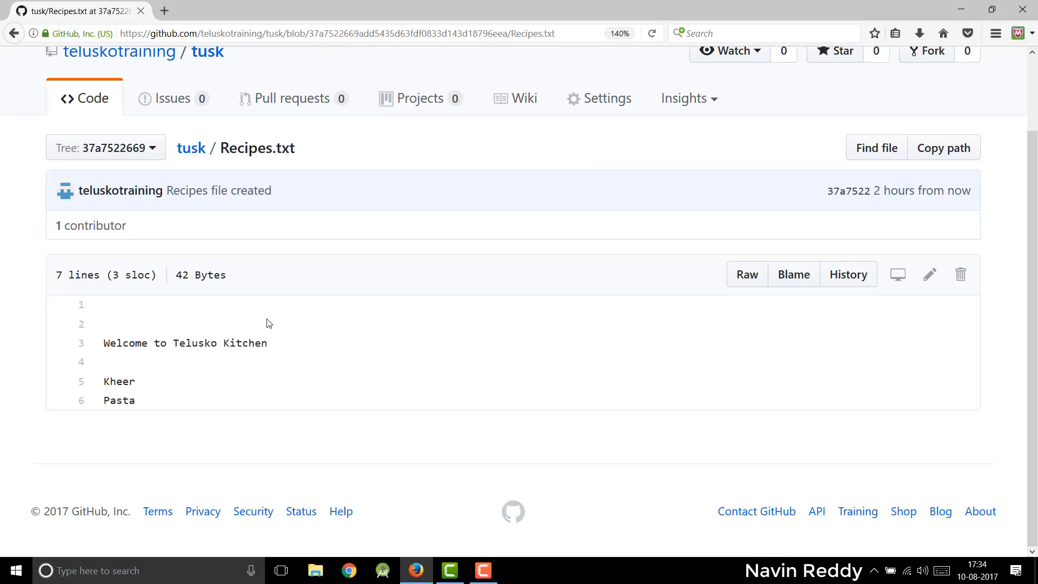
mouse_move(338, 411)
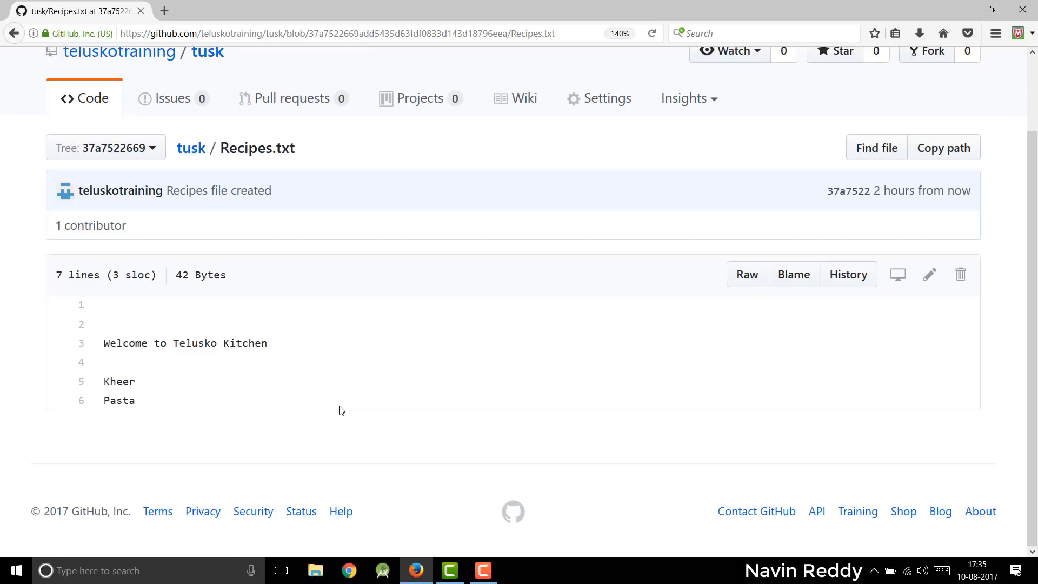
mouse_move(370, 223)
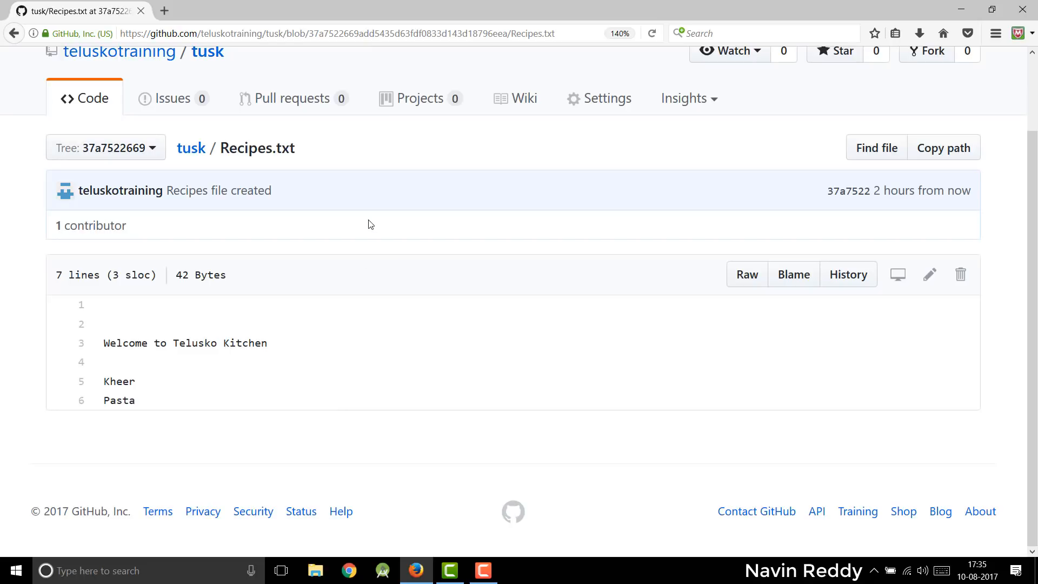
mouse_move(89, 98)
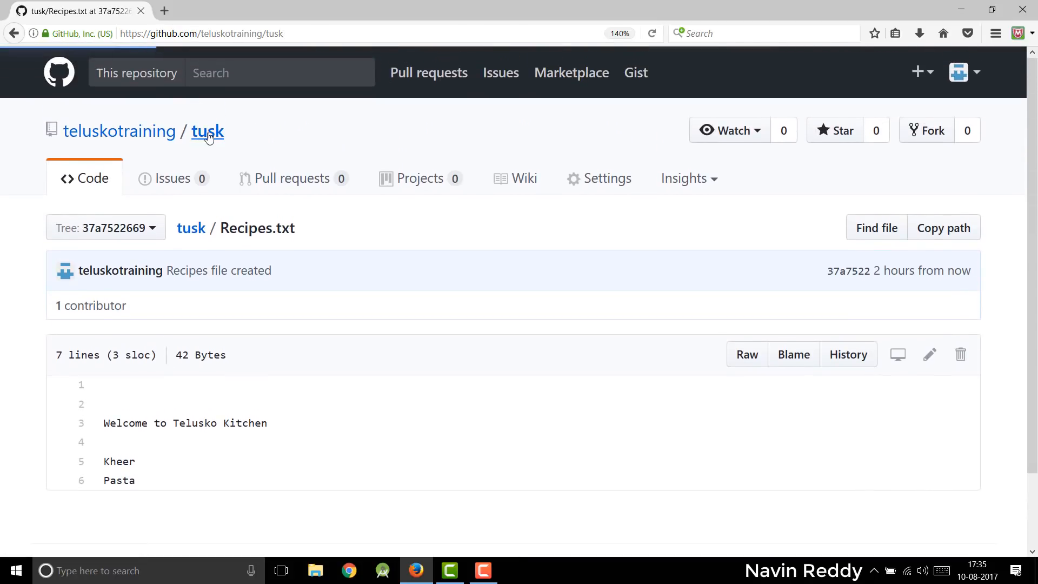
Return to the tusk repository home page listing README.md and Recipes.txt
click(207, 130)
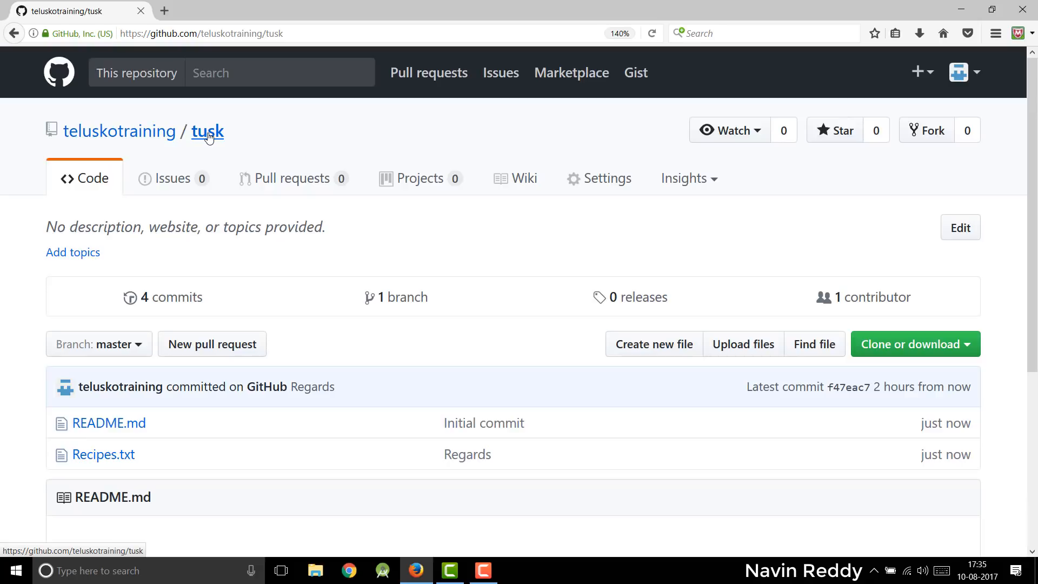
mouse_move(528, 134)
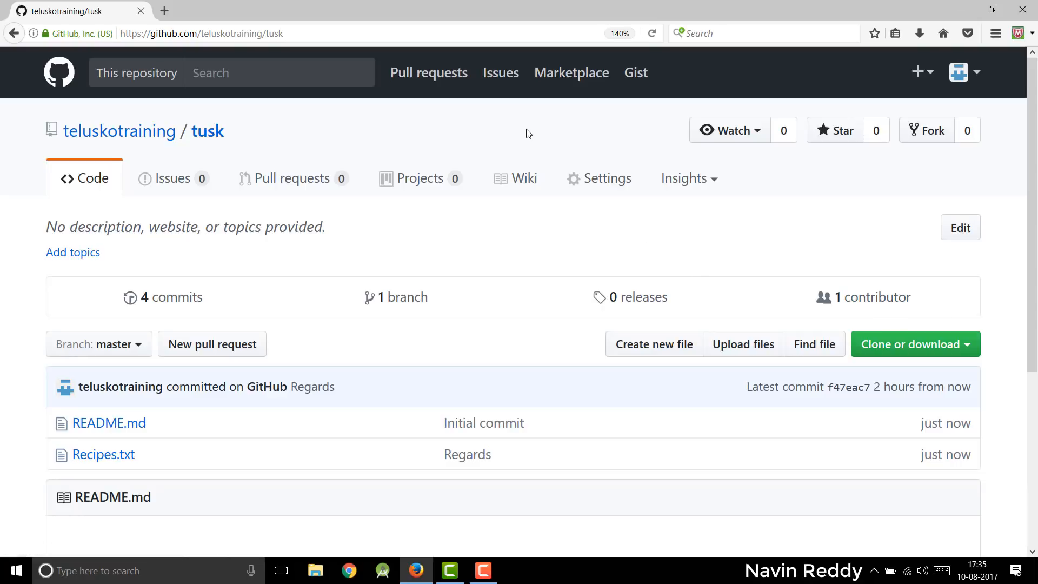